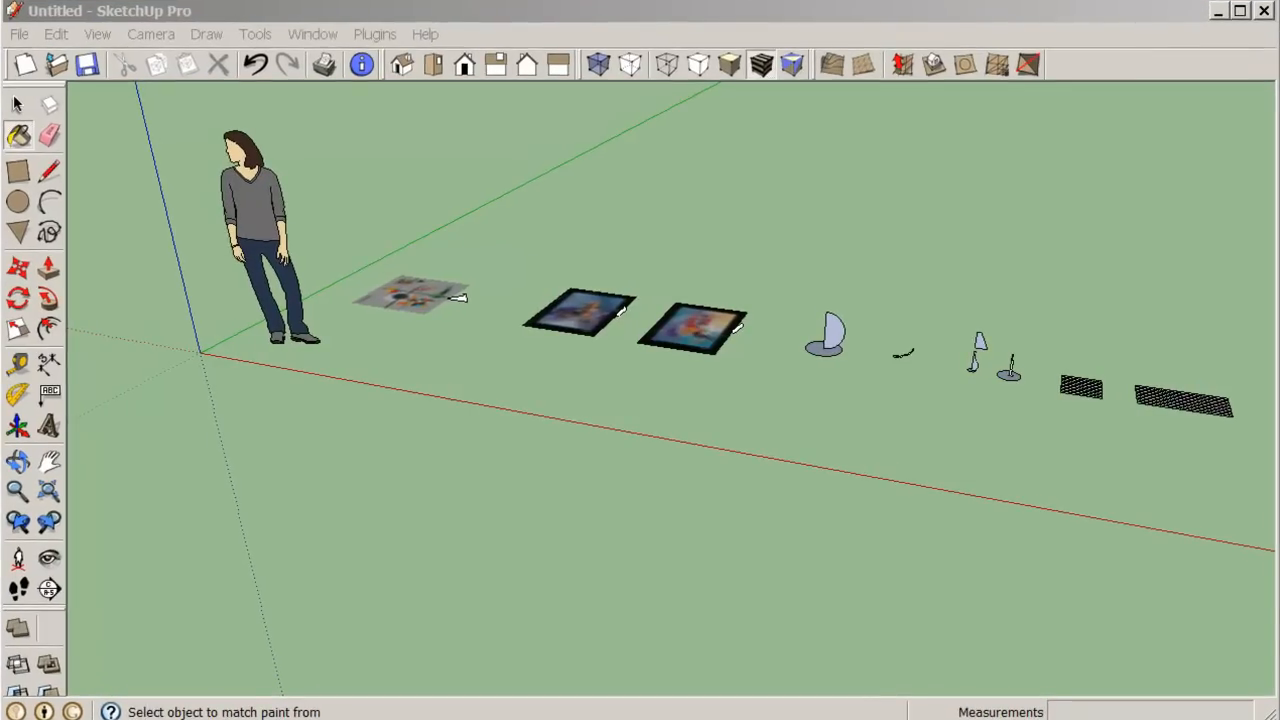
mouse_move(815, 556)
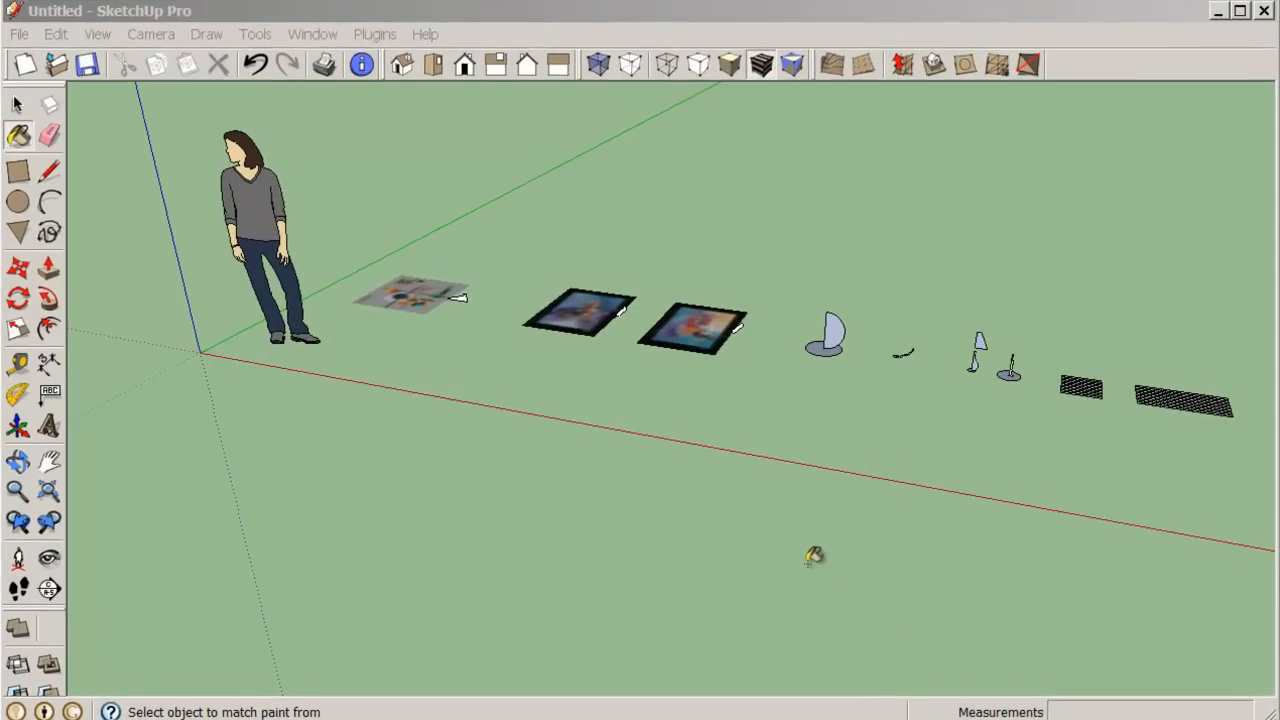
mouse_move(830, 500)
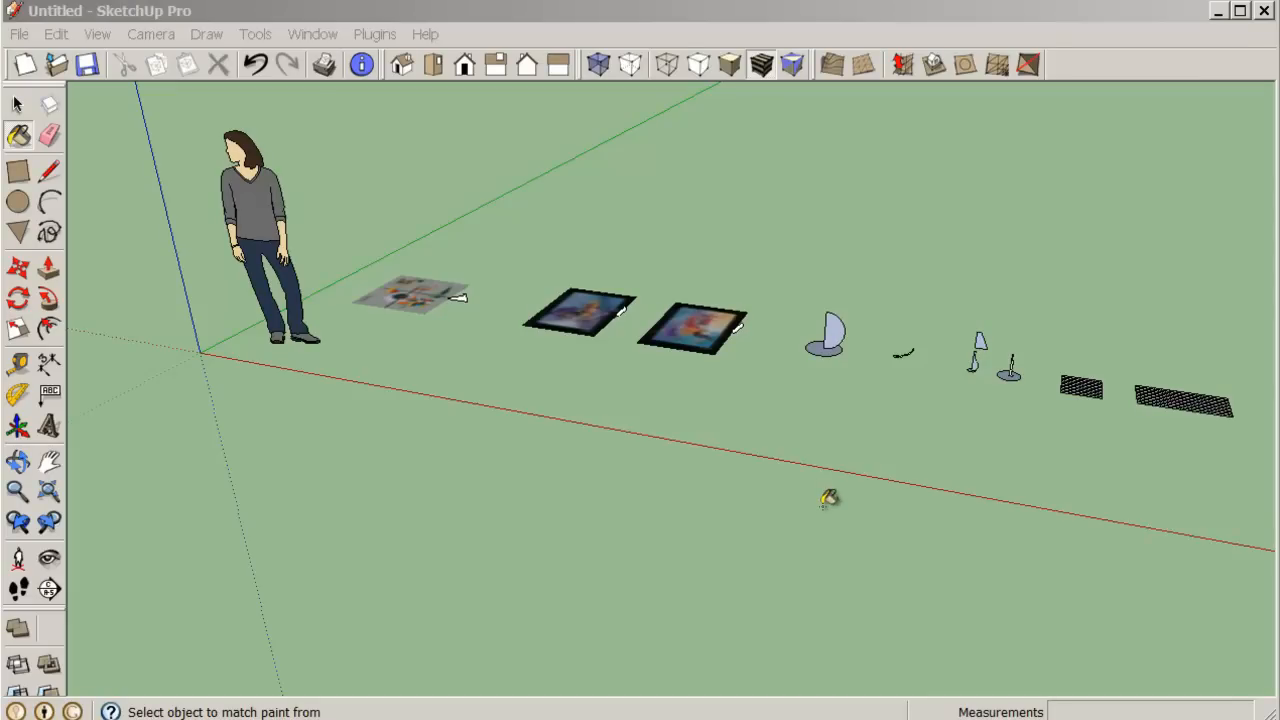
mouse_move(698, 478)
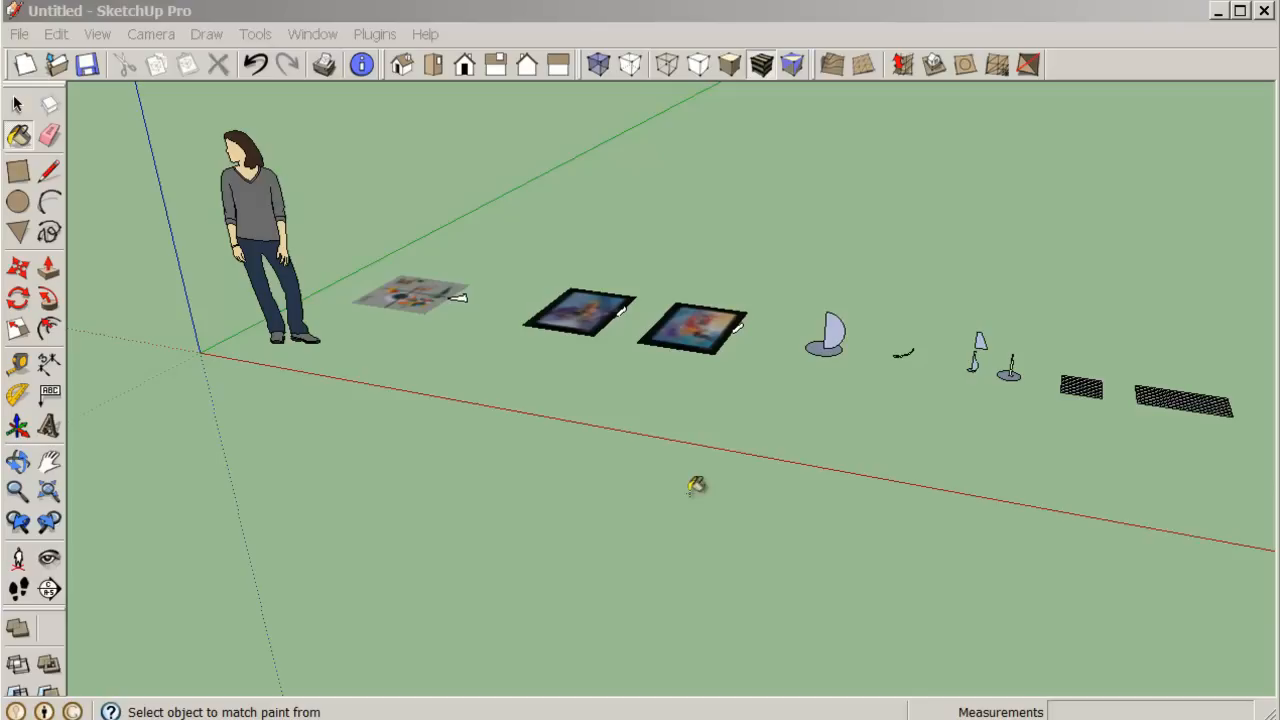
mouse_move(511, 412)
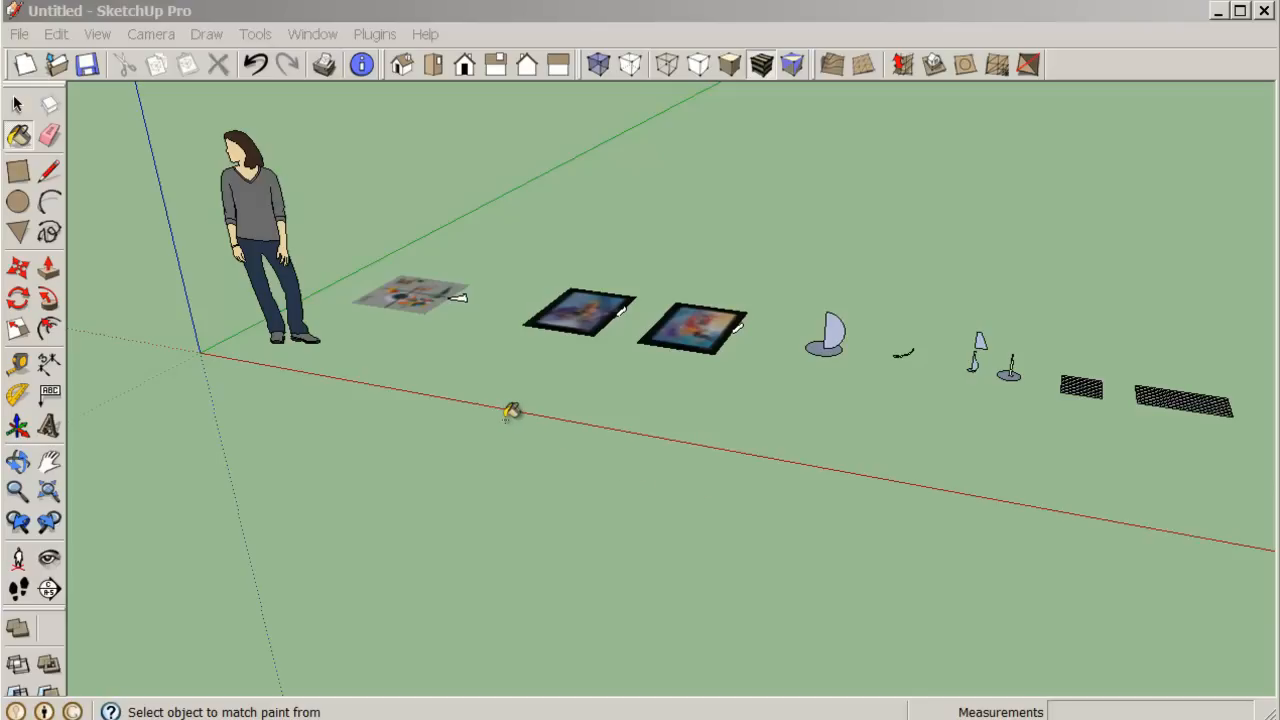
mouse_move(505, 388)
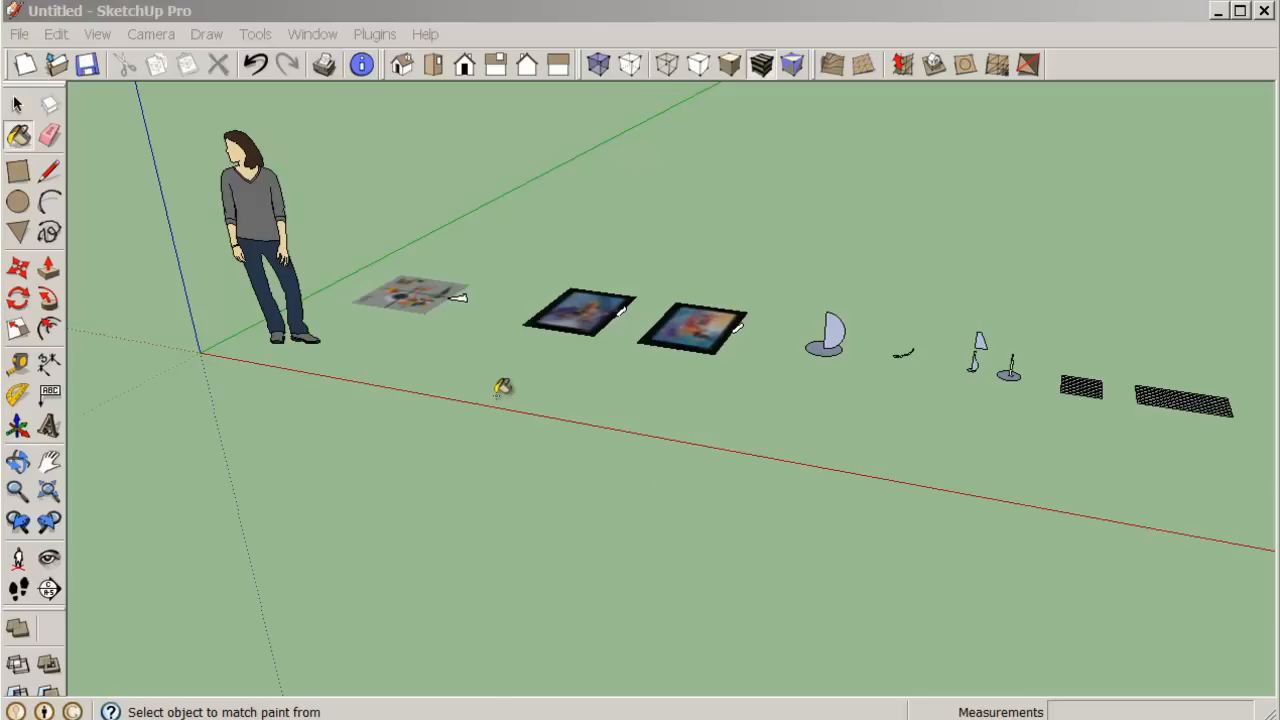
mouse_move(390, 357)
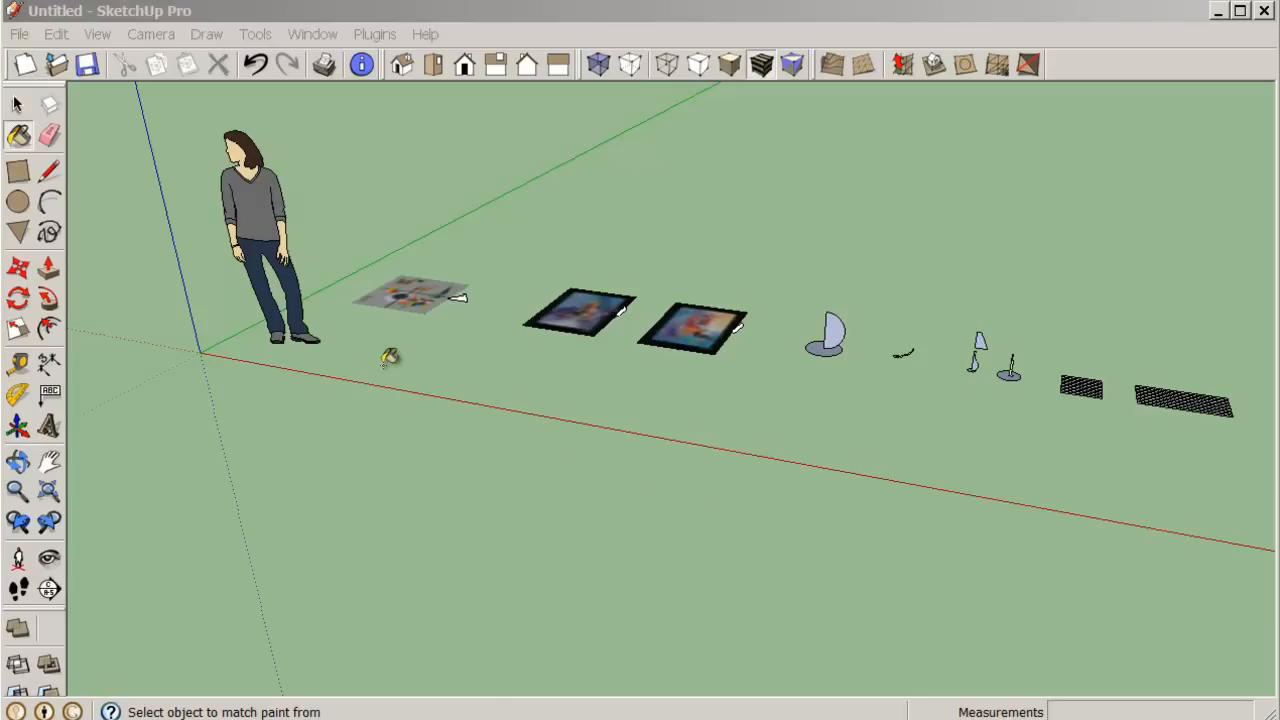
mouse_move(1015, 335)
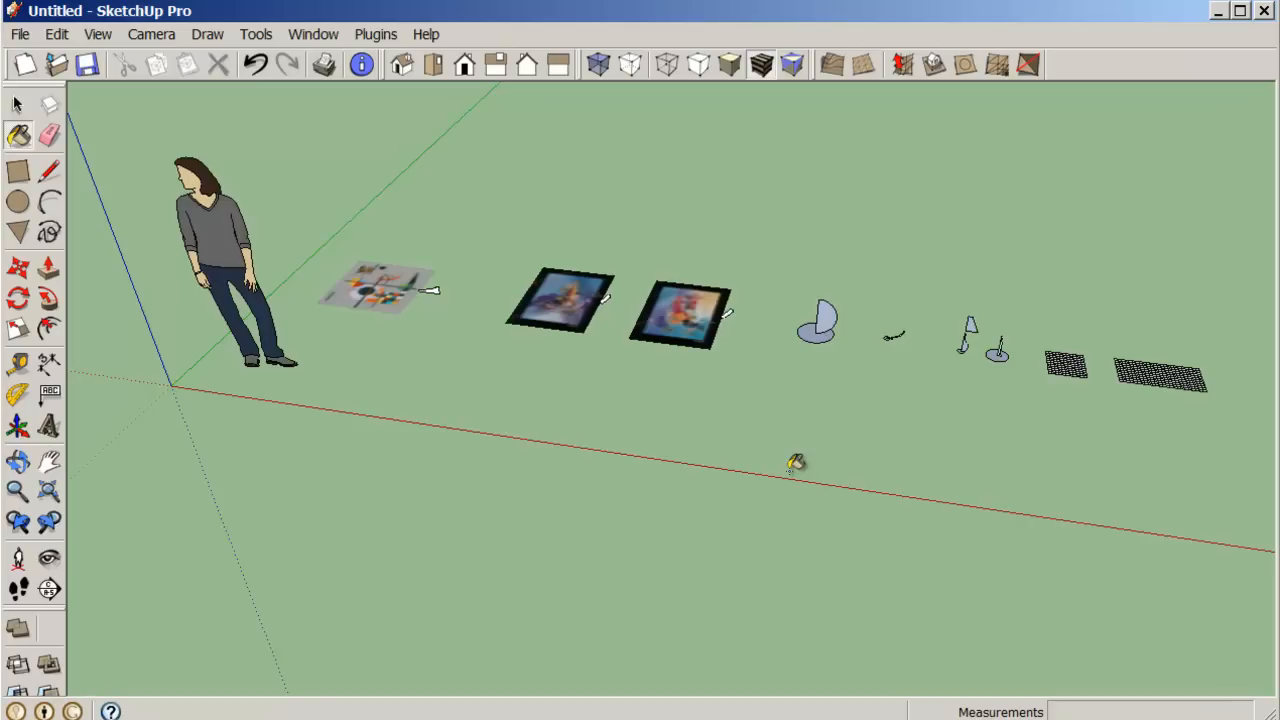
Step: Draw a small rectangular face above the row of components, near the curved piece
left_click(18, 171)
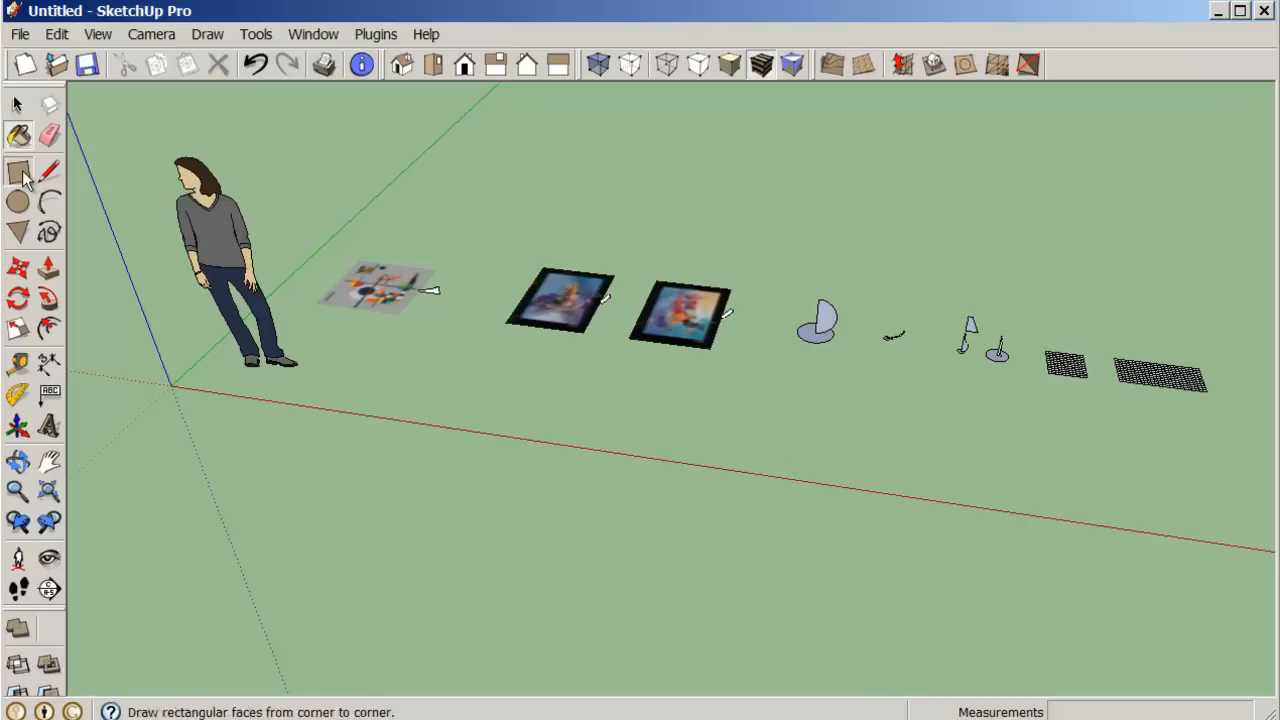
left_click(18, 172)
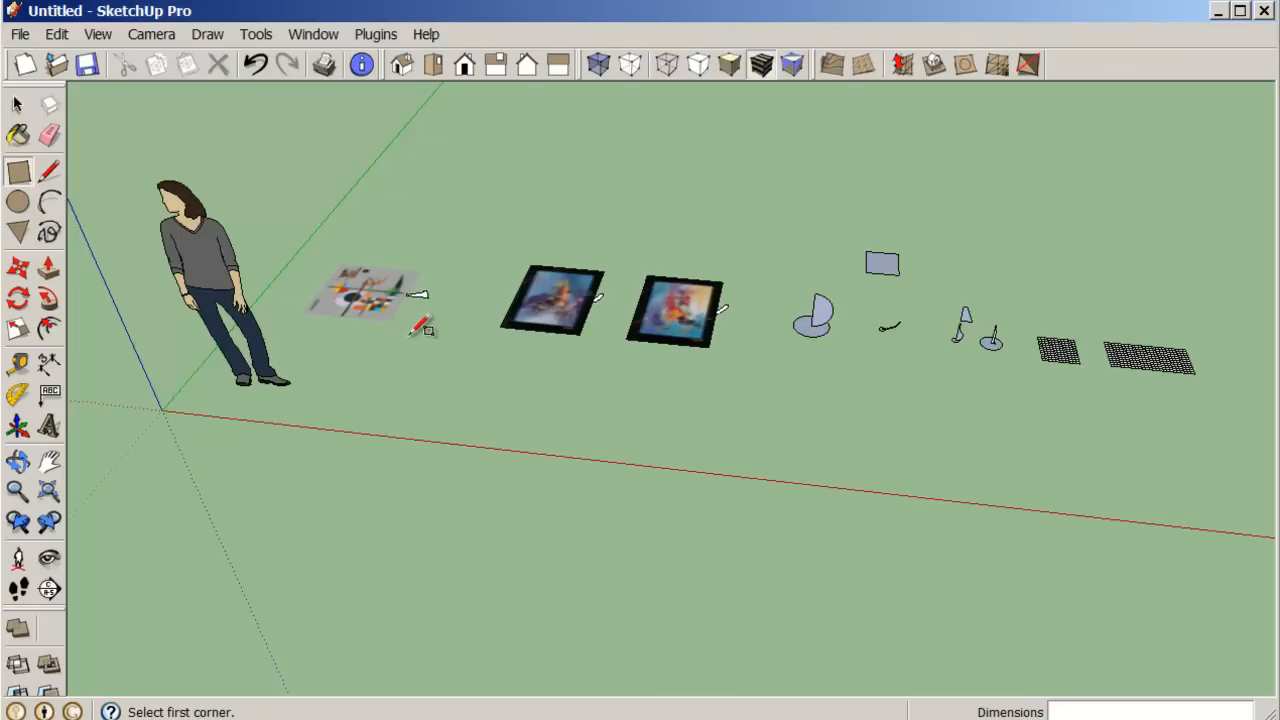
mouse_move(545, 365)
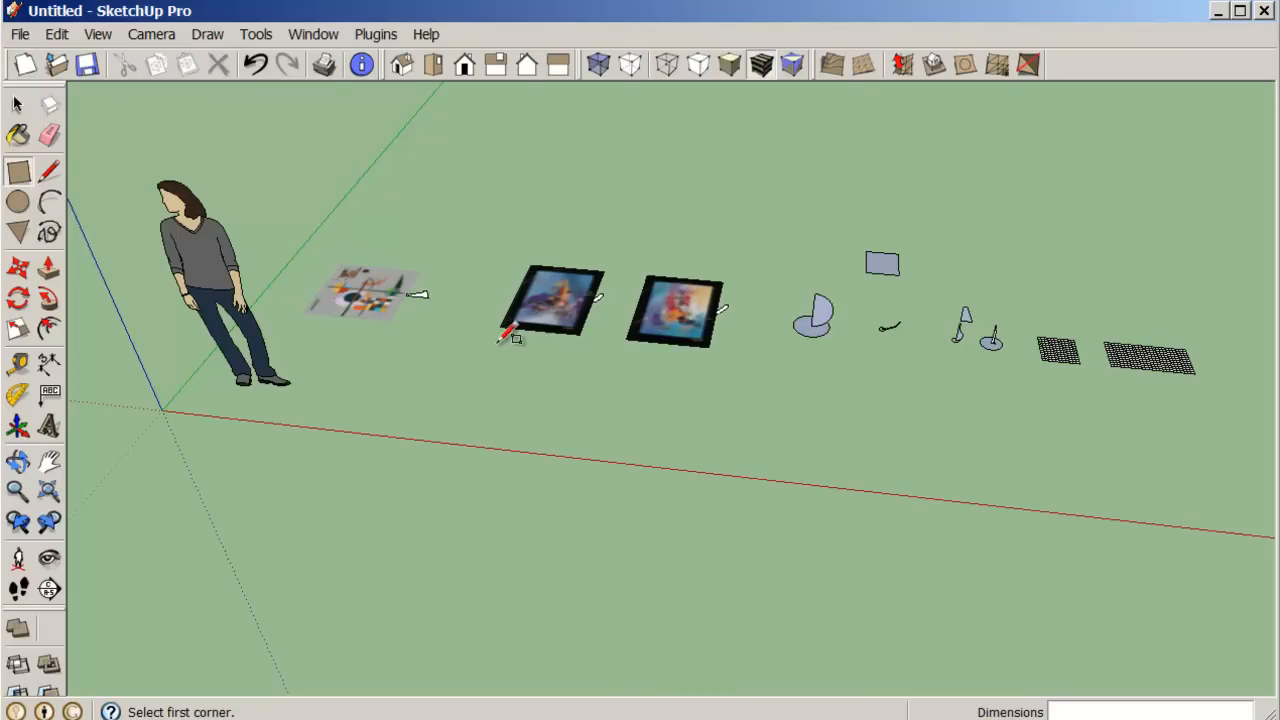
Step: Start File > Import and browse the artwork JPEGs in the ARTWORK folder
left_click(19, 34)
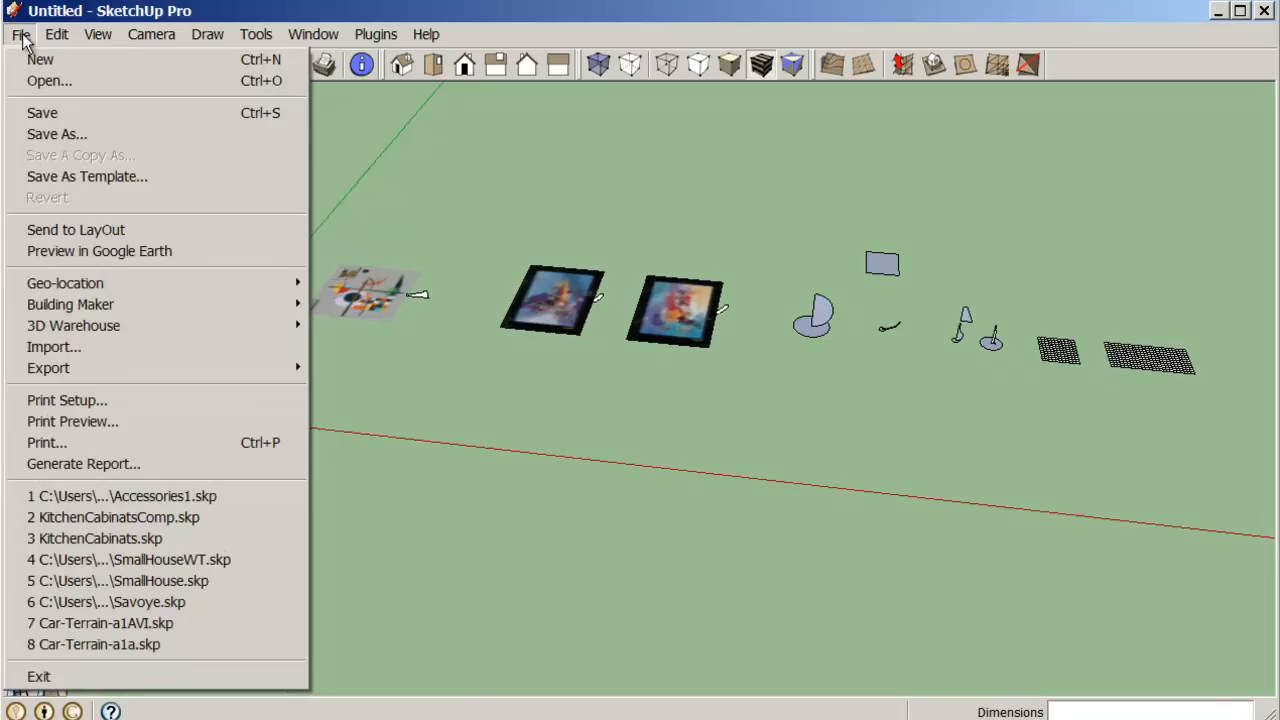
mouse_move(54, 347)
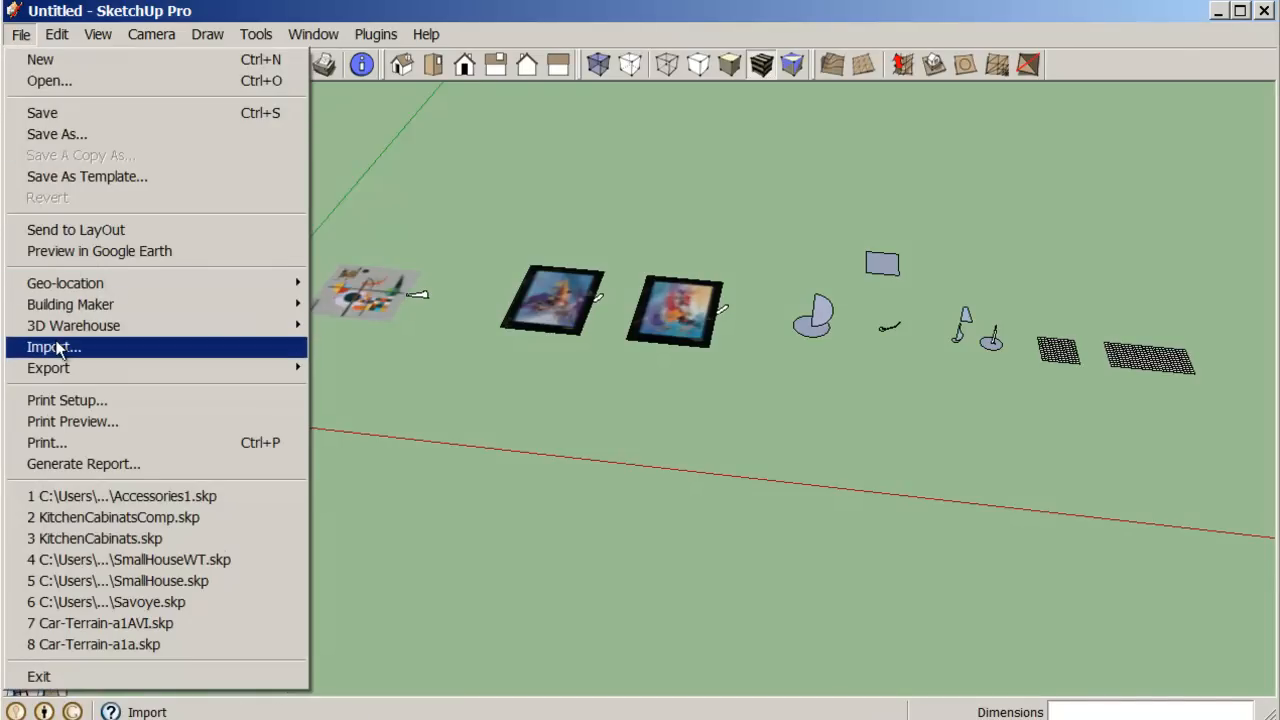
left_click(54, 347)
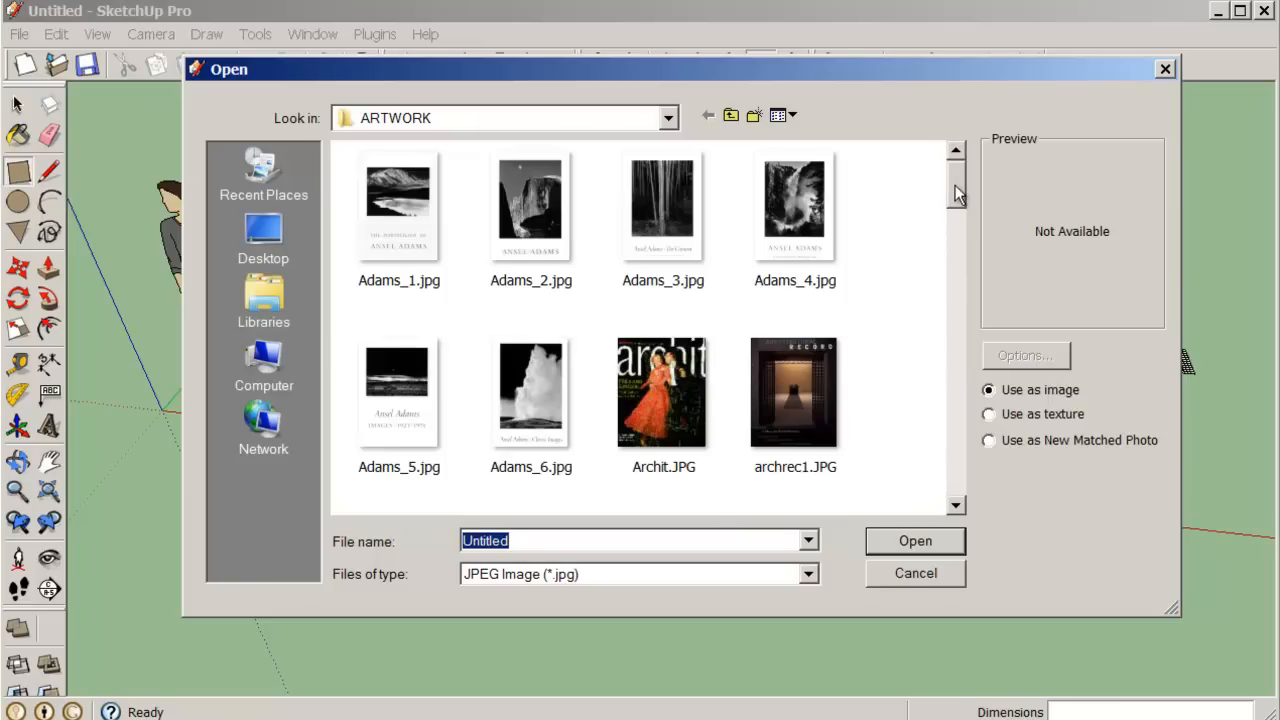
left_click_drag(955, 190, 965, 265)
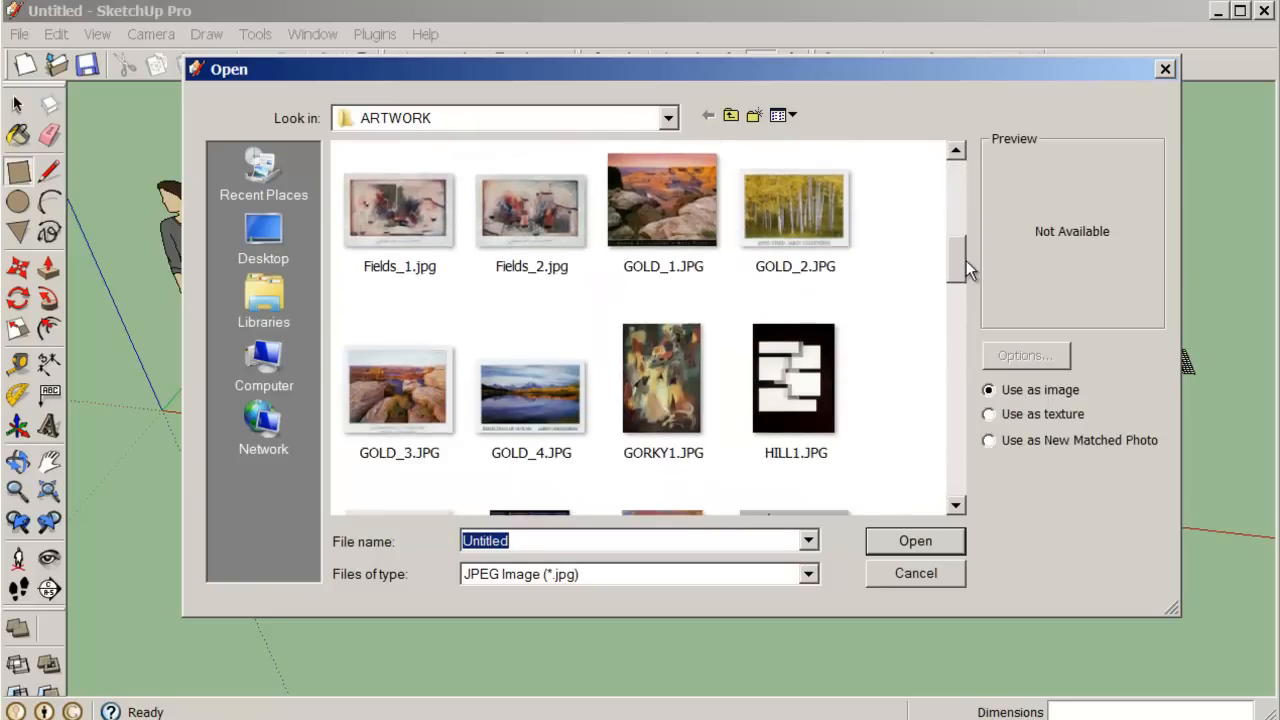
scroll("down", 3)
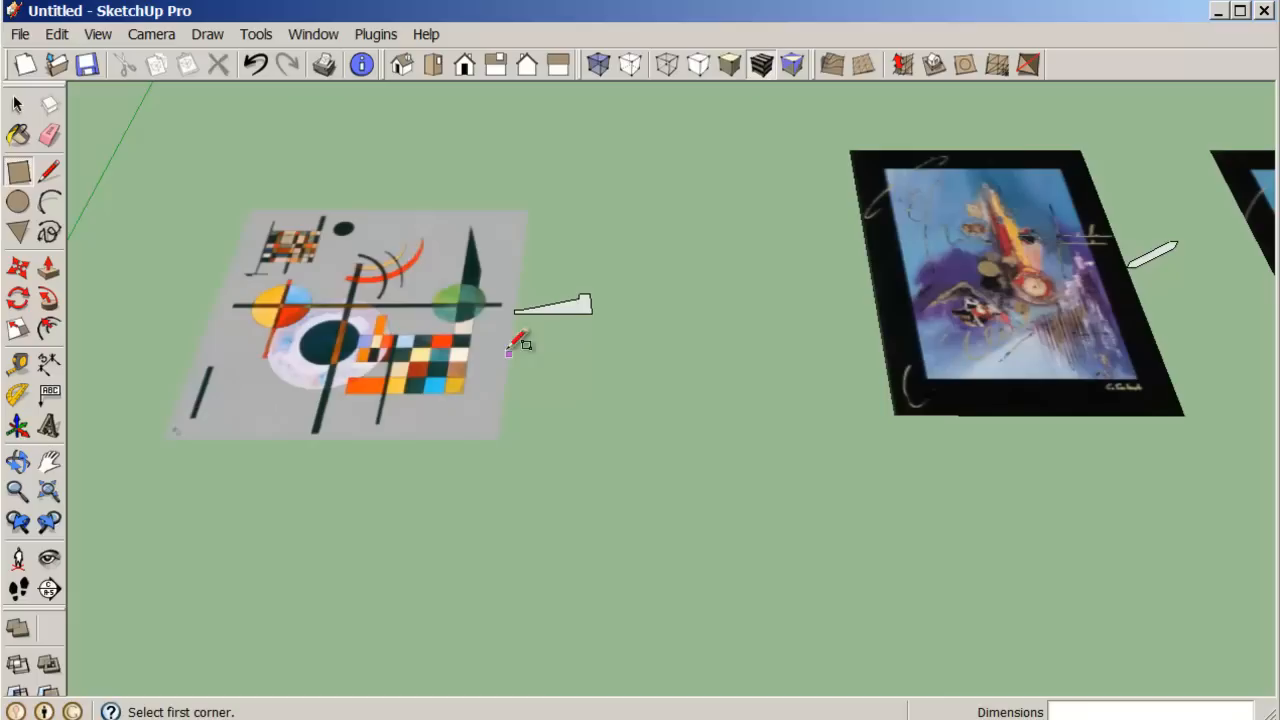
mouse_move(555, 362)
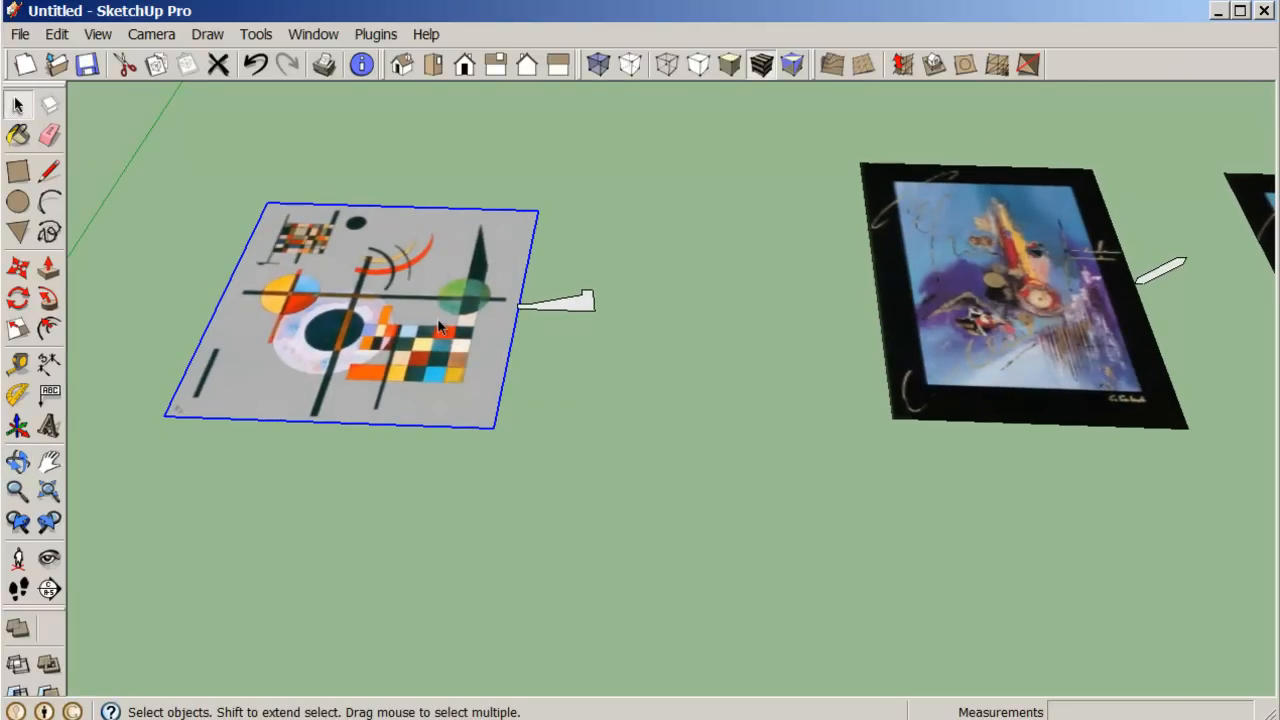
mouse_move(445, 300)
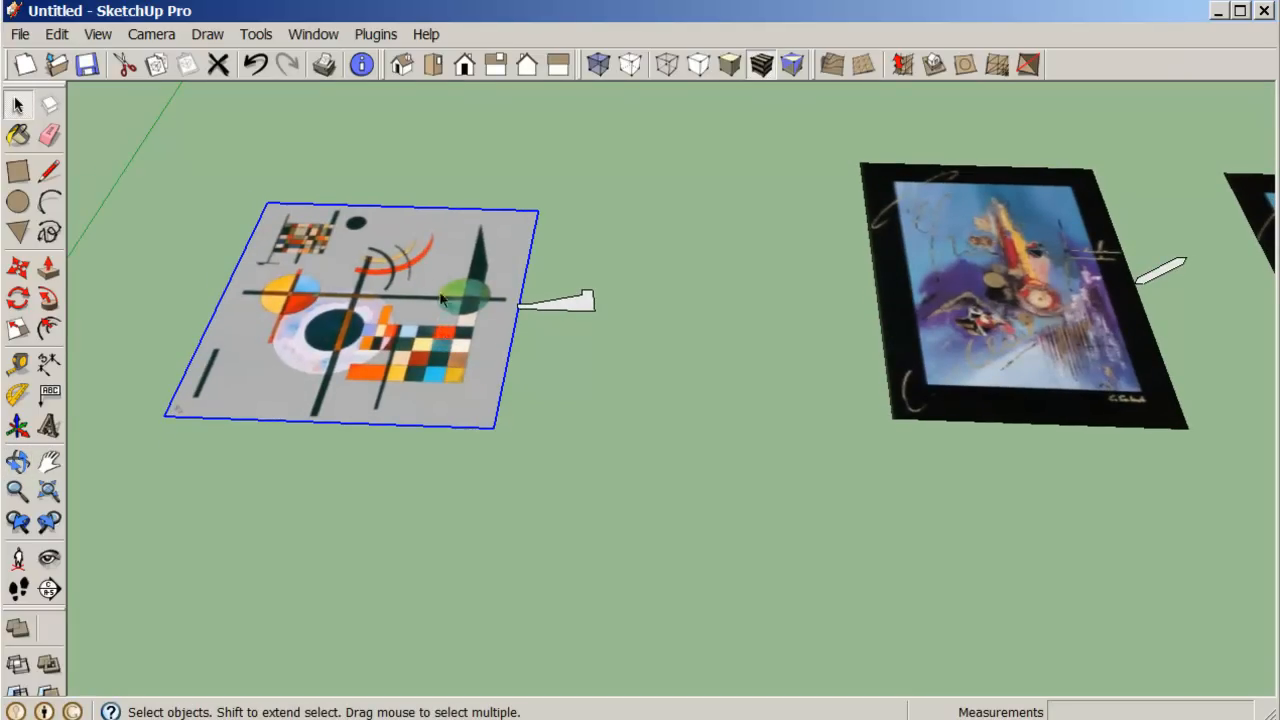
mouse_move(217, 280)
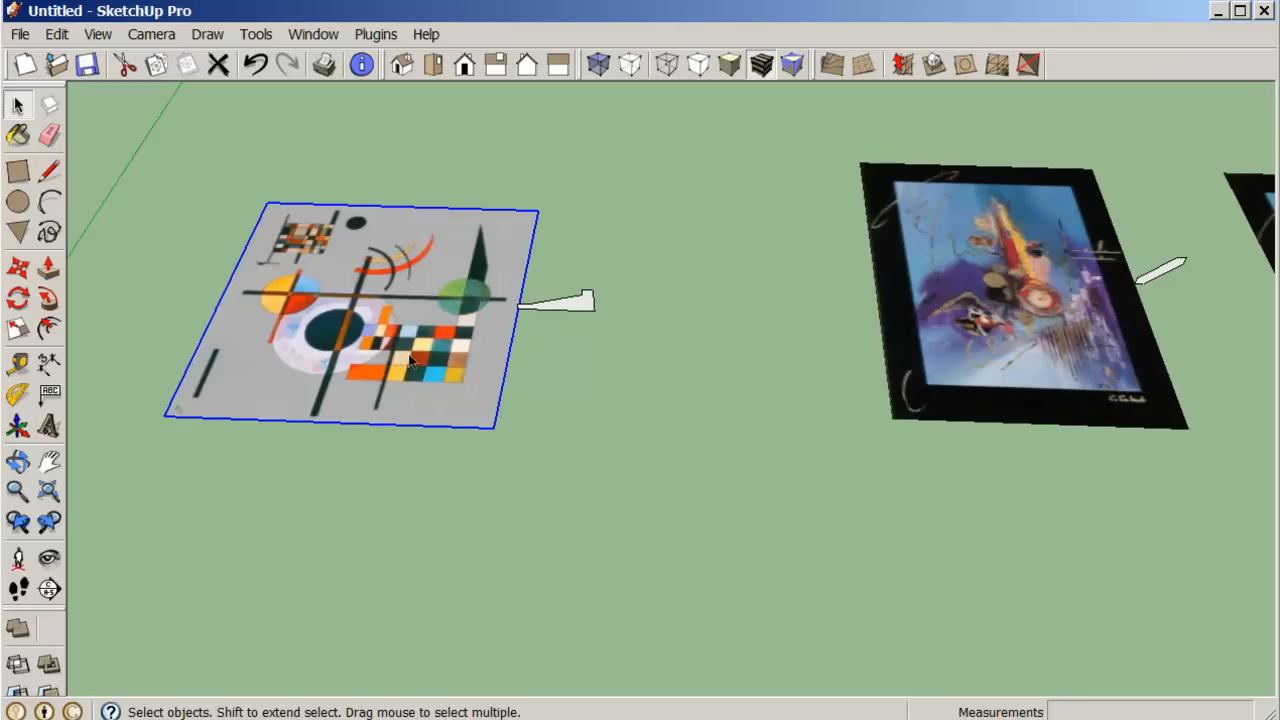
Step: Deselect the Kandinsky painting and begin building a thick white frame around it
left_click(157, 253)
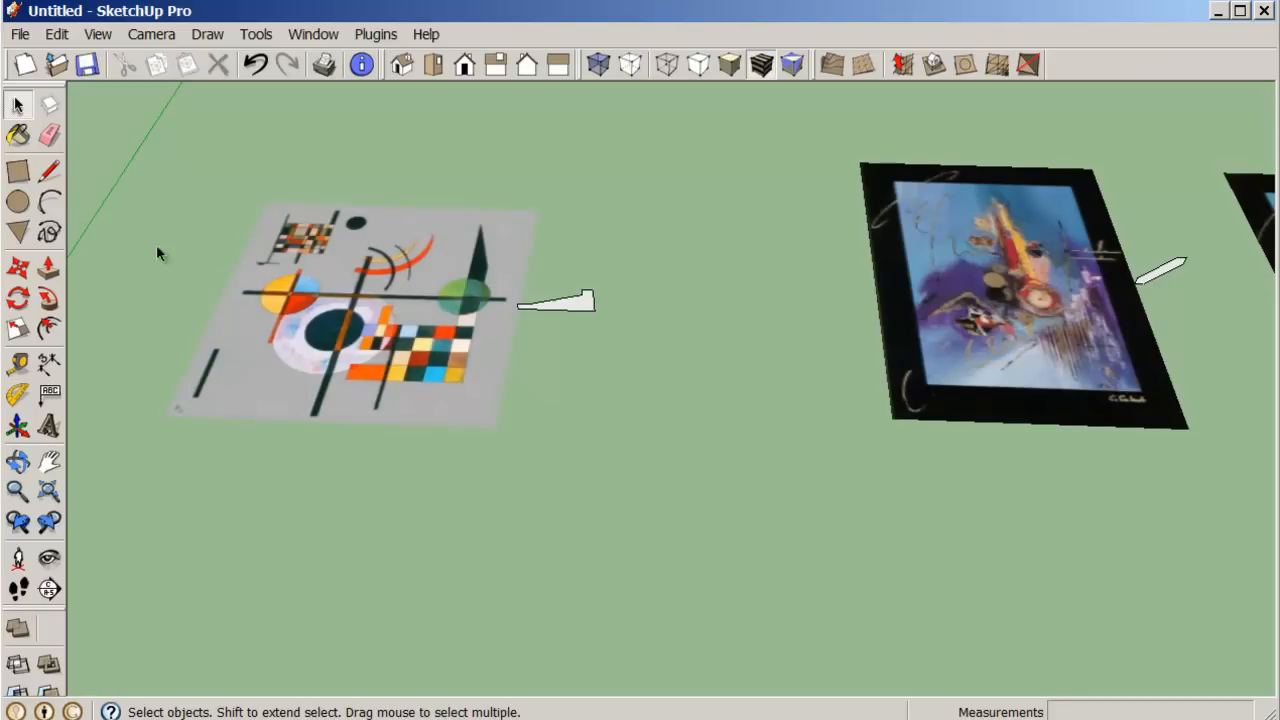
left_click(18, 170)
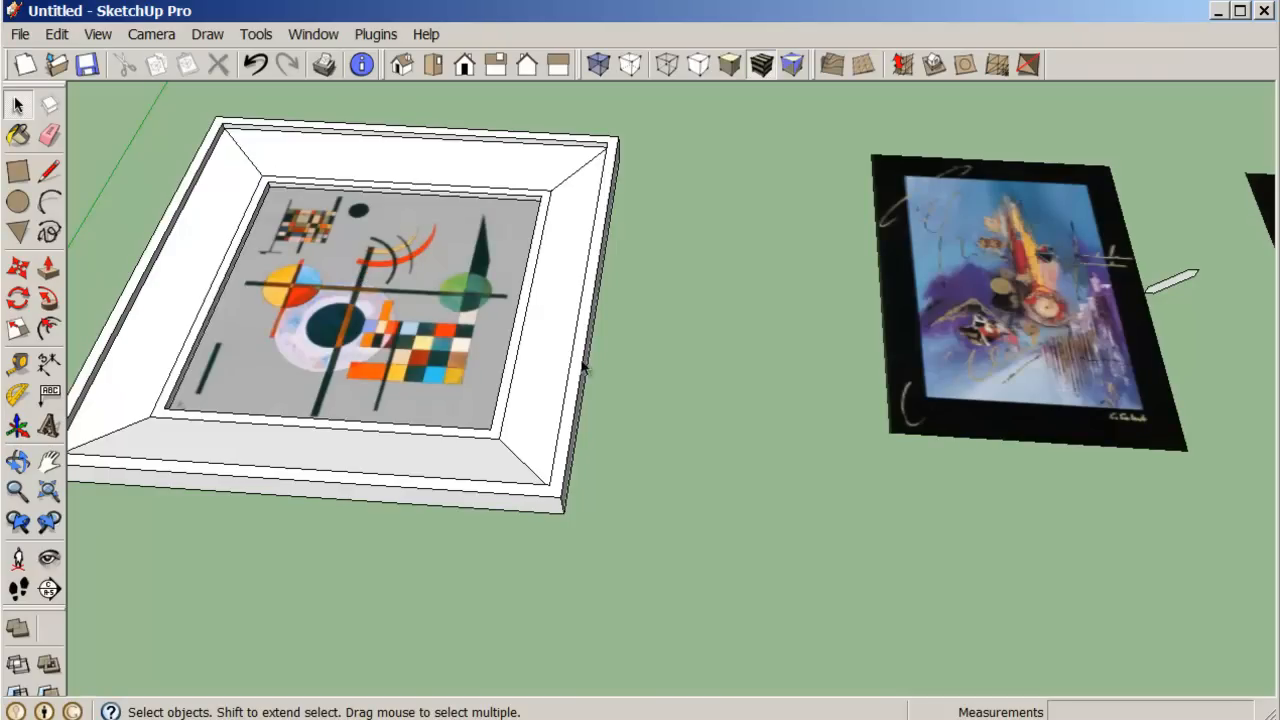
mouse_move(584, 368)
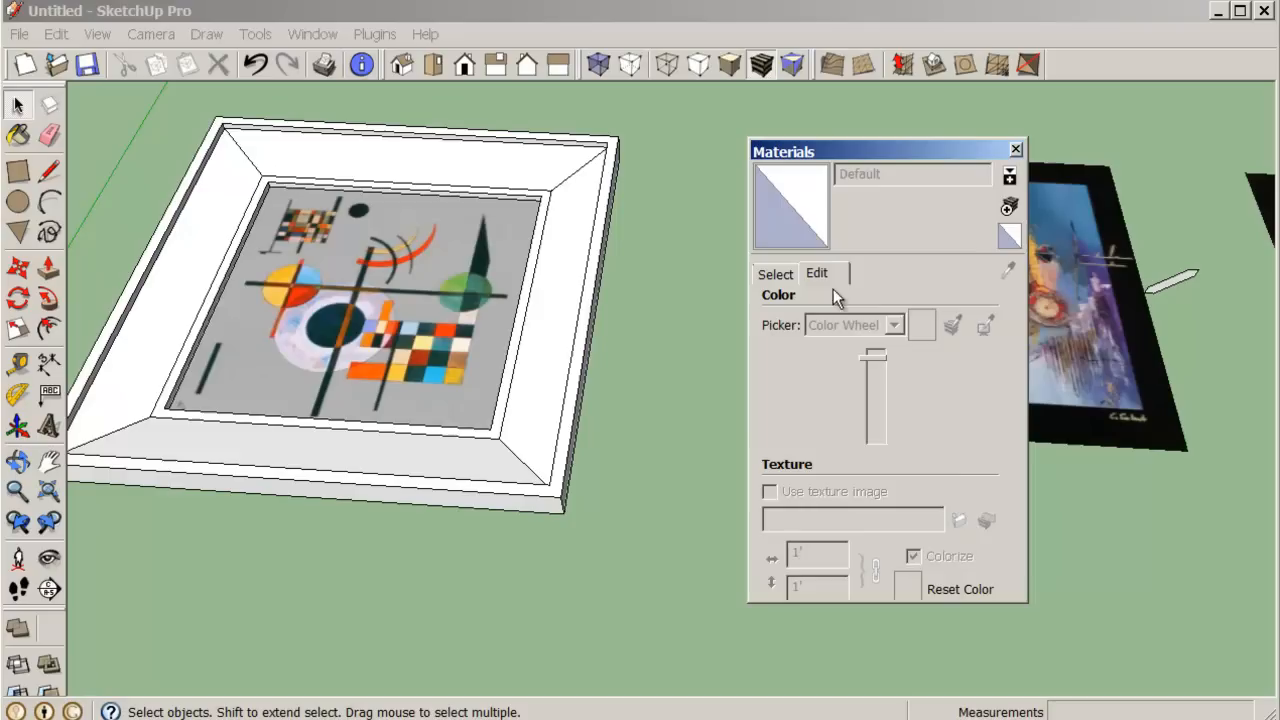
Step: Paint the frame's sloped moulding faces with Wood_Moulding1 from the Wood collection
left_click(985, 300)
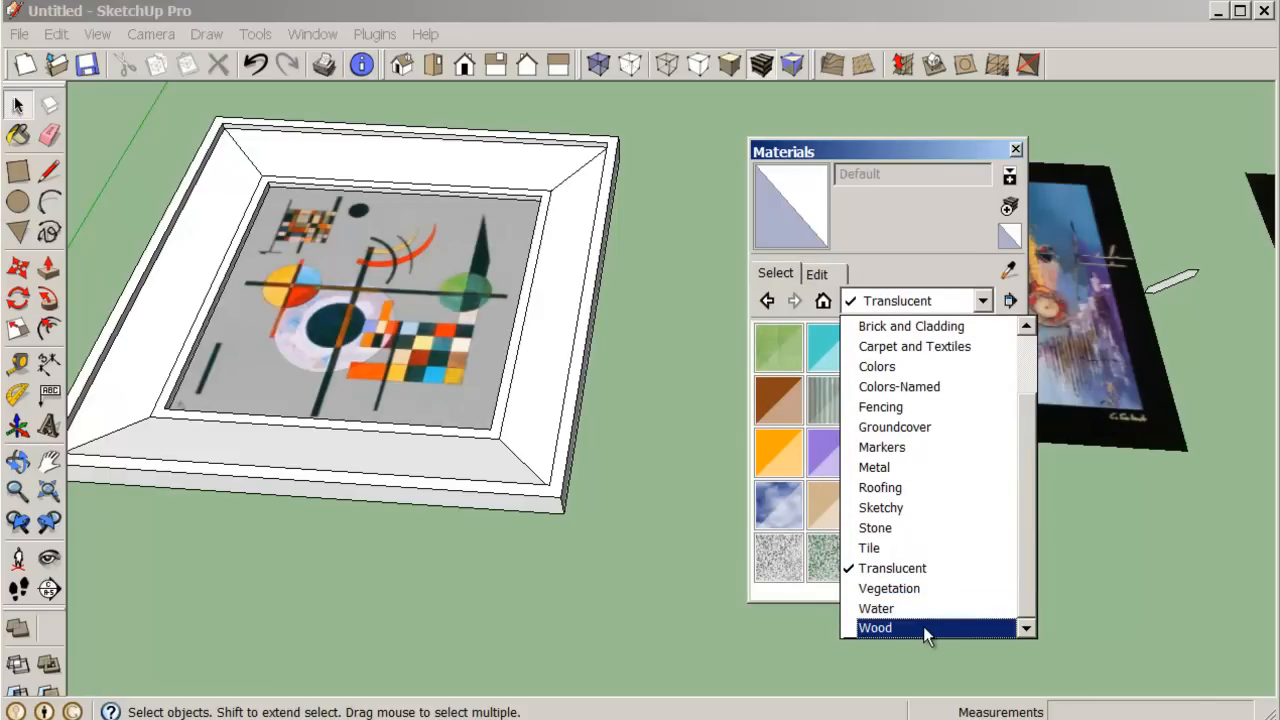
left_click(874, 627)
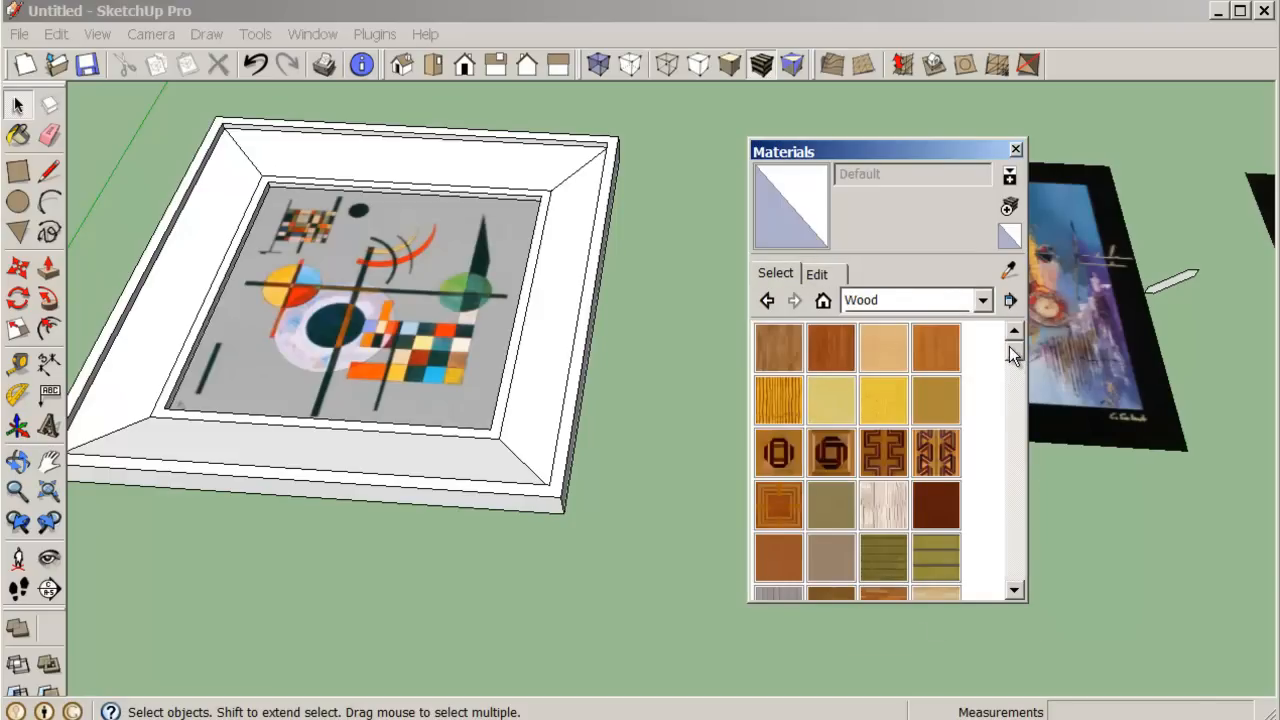
scroll("down", 3)
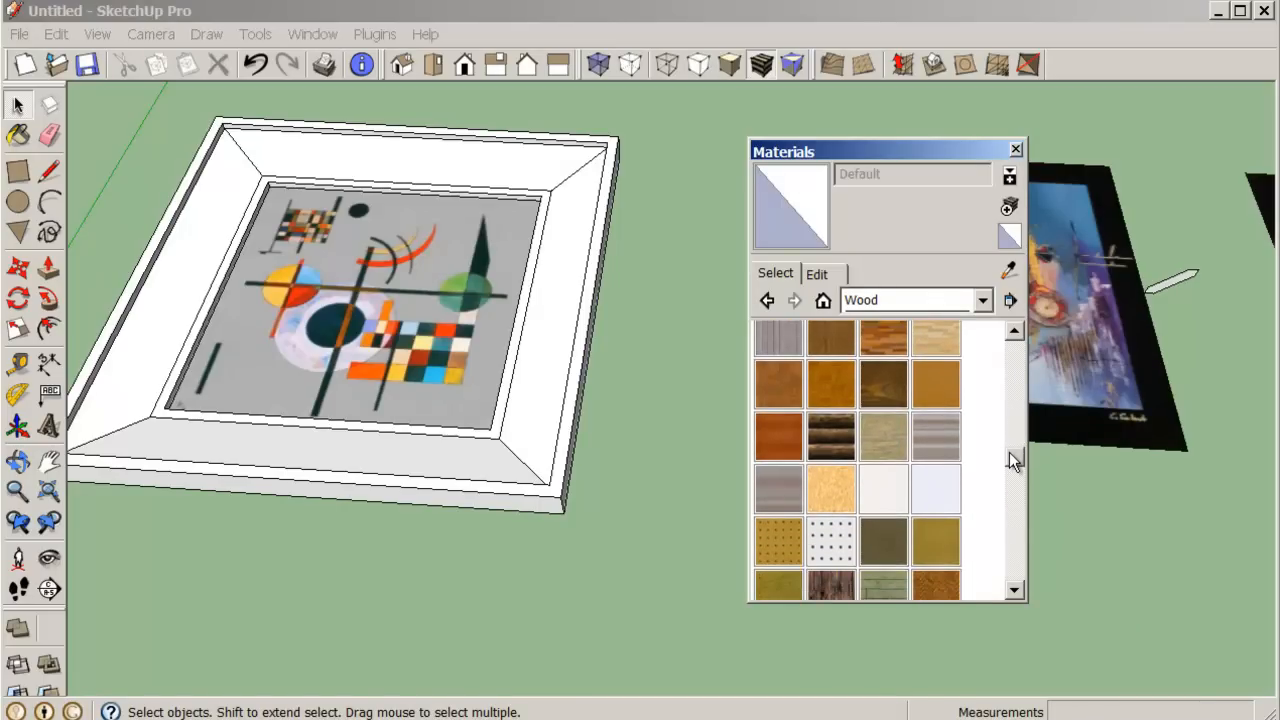
scroll("down", 3)
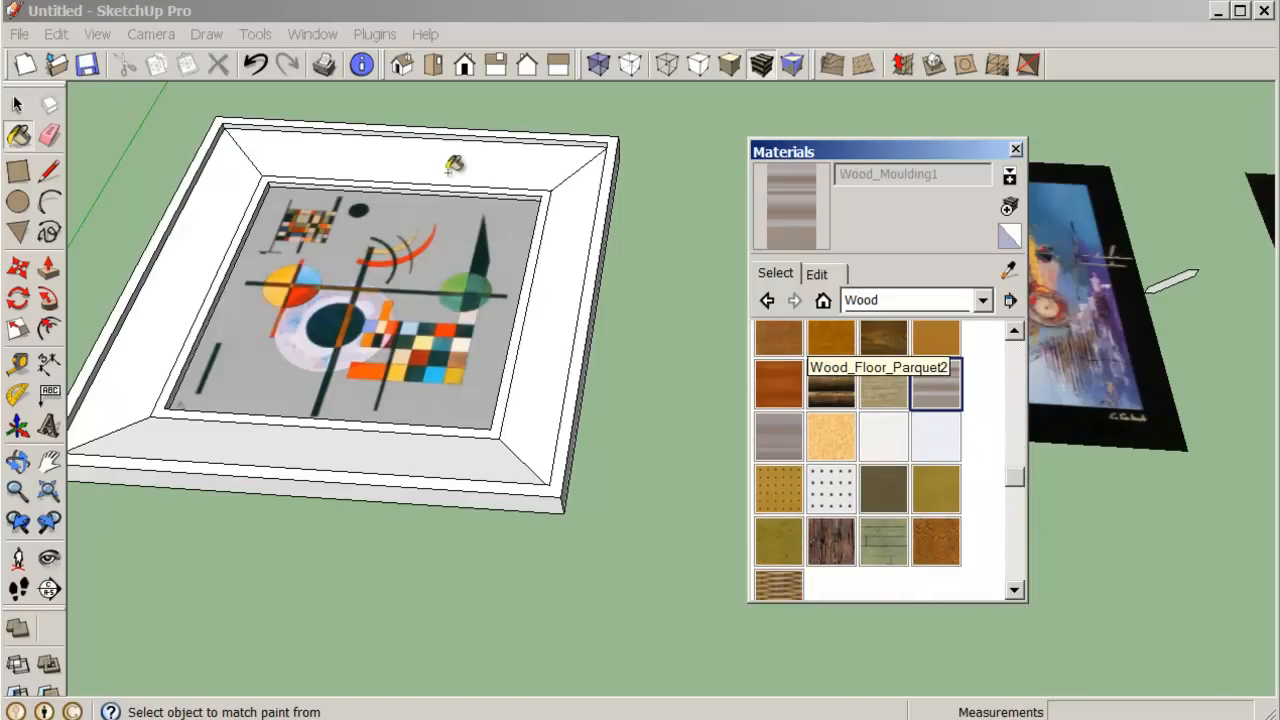
left_click(455, 165)
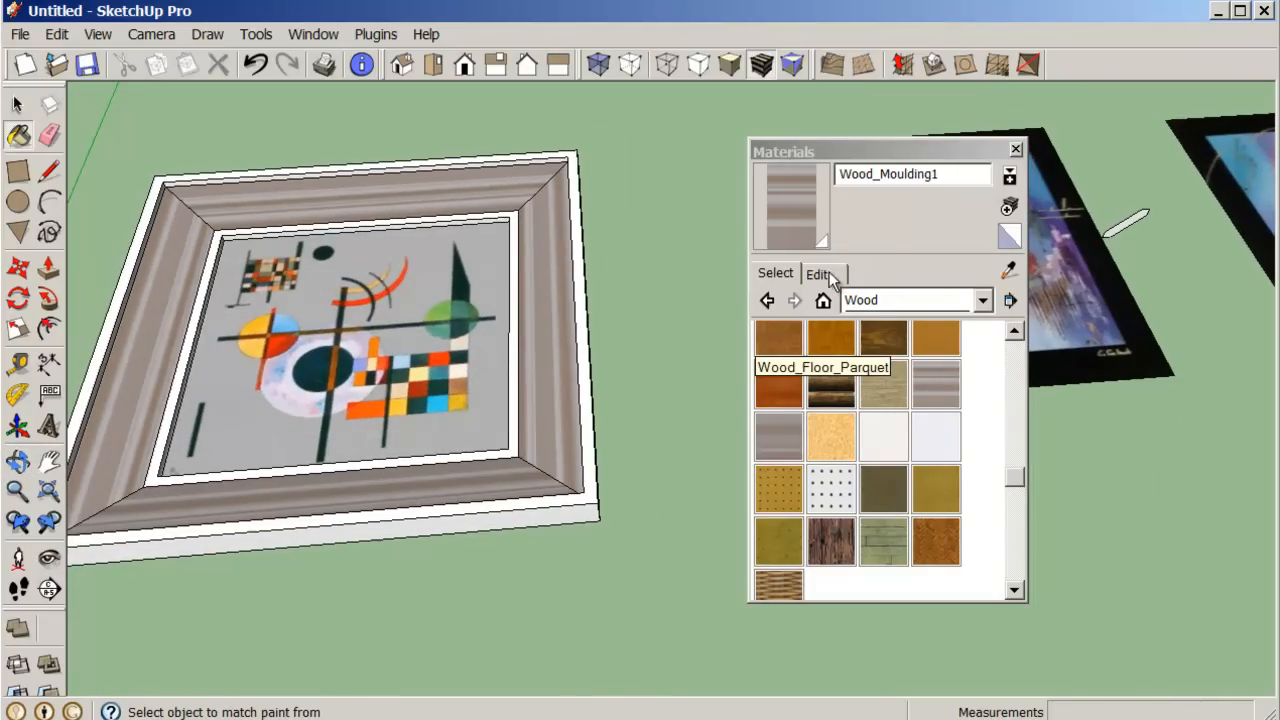
Step: Recolour Wood_Moulding1 on the Color Wheel to a warm brown with purple streaks
left_click(817, 274)
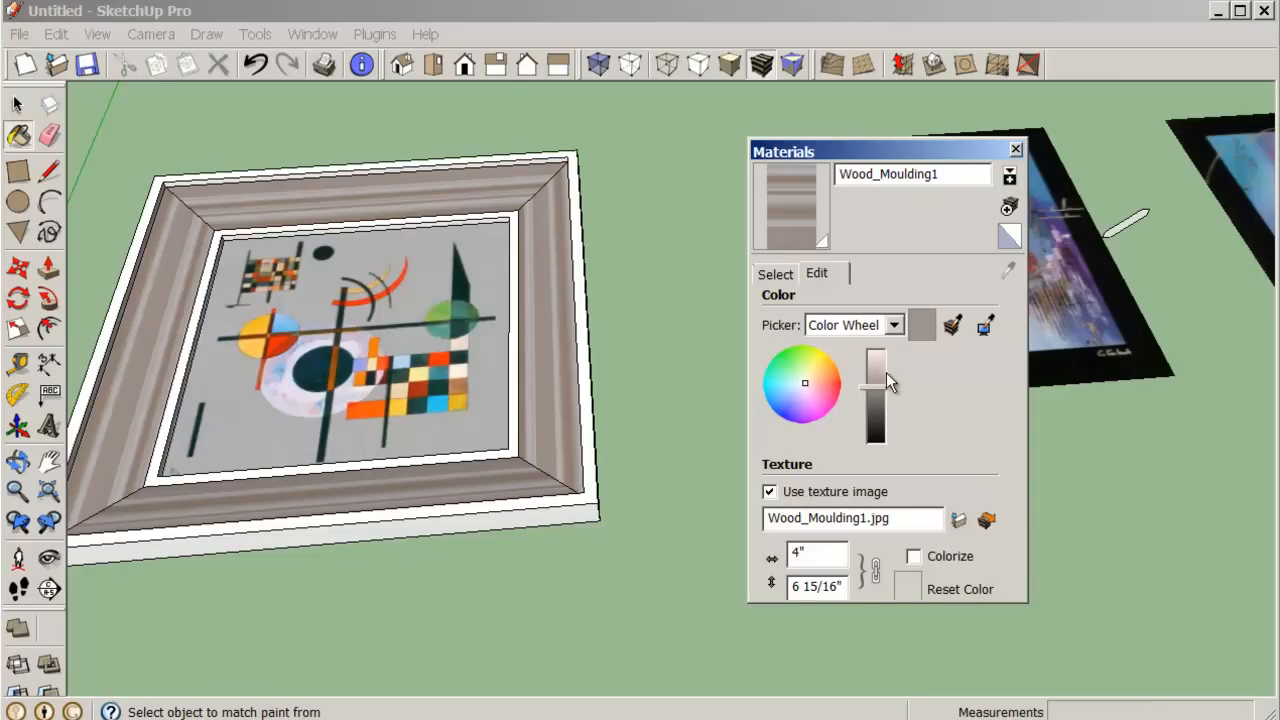
mouse_move(922, 325)
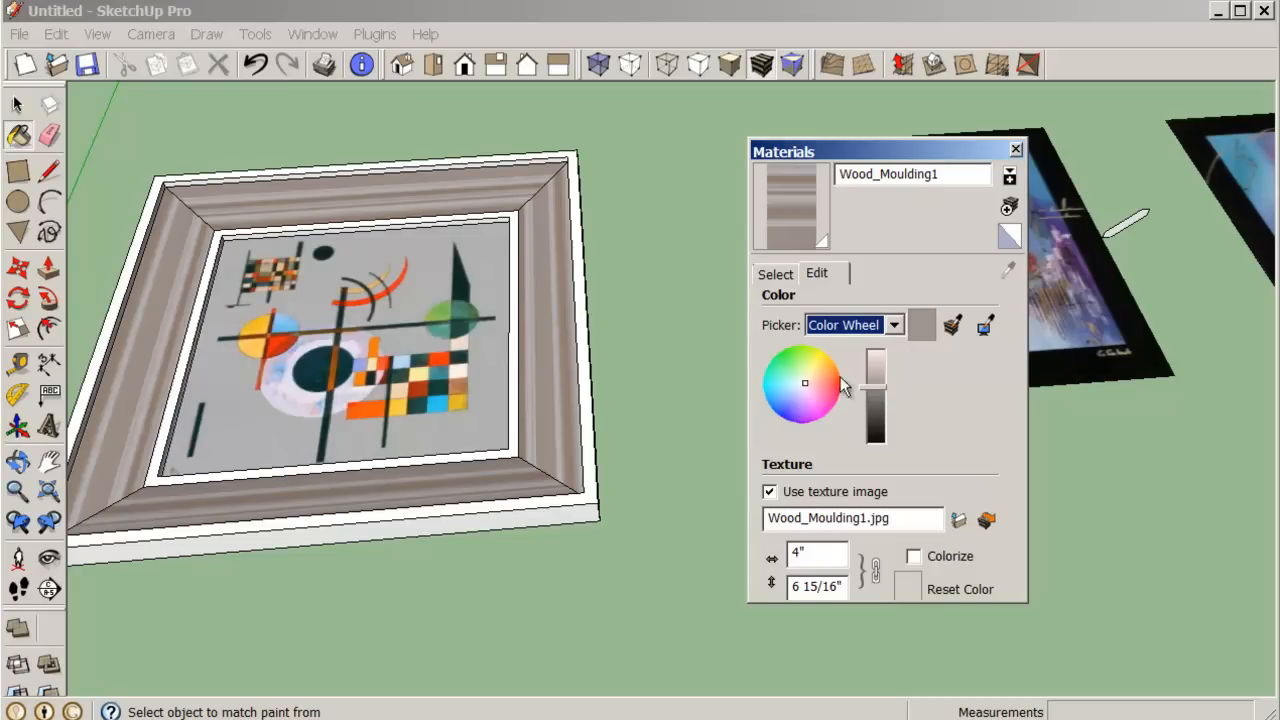
left_click(822, 388)
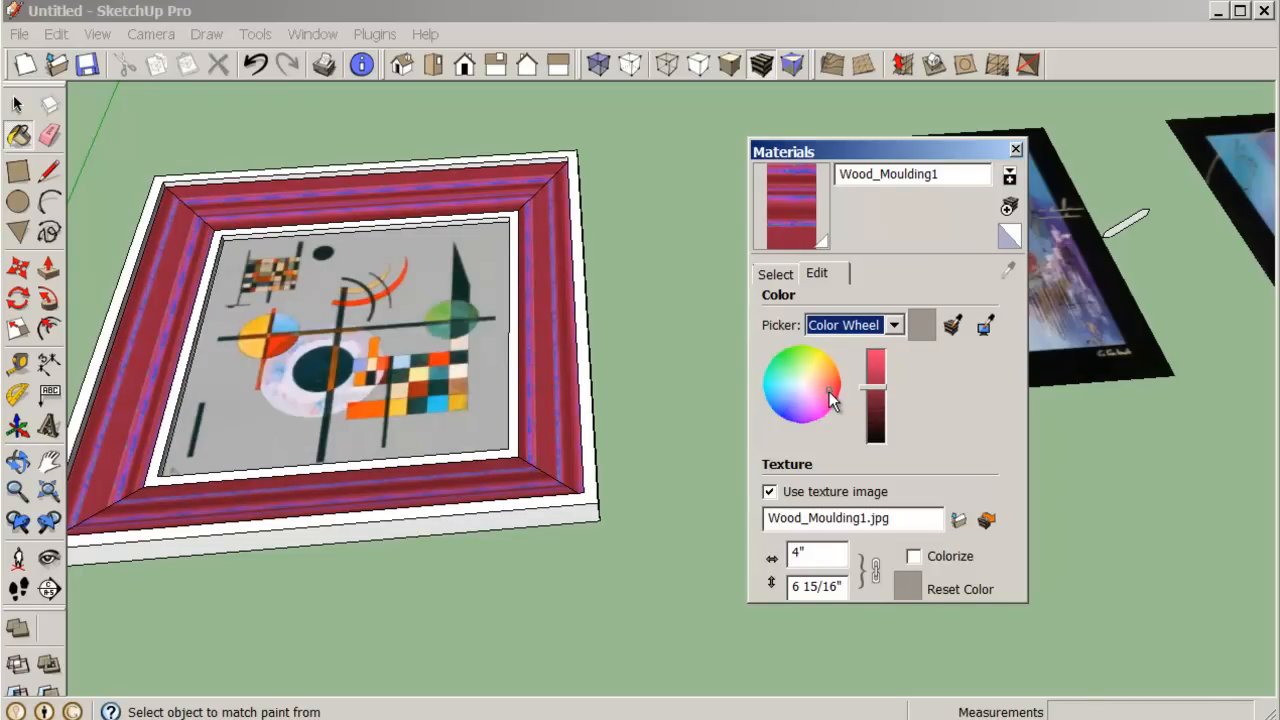
left_click(820, 385)
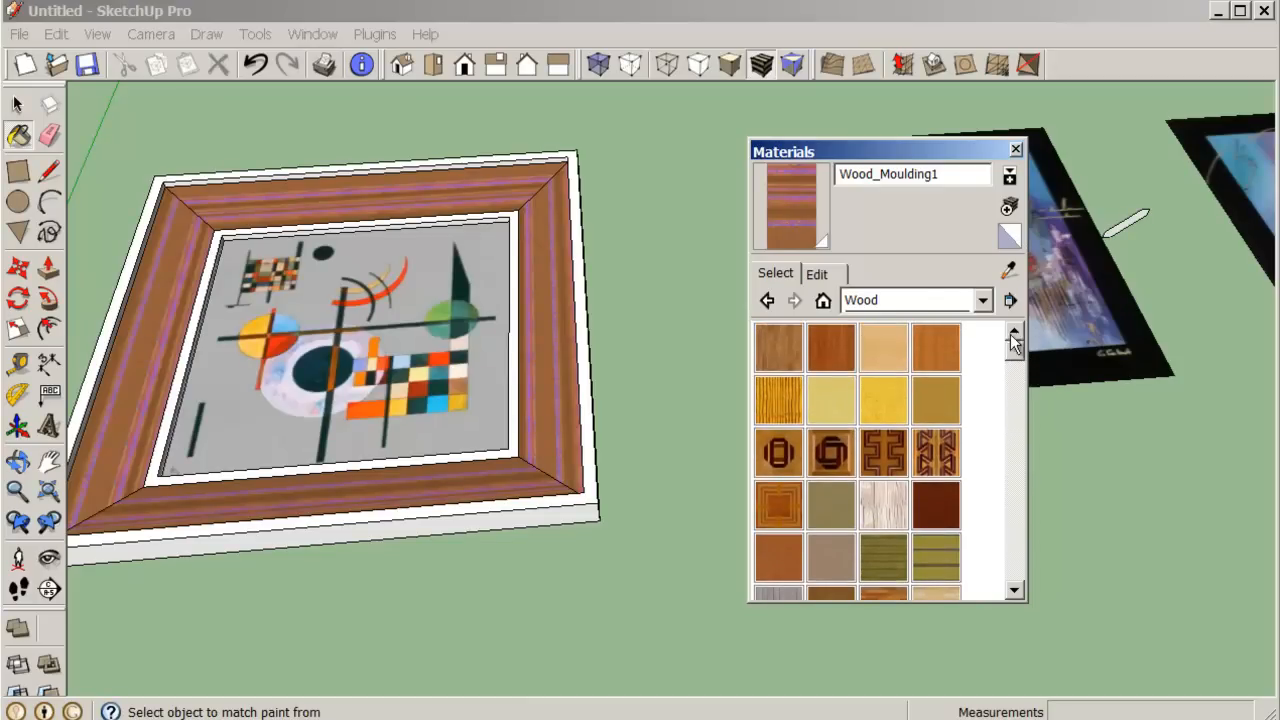
Step: Choose Wood_Bamboo_Dark and orbit toward the frame's outer sides and base
left_click(830, 347)
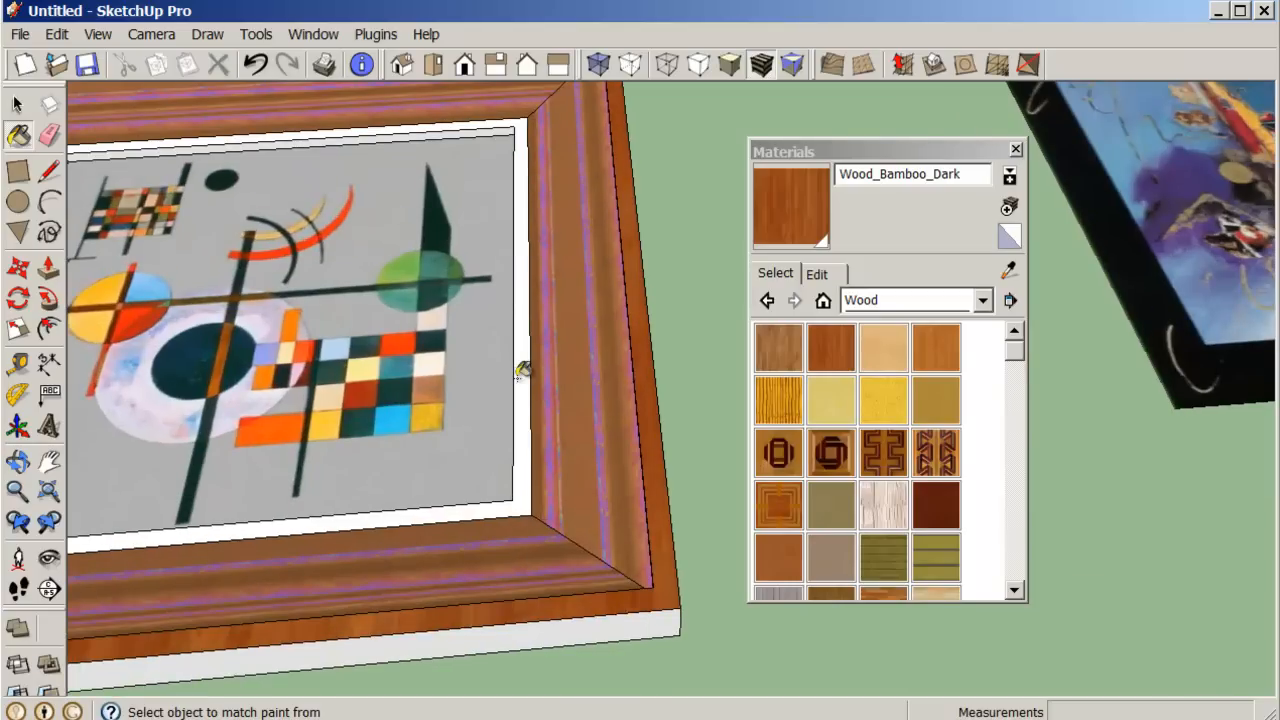
left_click_drag(525, 370, 590, 360)
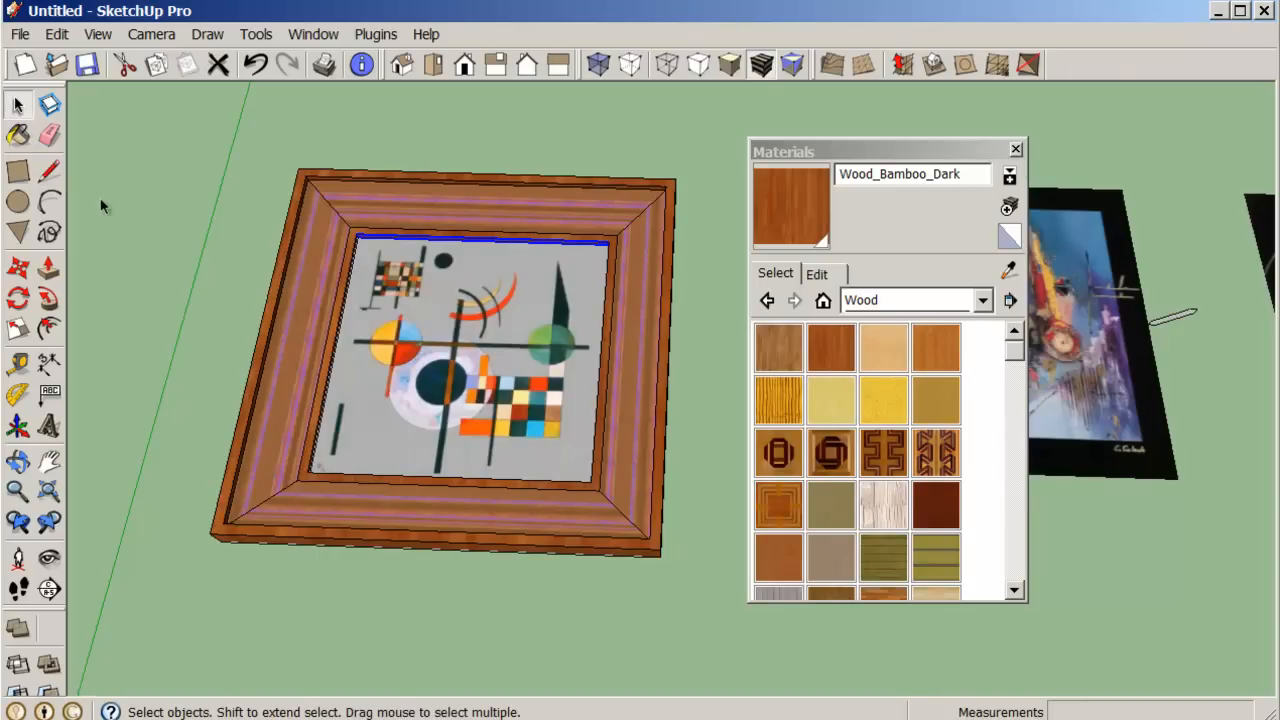
Step: Explode the painting image into a face and recess it about 1 7/8 inches inside the frame
right_click(452, 413)
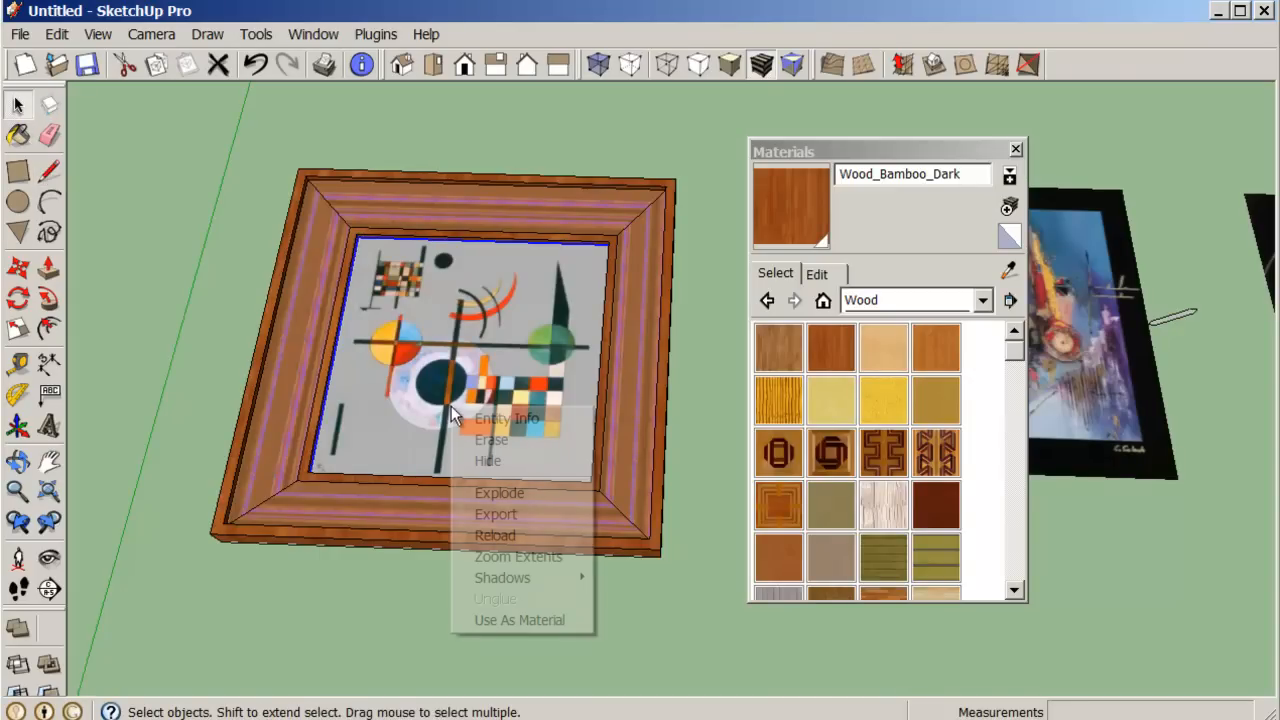
left_click(498, 492)
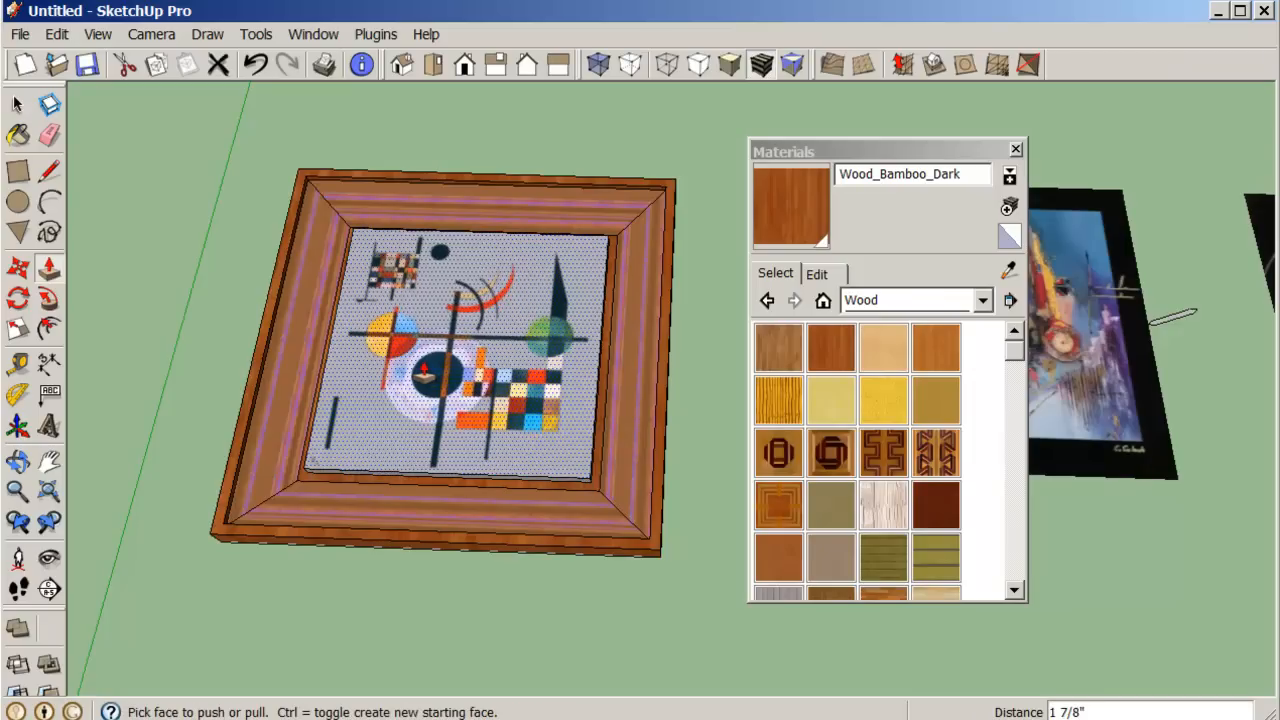
left_click_drag(450, 350, 430, 360)
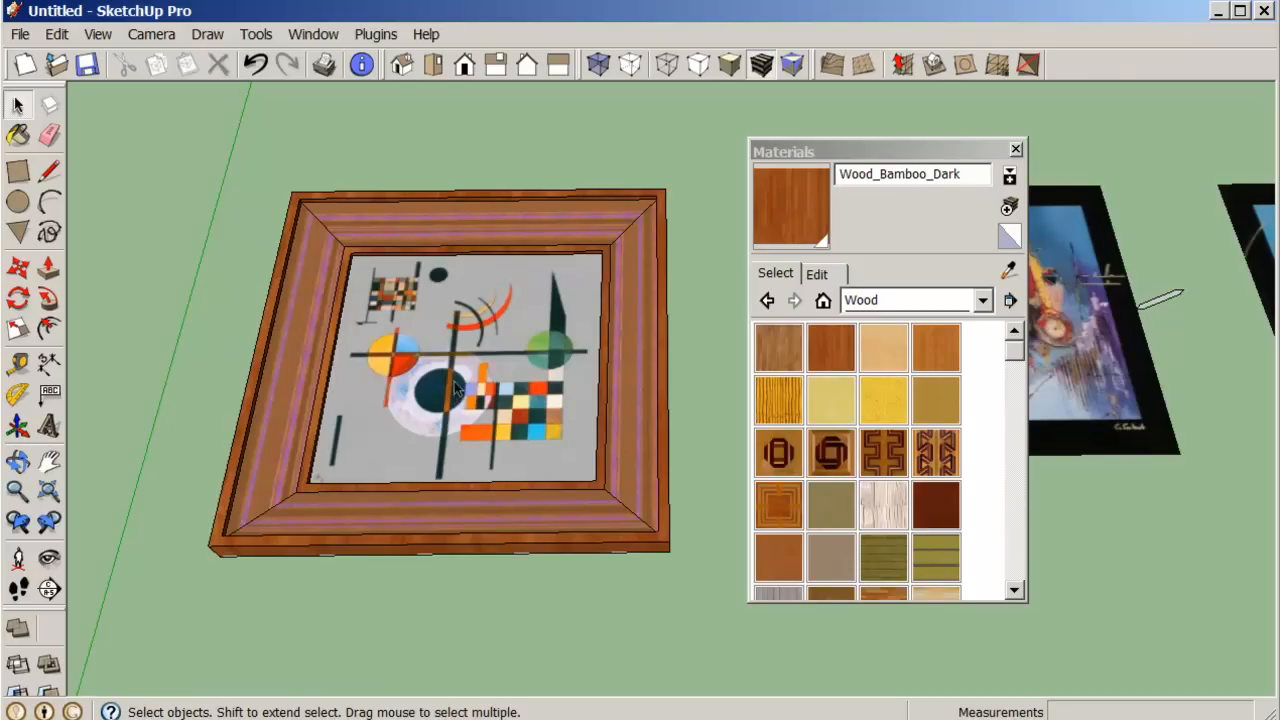
mouse_move(445, 370)
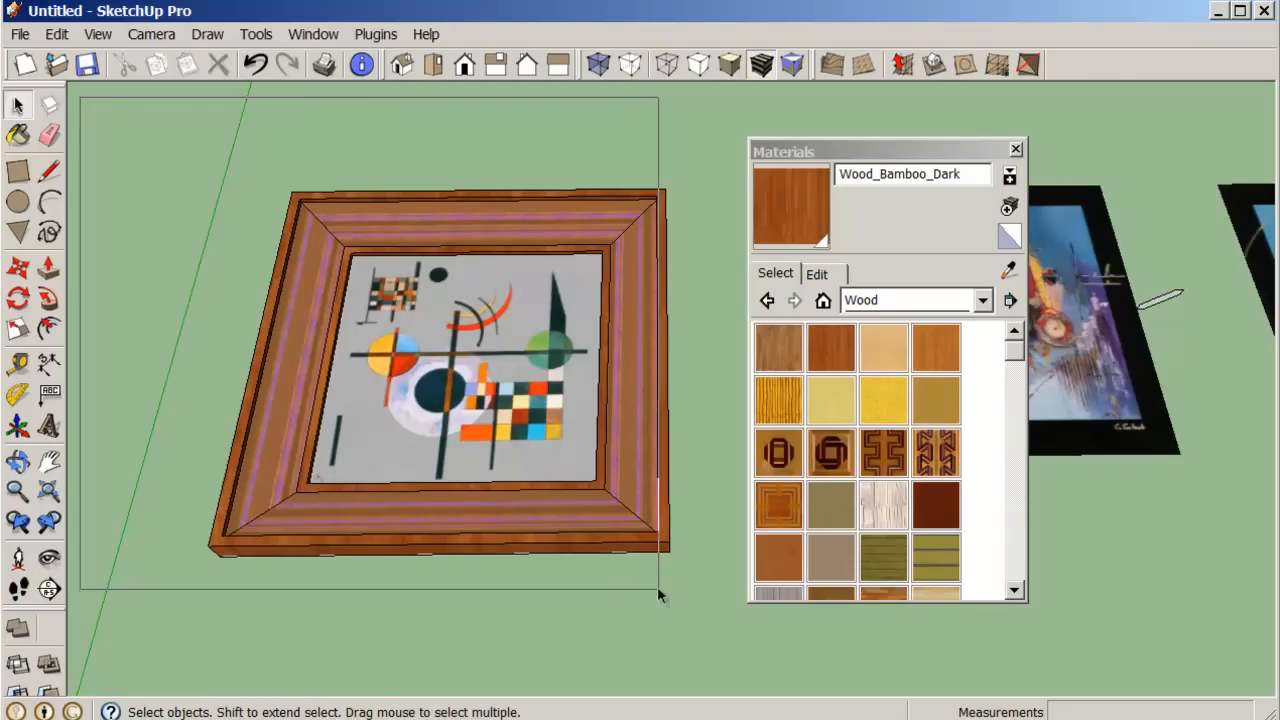
Step: Start a component from the selected framed painting, entering the name Car-Pict1
right_click(605, 525)
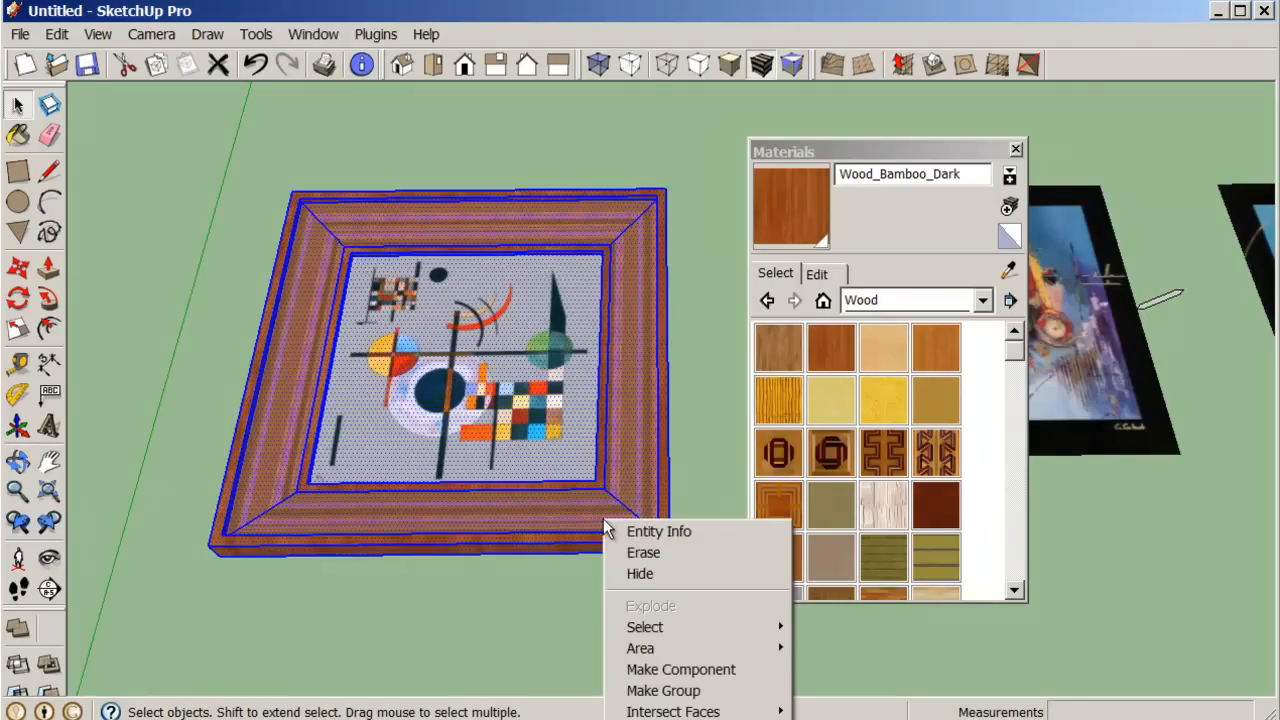
left_click(681, 669)
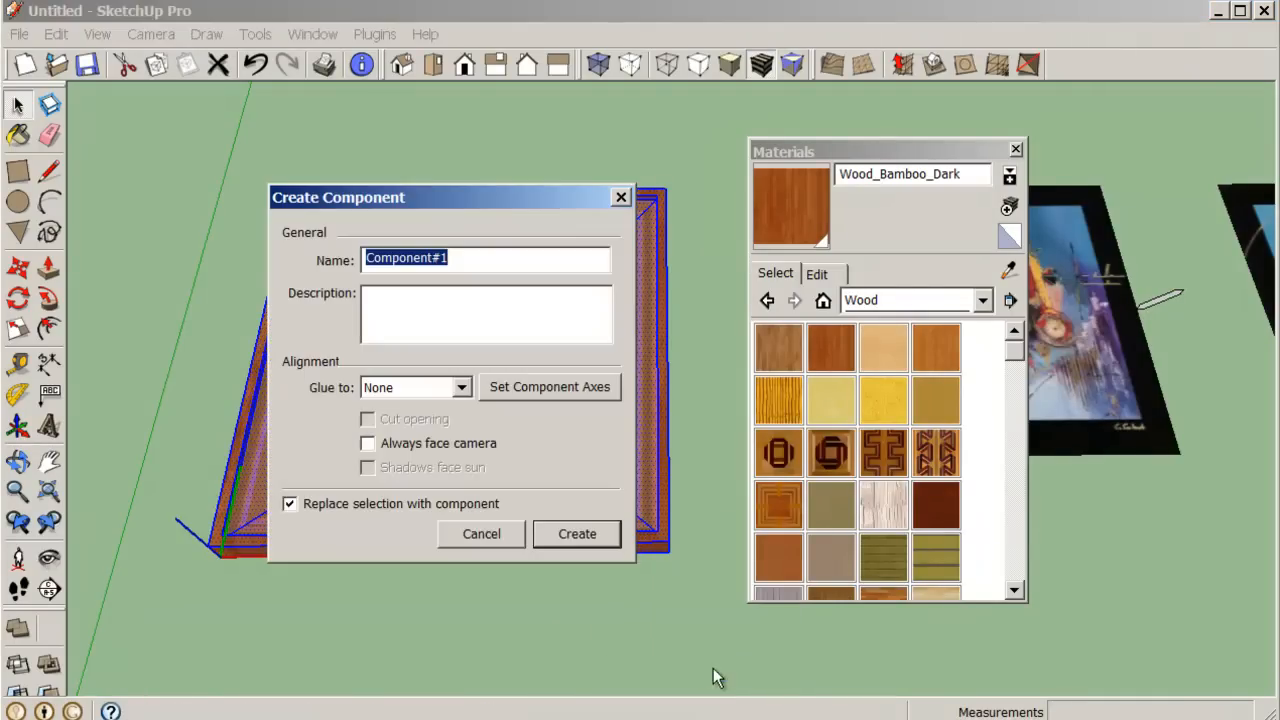
mouse_move(643, 494)
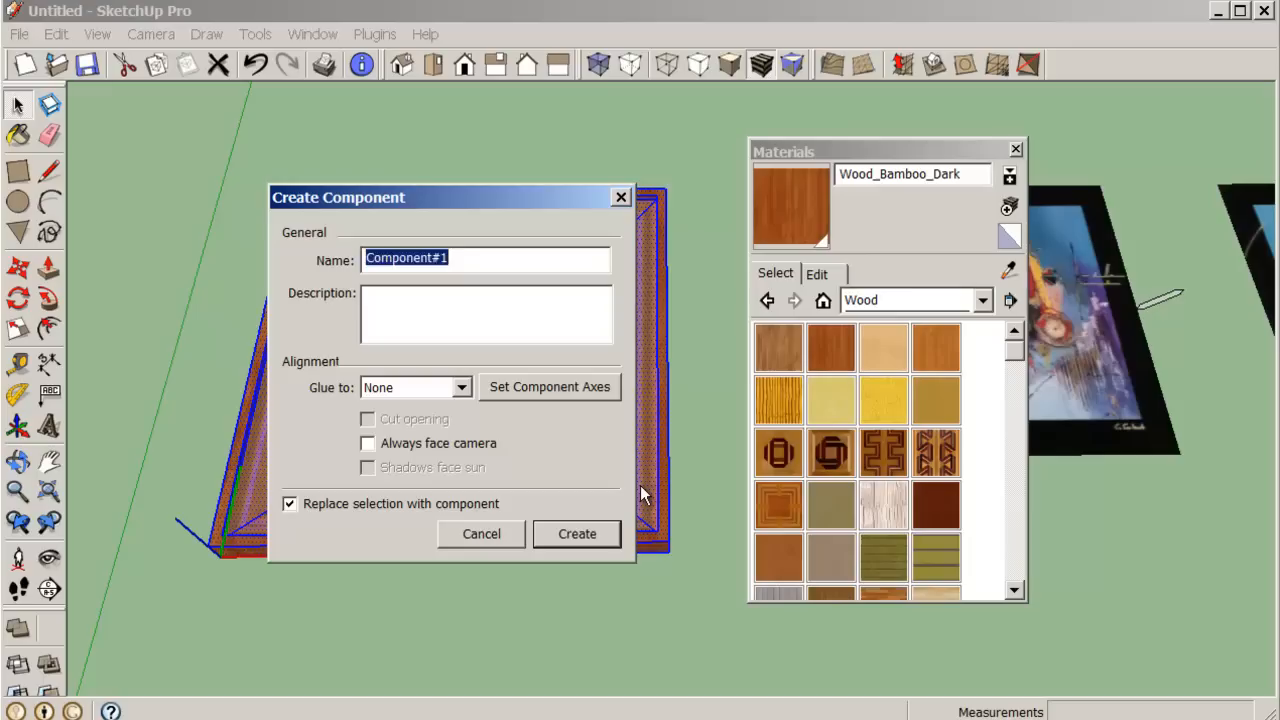
type("Car-")
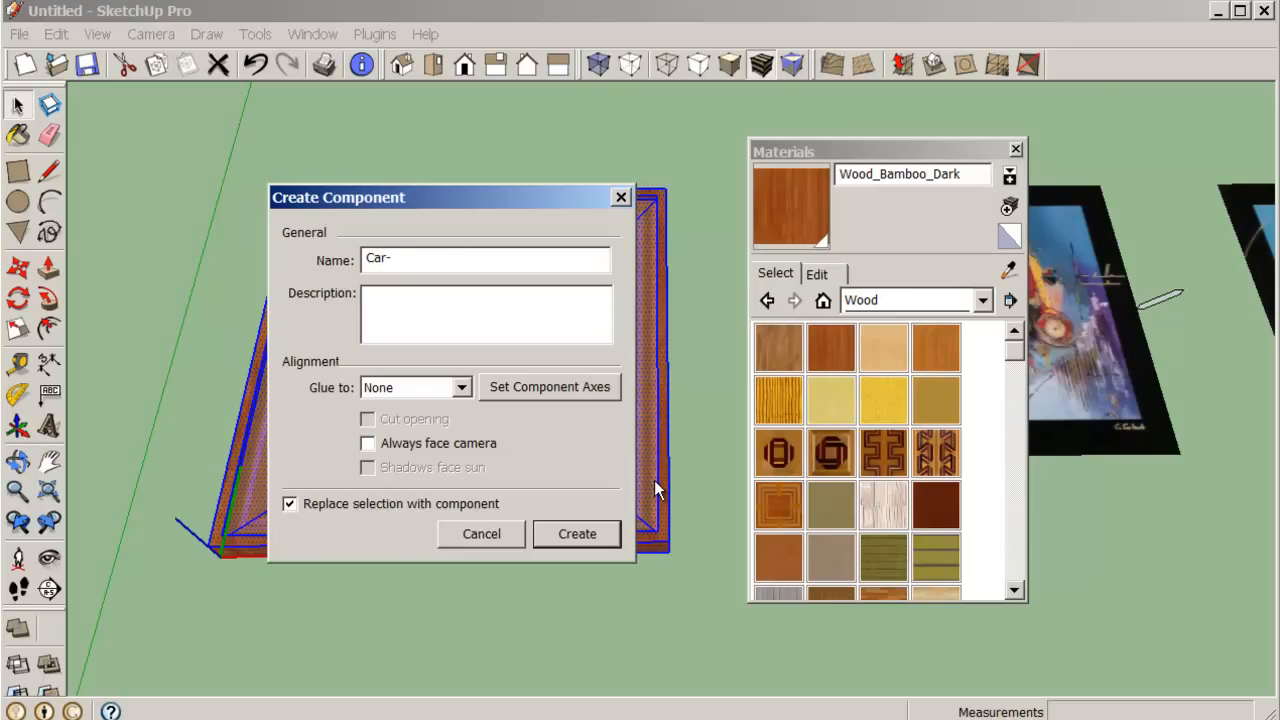
type("Pict")
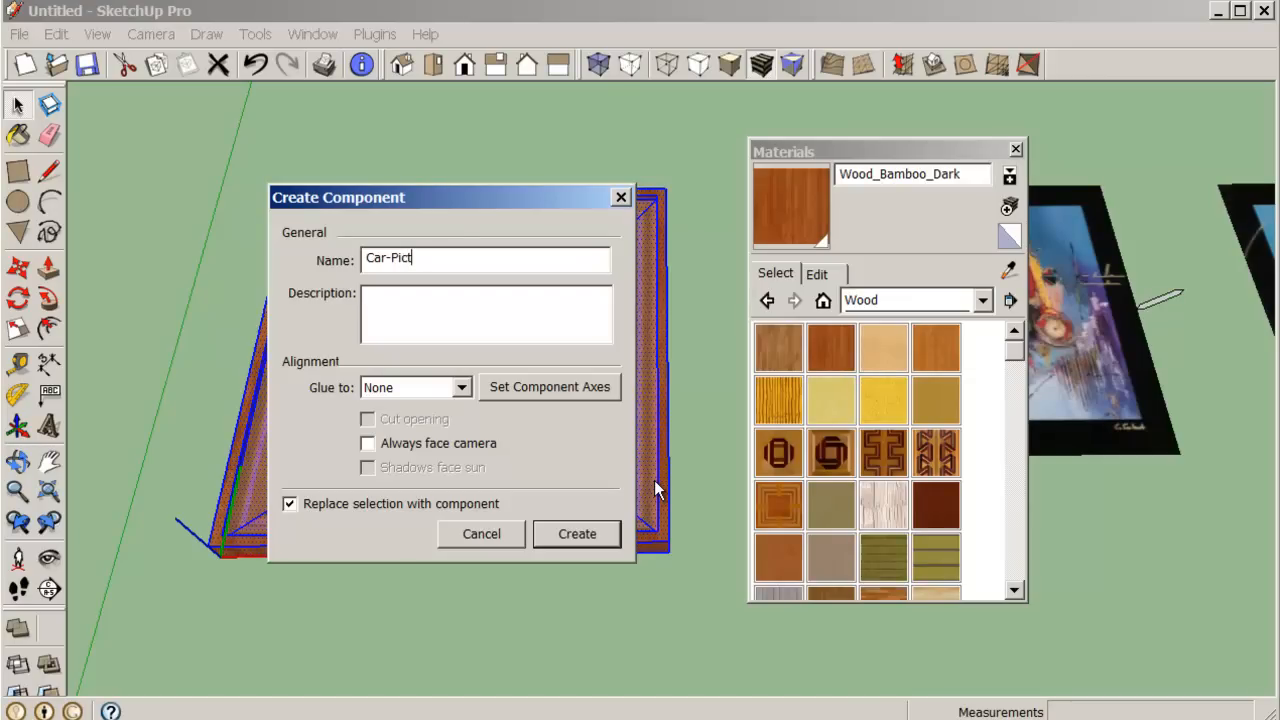
type("1")
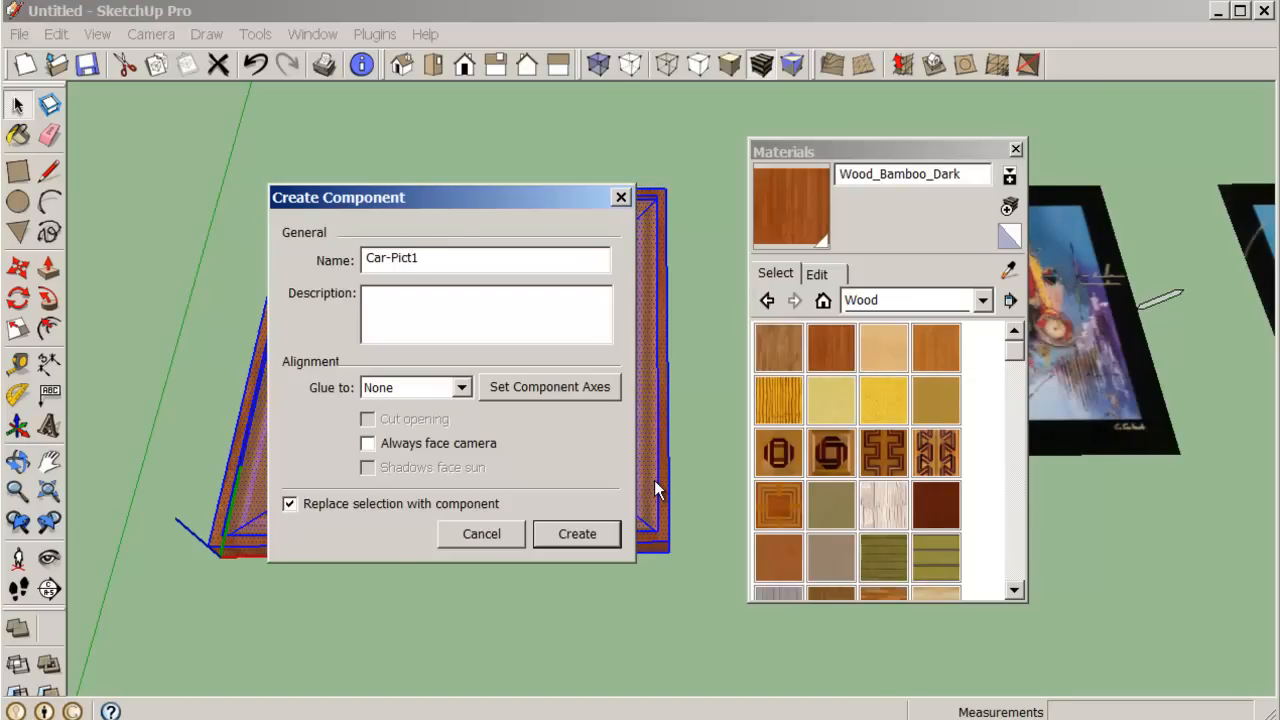
Step: Create the Car-Pict1 component, then select the second blue abstract painting
left_click(576, 533)
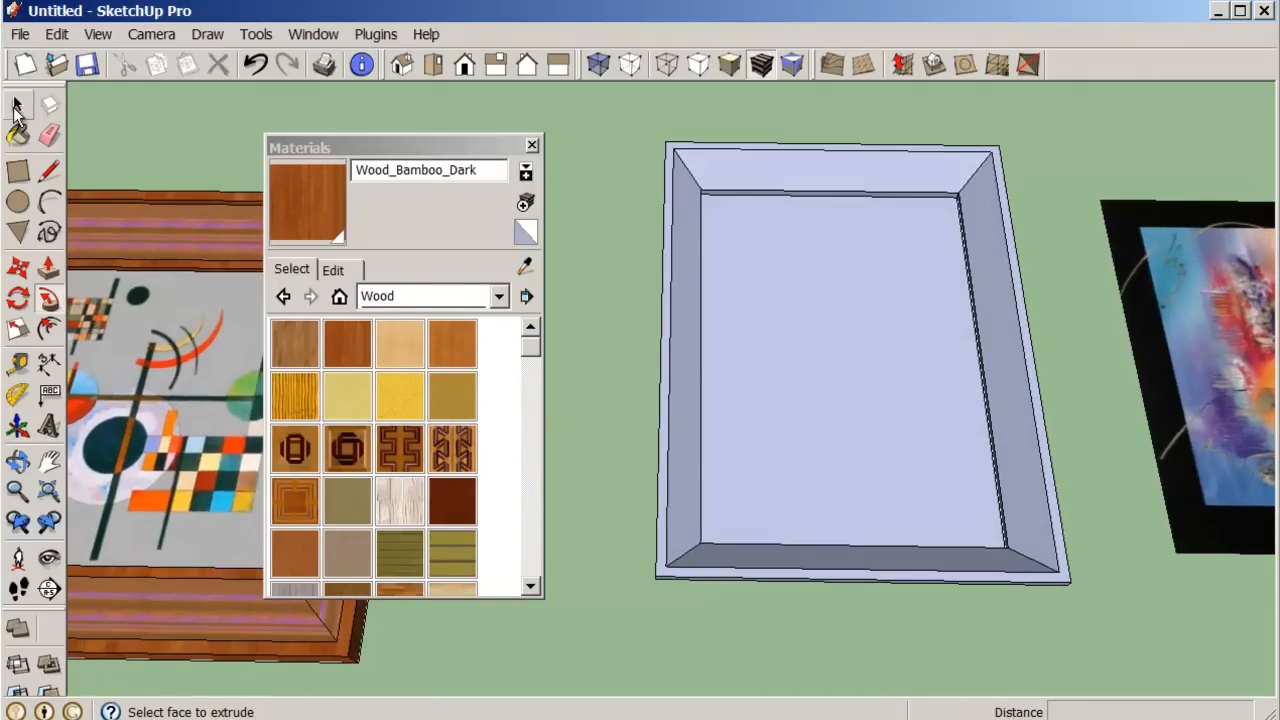
left_click(17, 105)
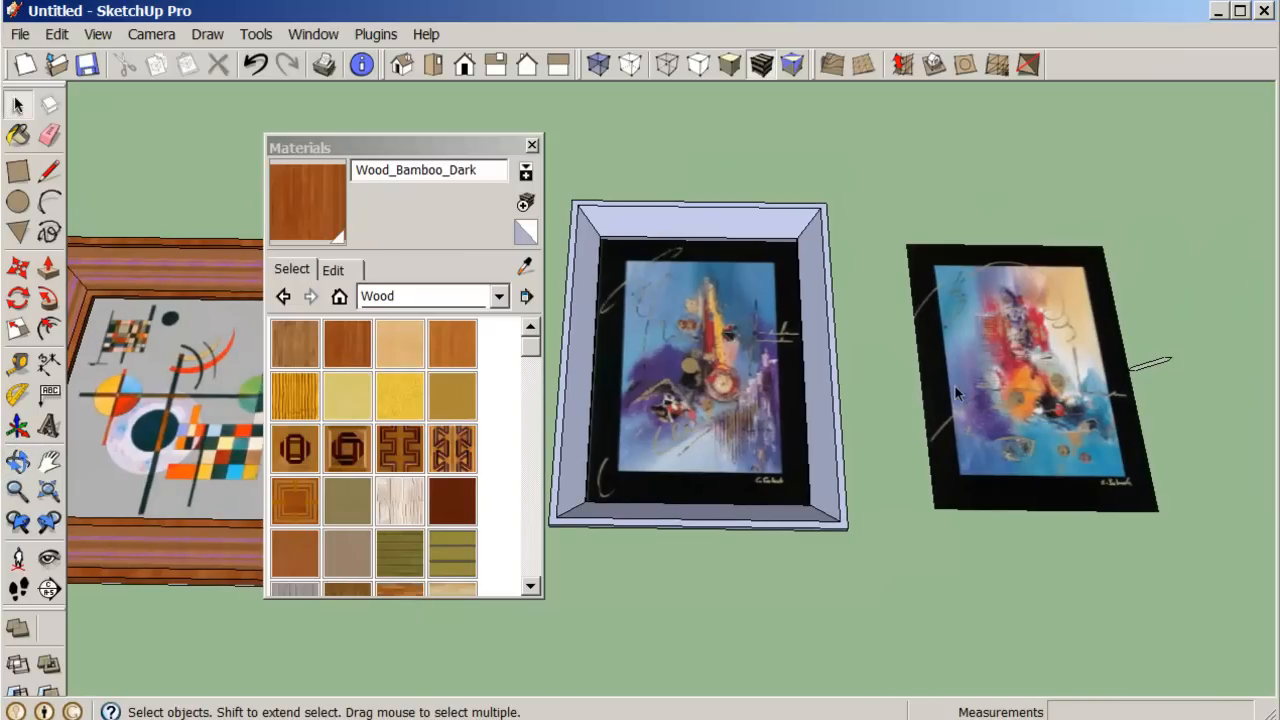
left_click(1030, 380)
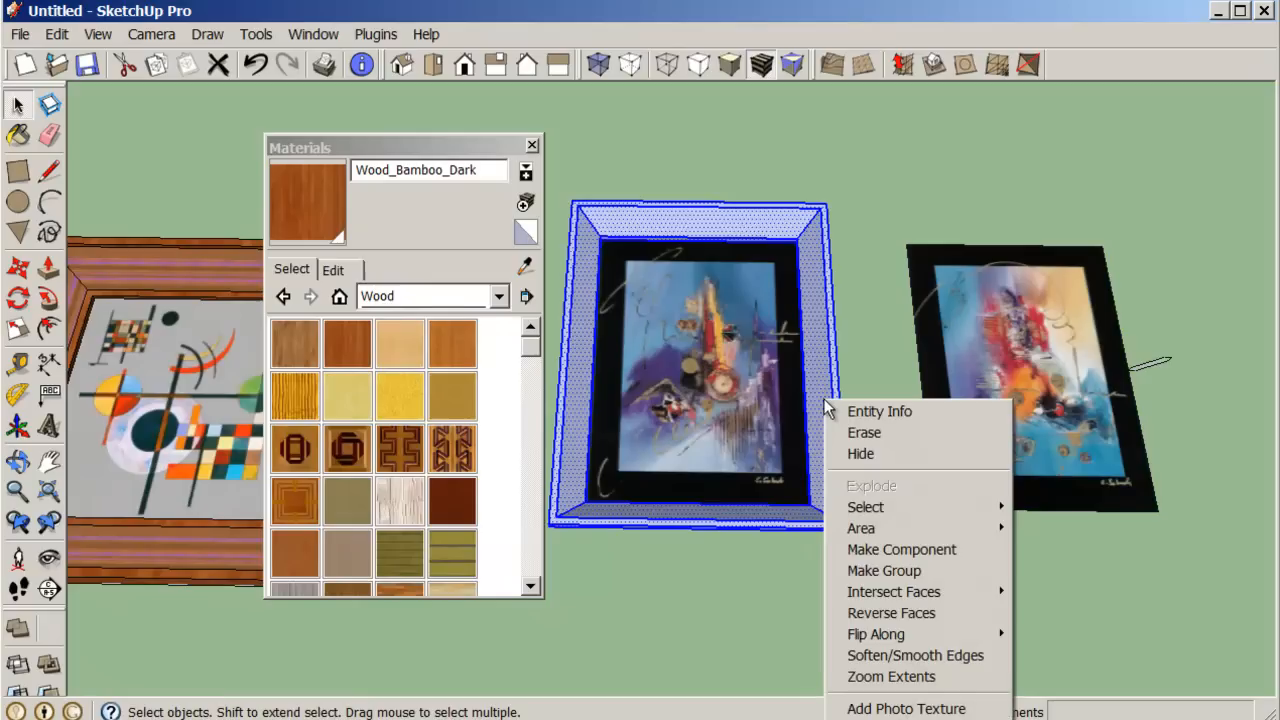
mouse_move(883, 570)
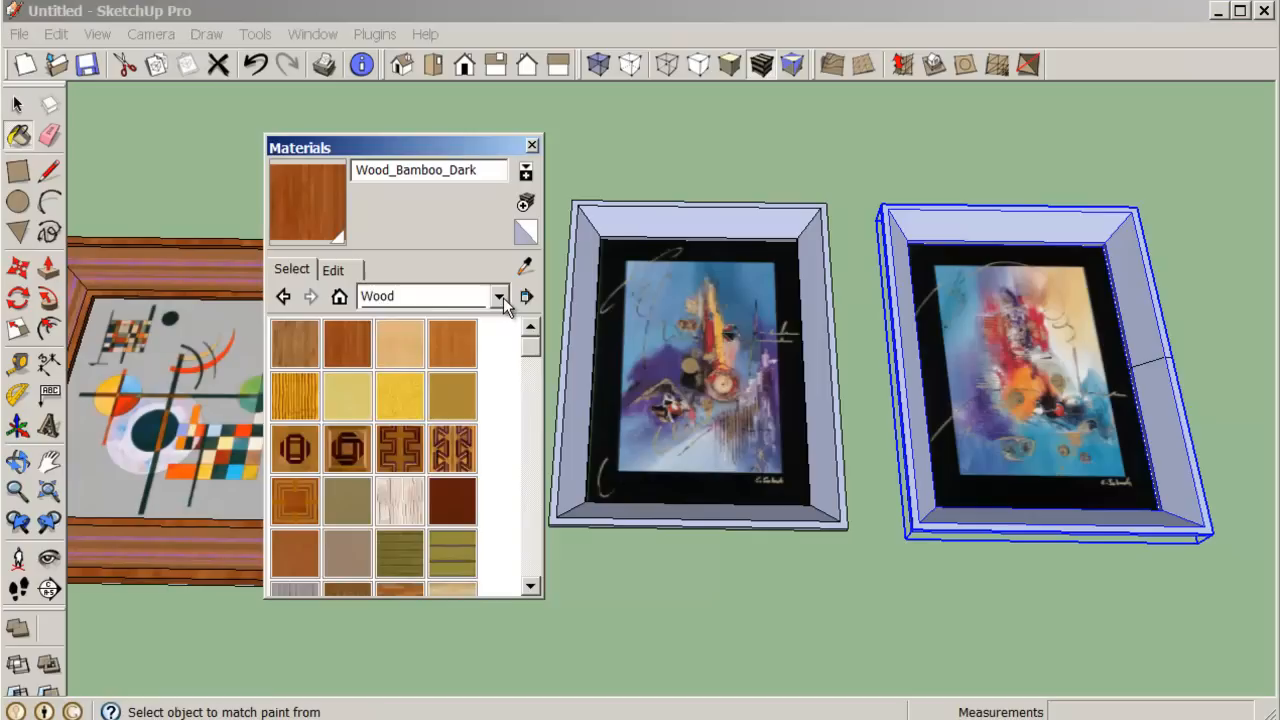
Step: Paint both blue paintings' frames with the white Color_001 swatch from the Colors collection
left_click(500, 296)
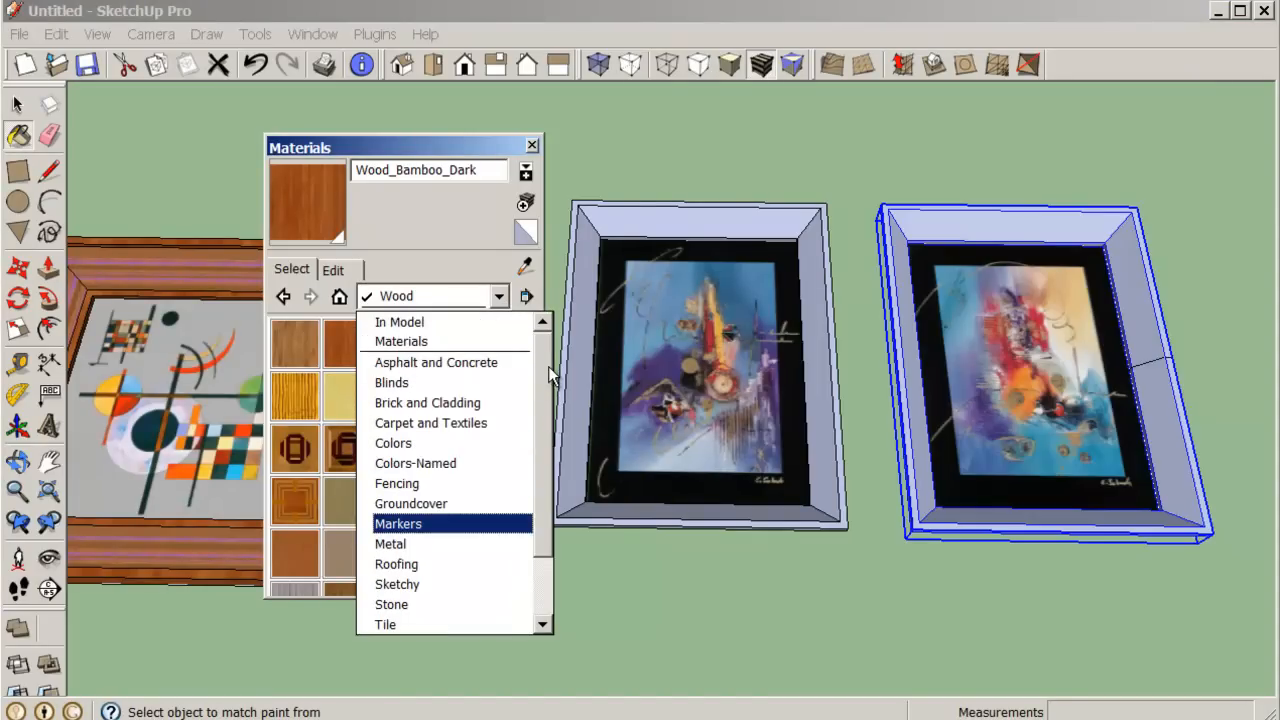
mouse_move(448, 443)
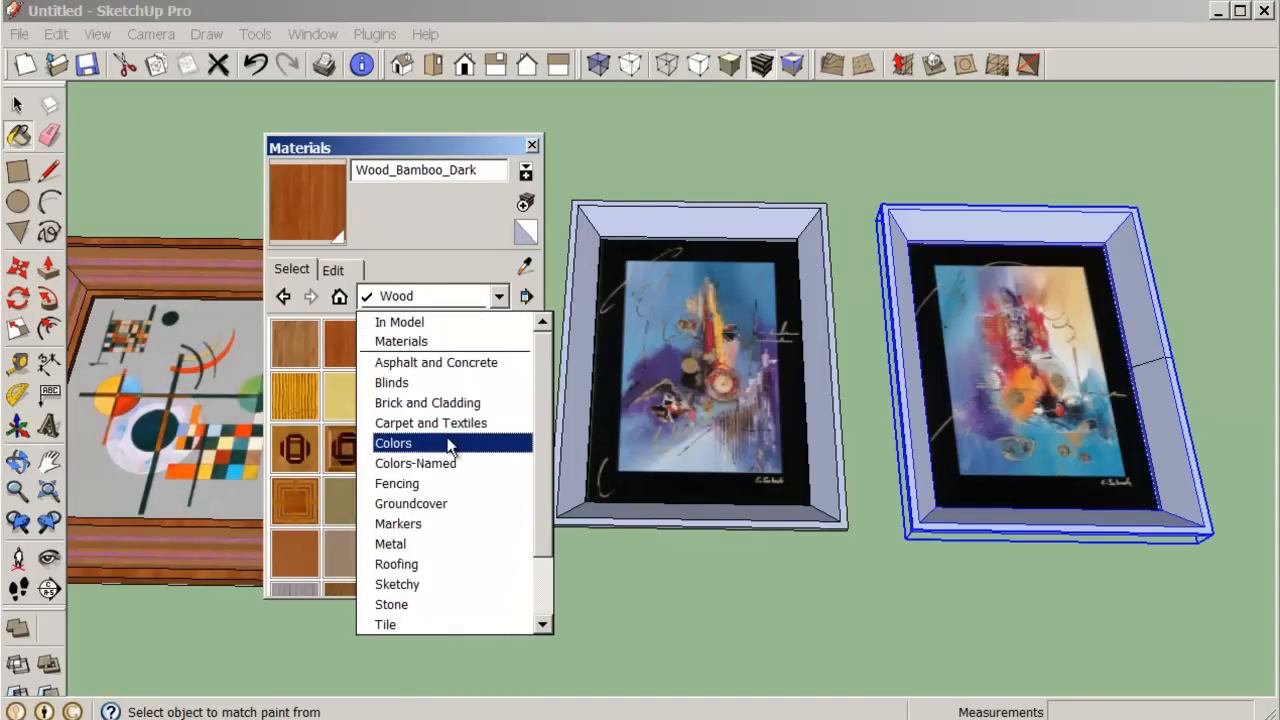
left_click(393, 443)
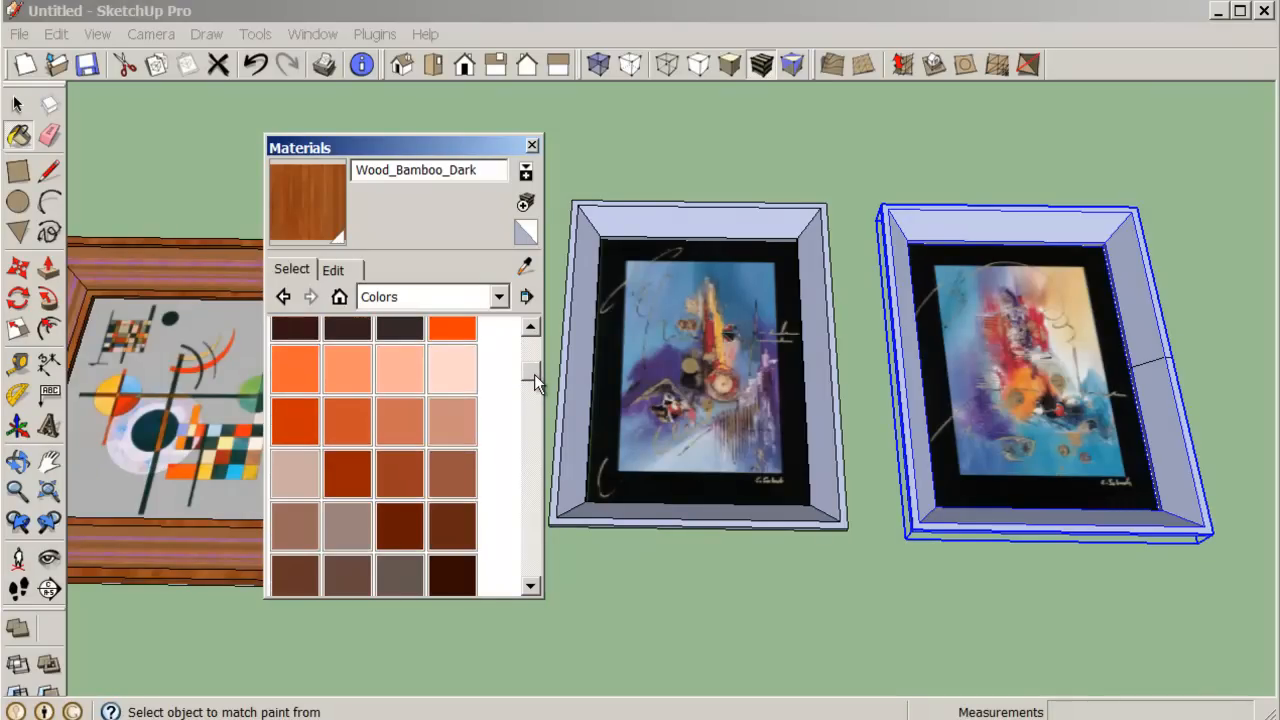
scroll("down", 3)
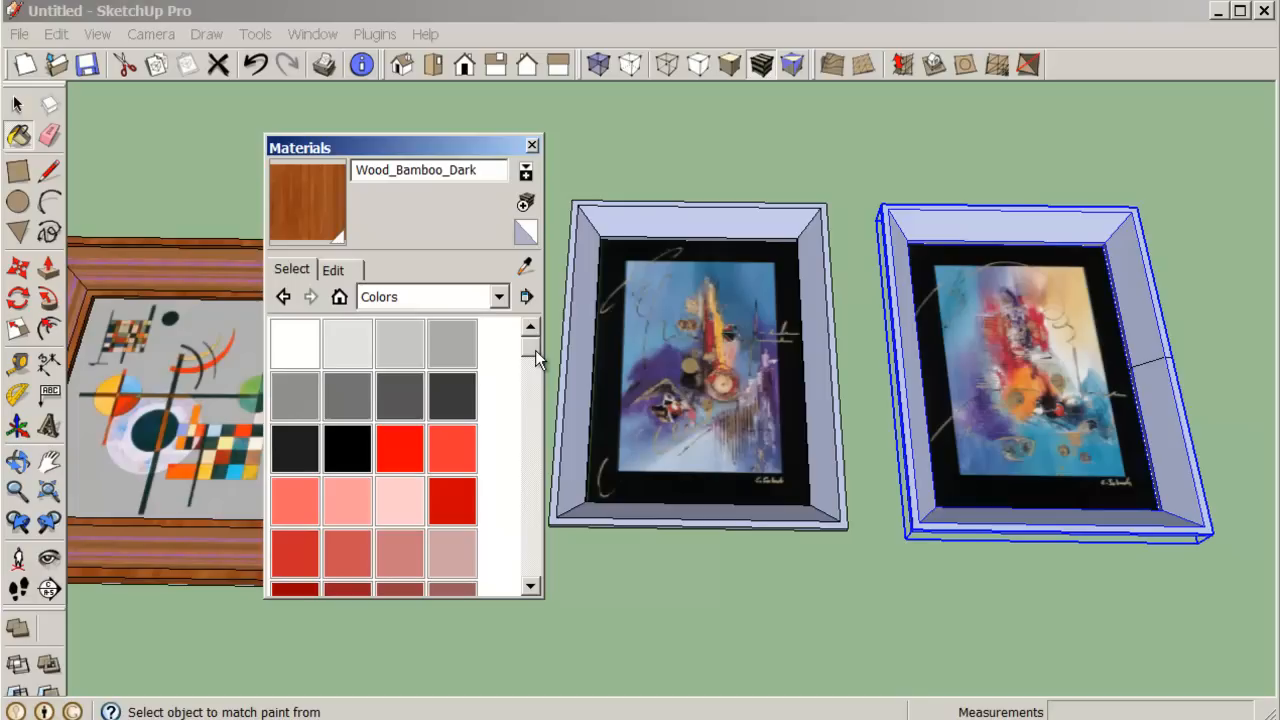
left_click(347, 343)
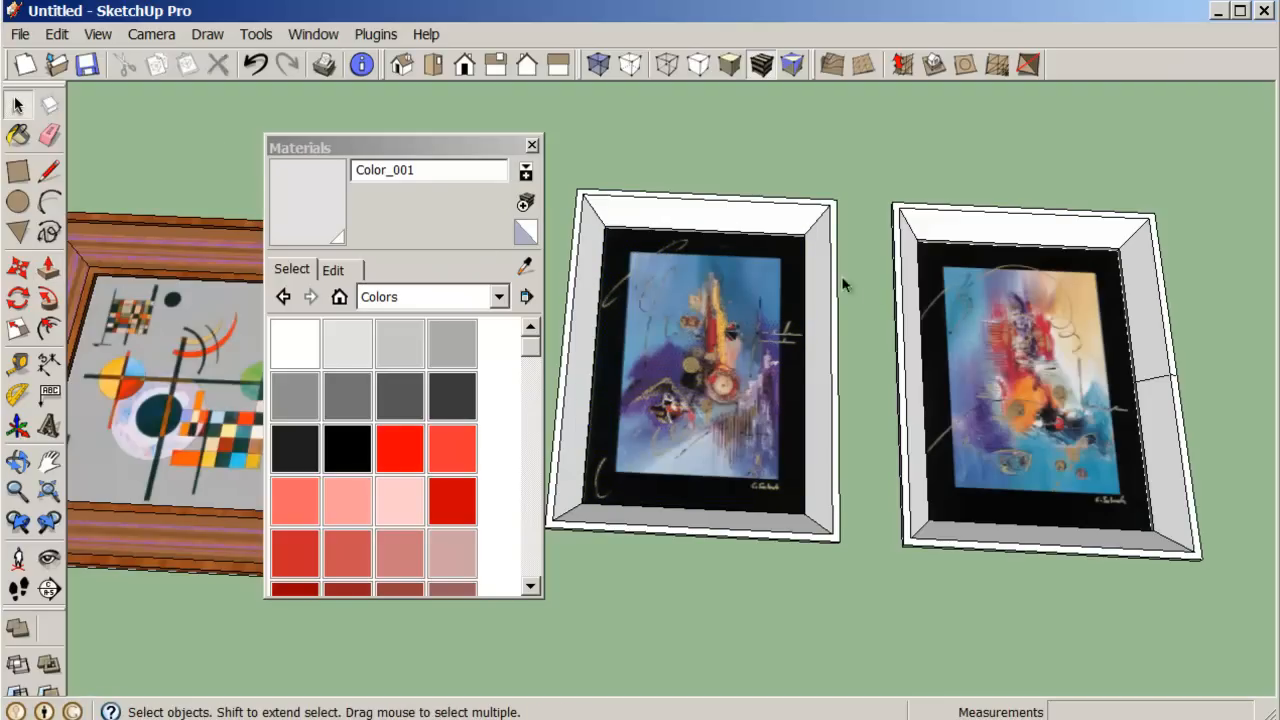
right_click(1020, 380)
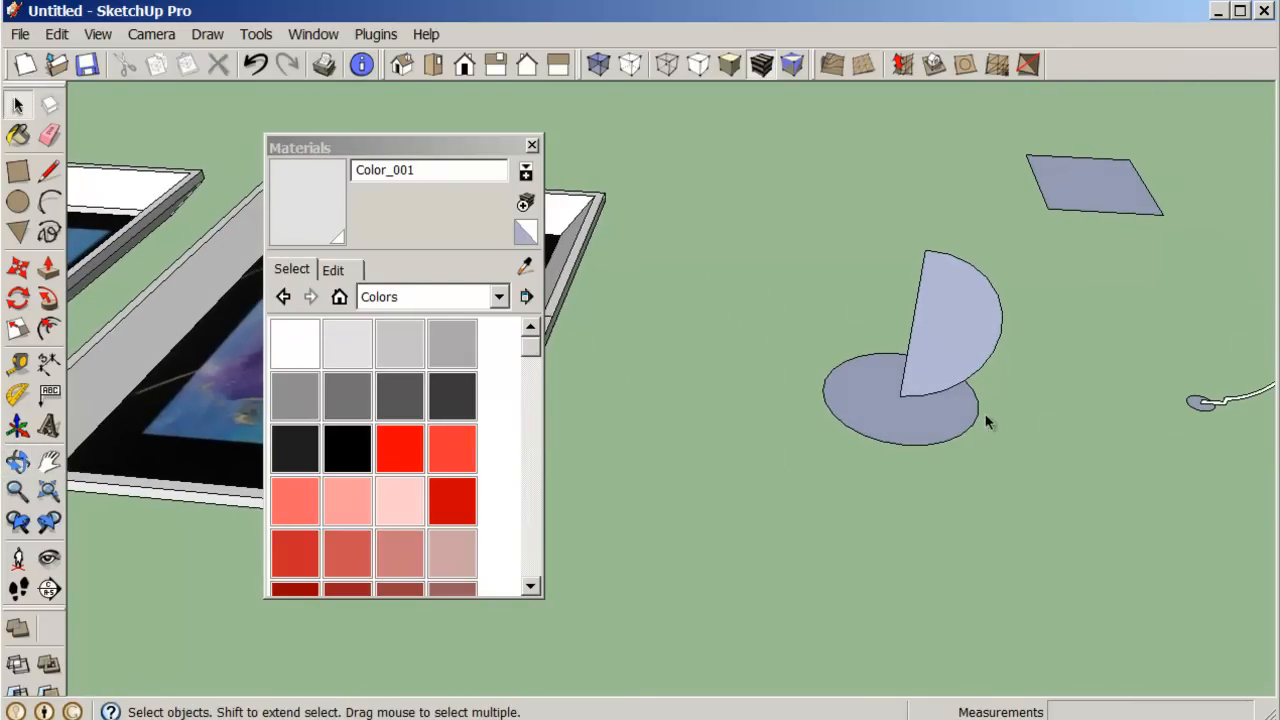
mouse_move(935, 345)
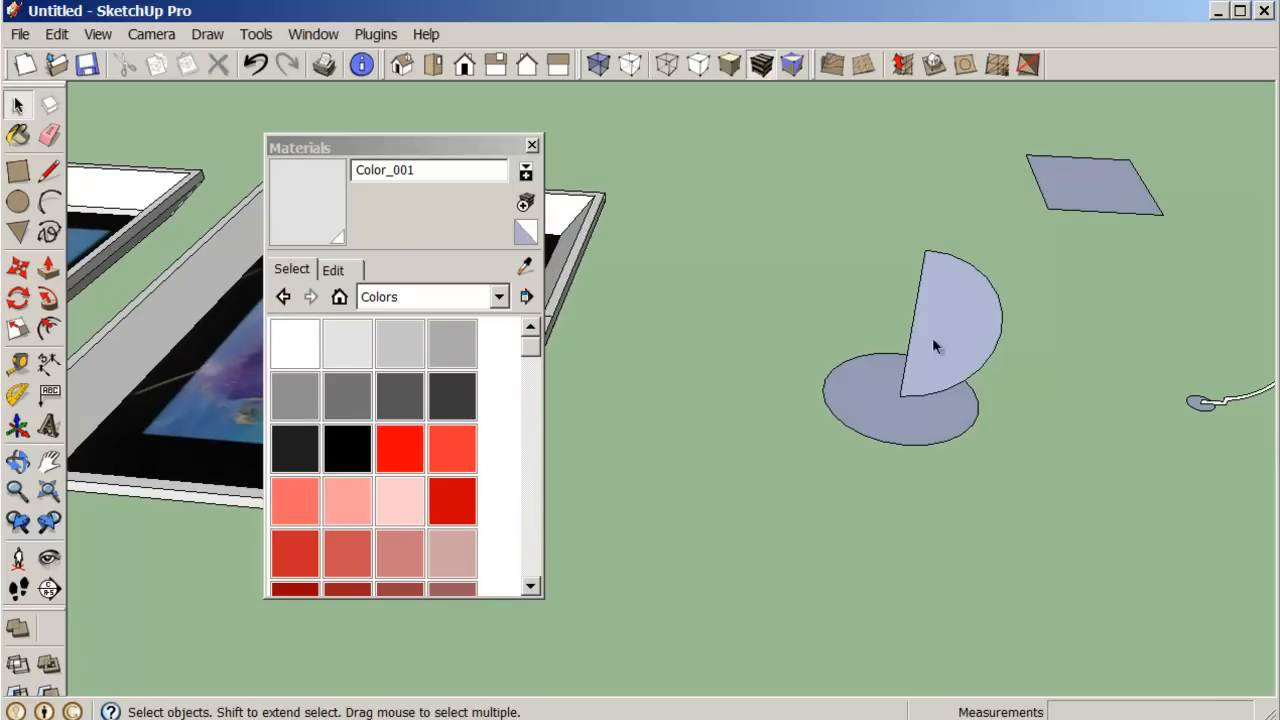
mouse_move(895, 420)
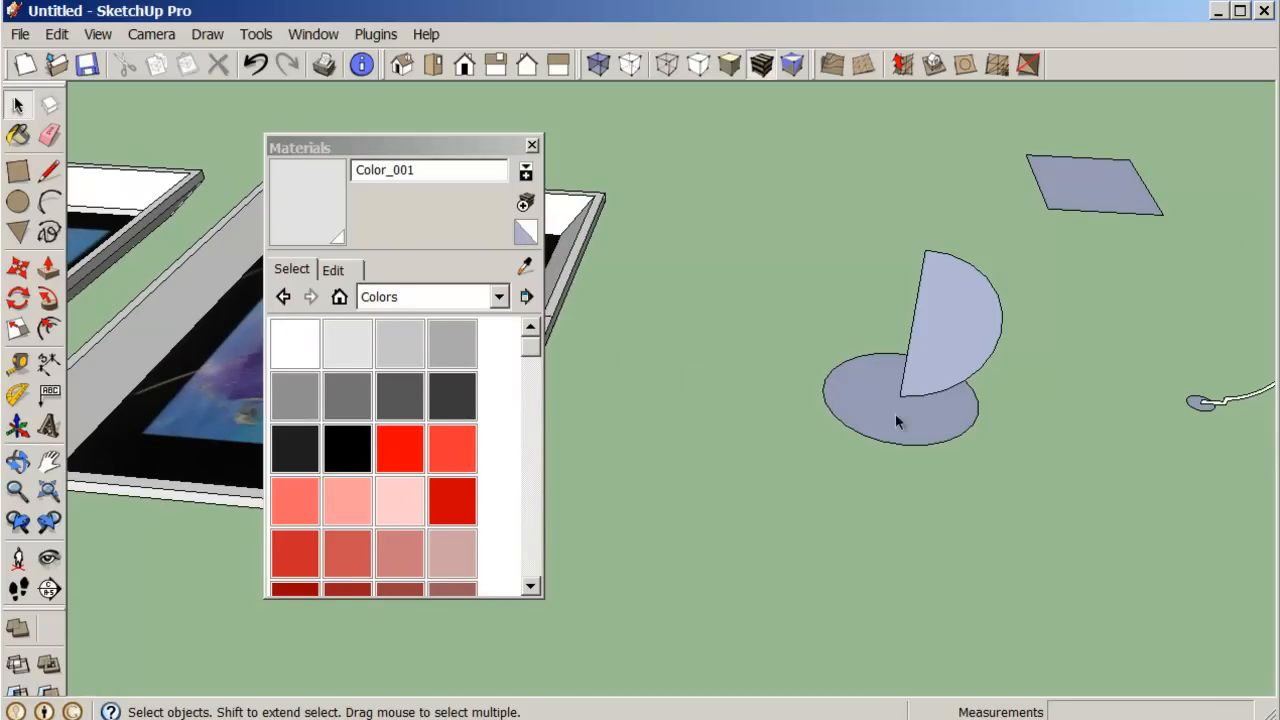
mouse_move(924, 402)
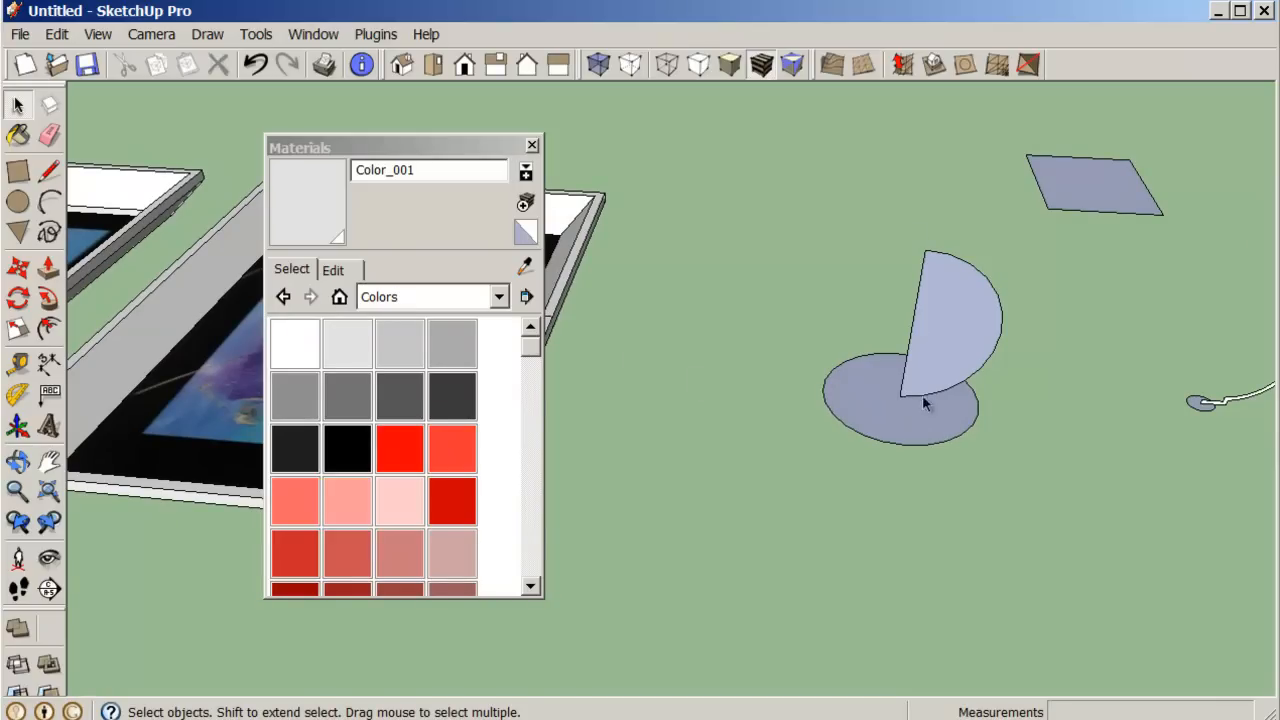
mouse_move(940, 407)
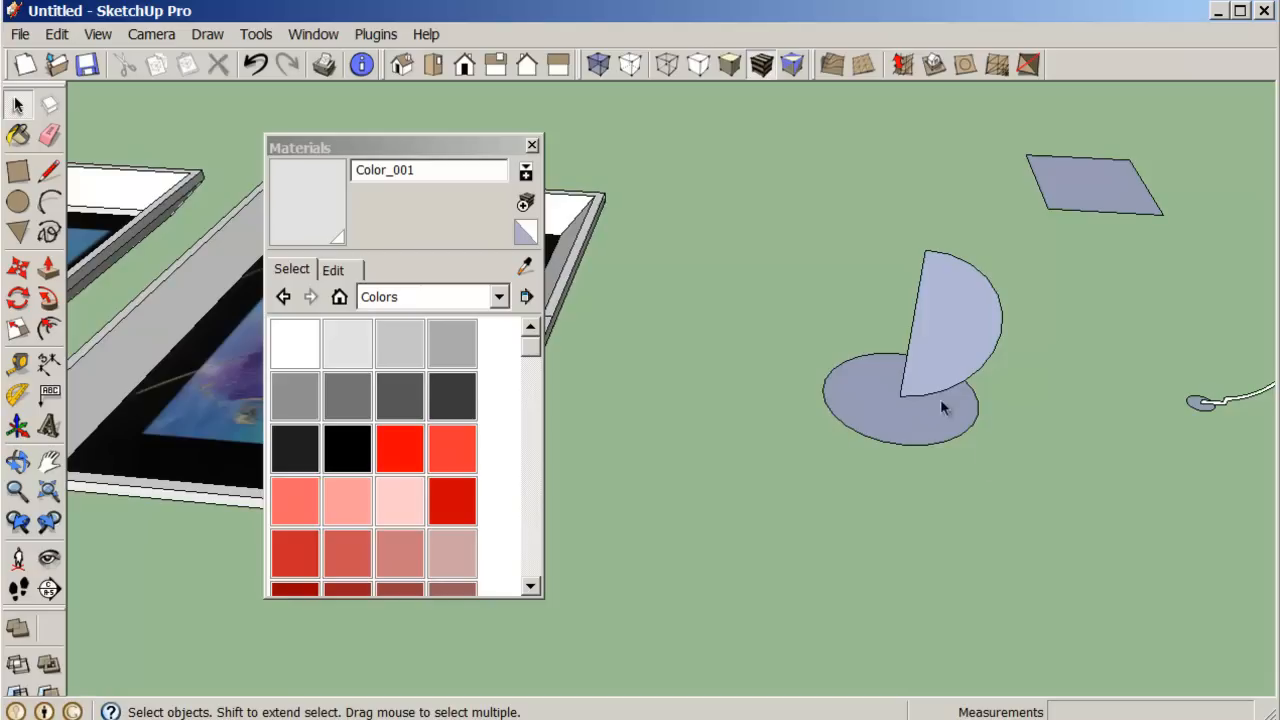
Step: Follow Me the half-disc around its circle, erase the circle, and apply Translucent_Glass_Blue
left_click(48, 135)
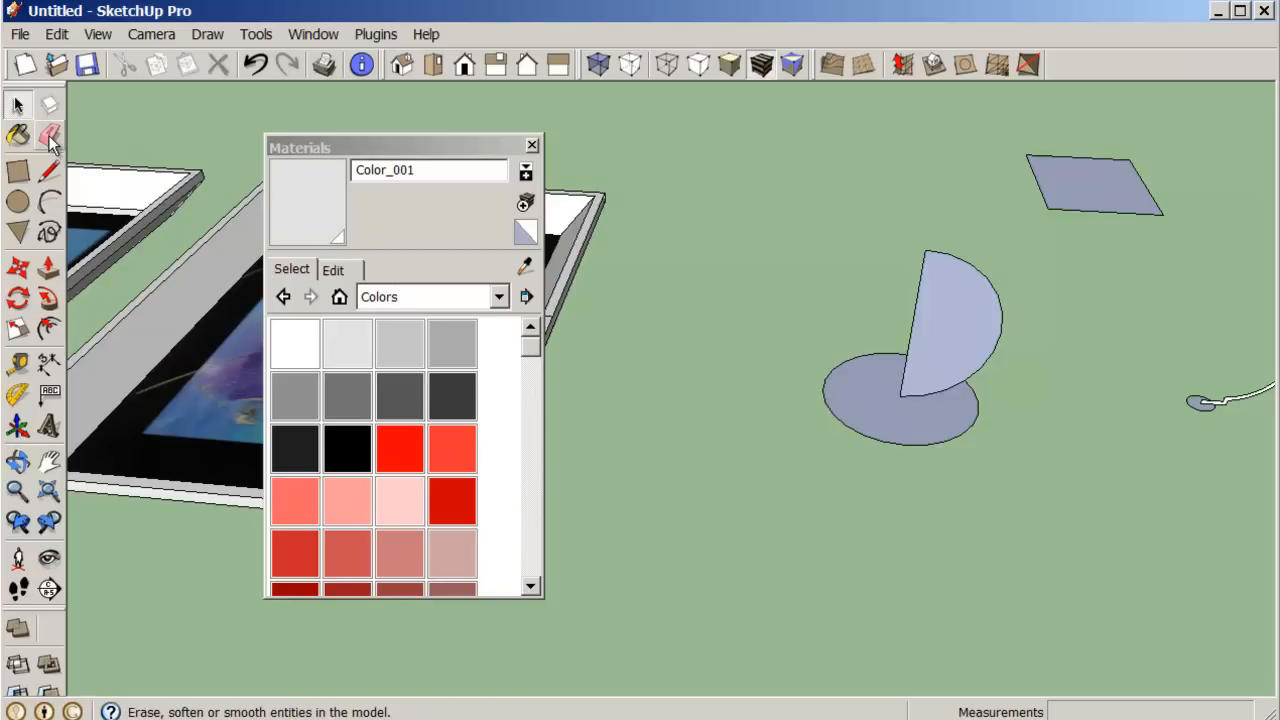
left_click(17, 104)
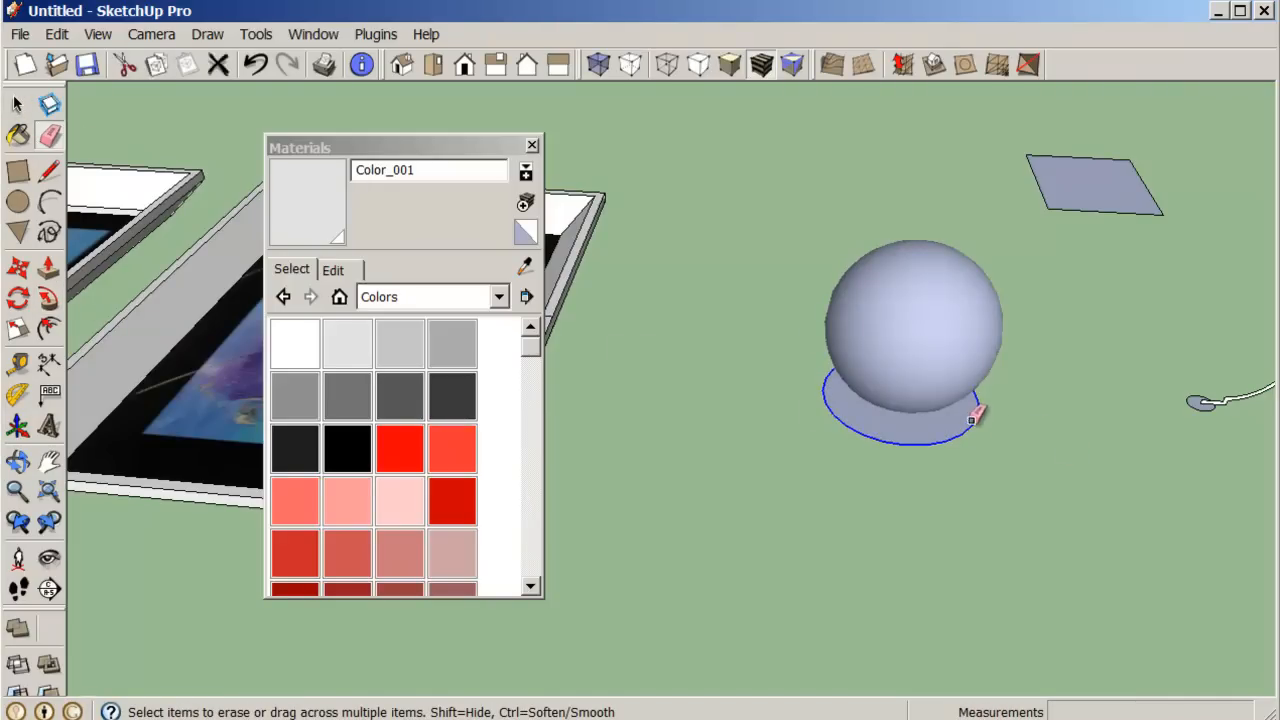
left_click(500, 296)
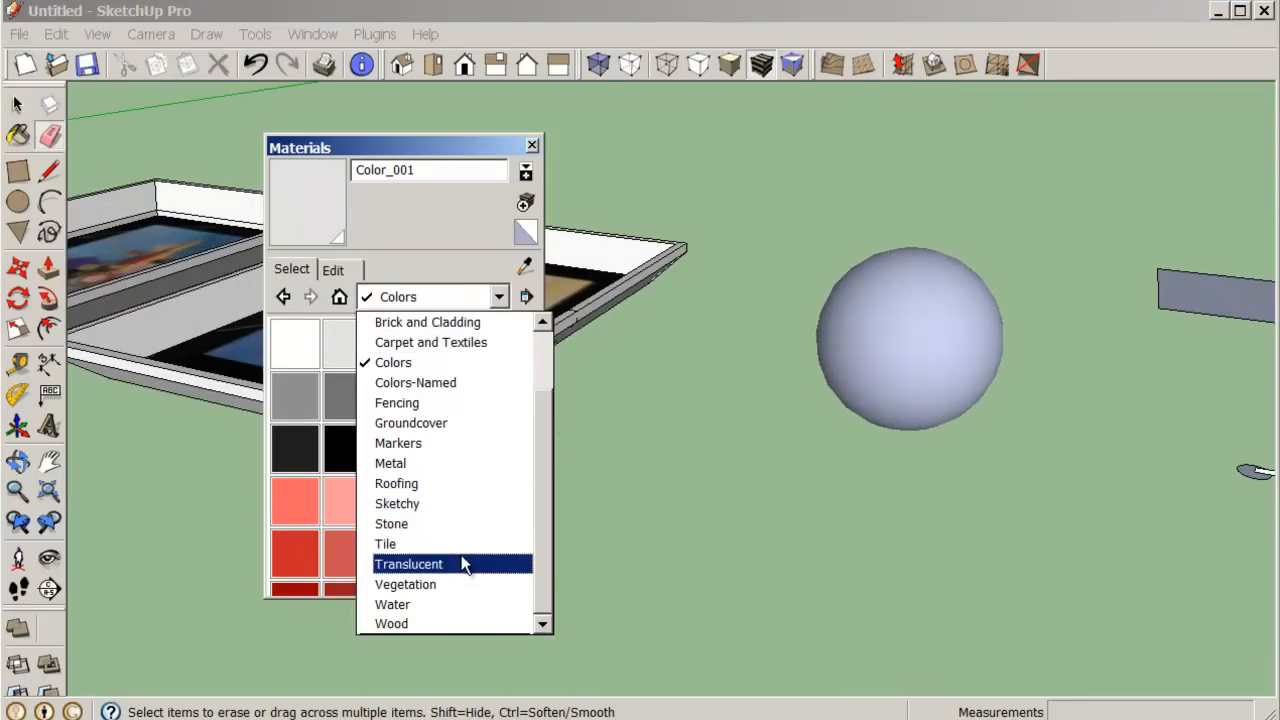
left_click(408, 564)
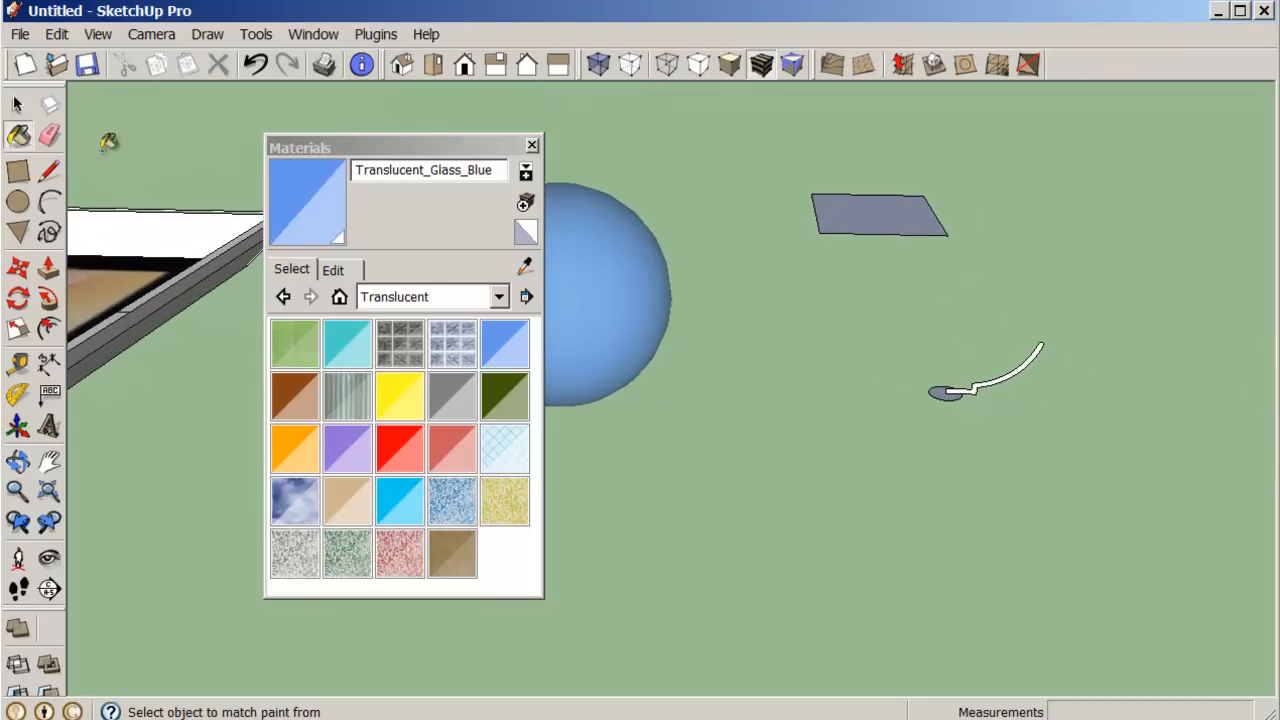
left_click(16, 104)
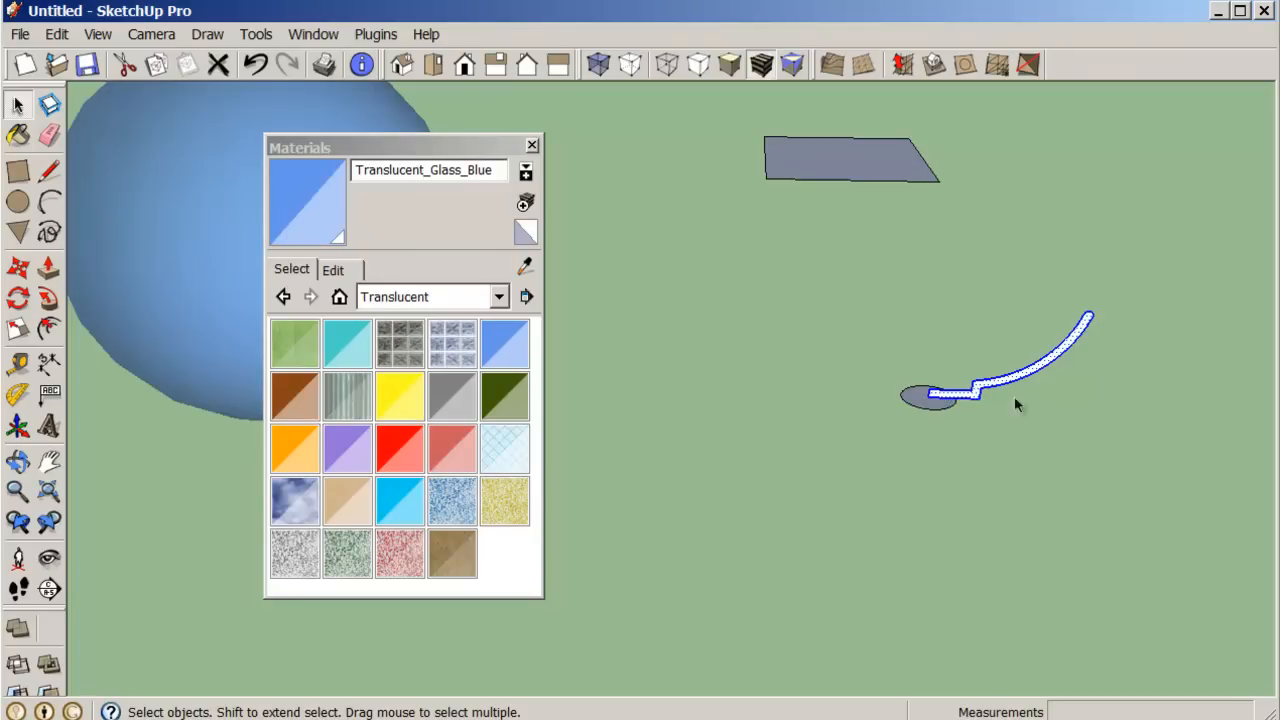
Step: Move the curved profile against the flat face, spin it into a bowl, and apply Translucent_Glass_Orange
left_click(18, 270)
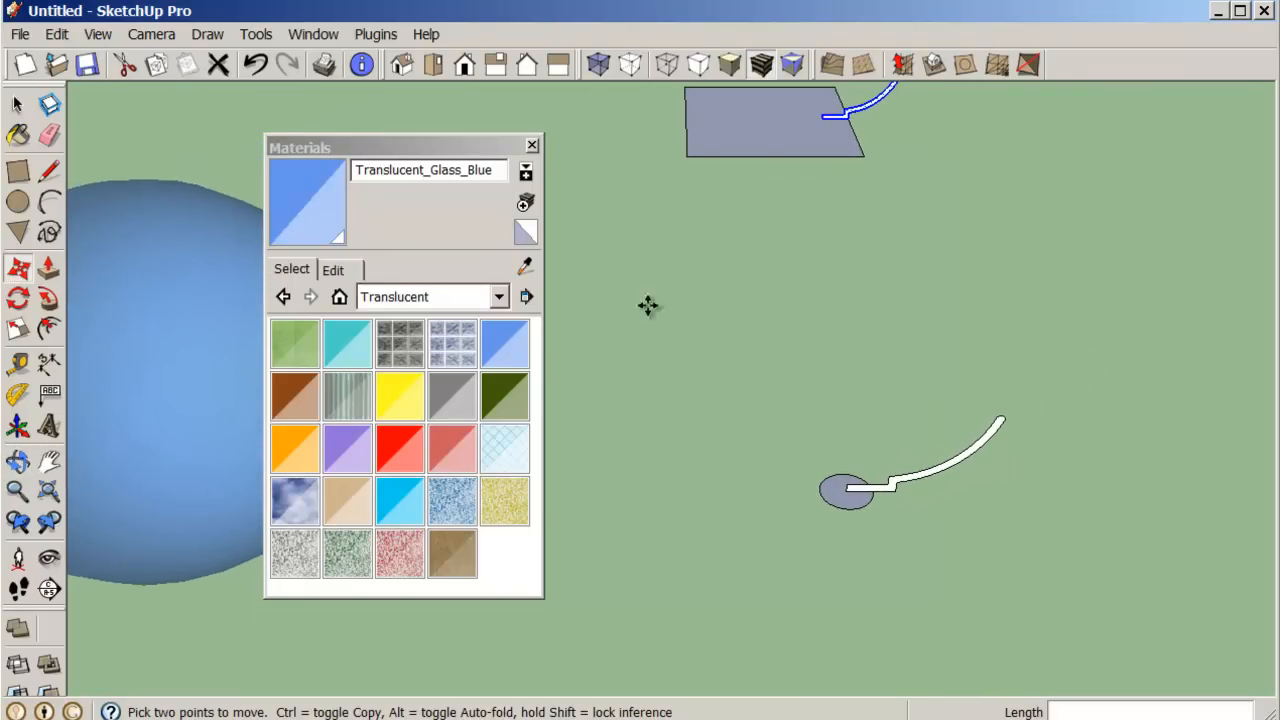
left_click(17, 104)
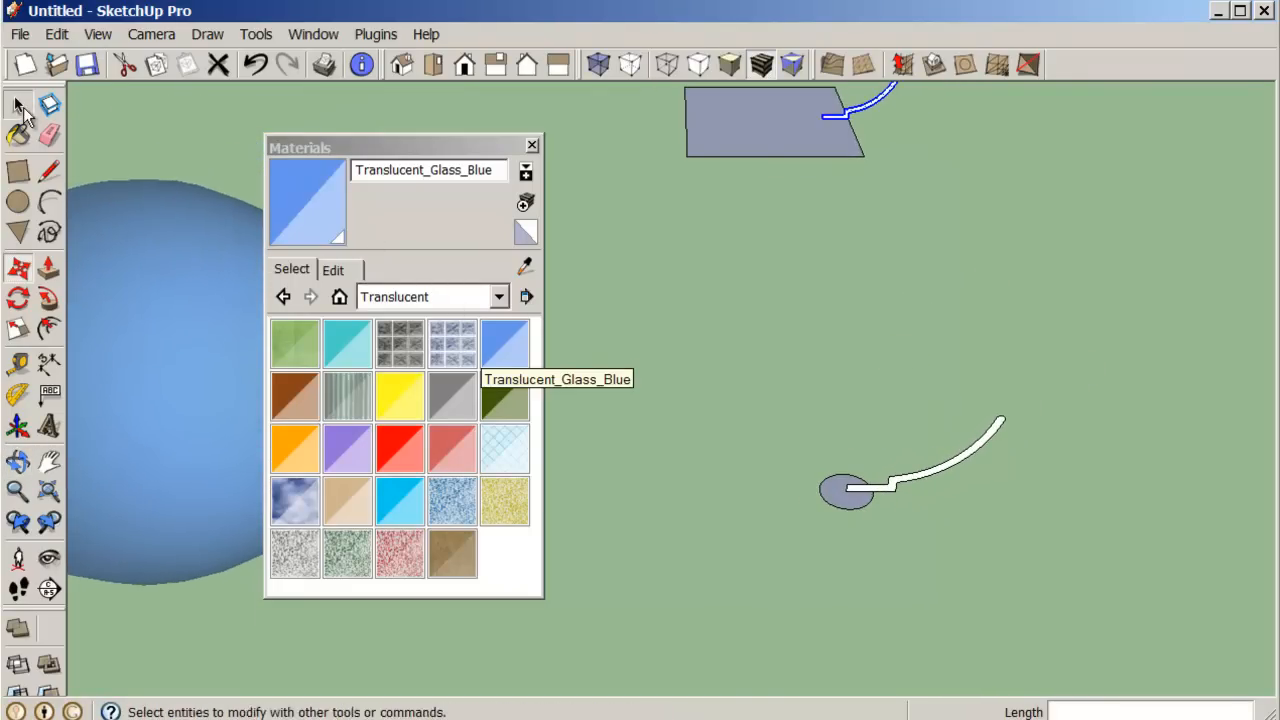
left_click(17, 104)
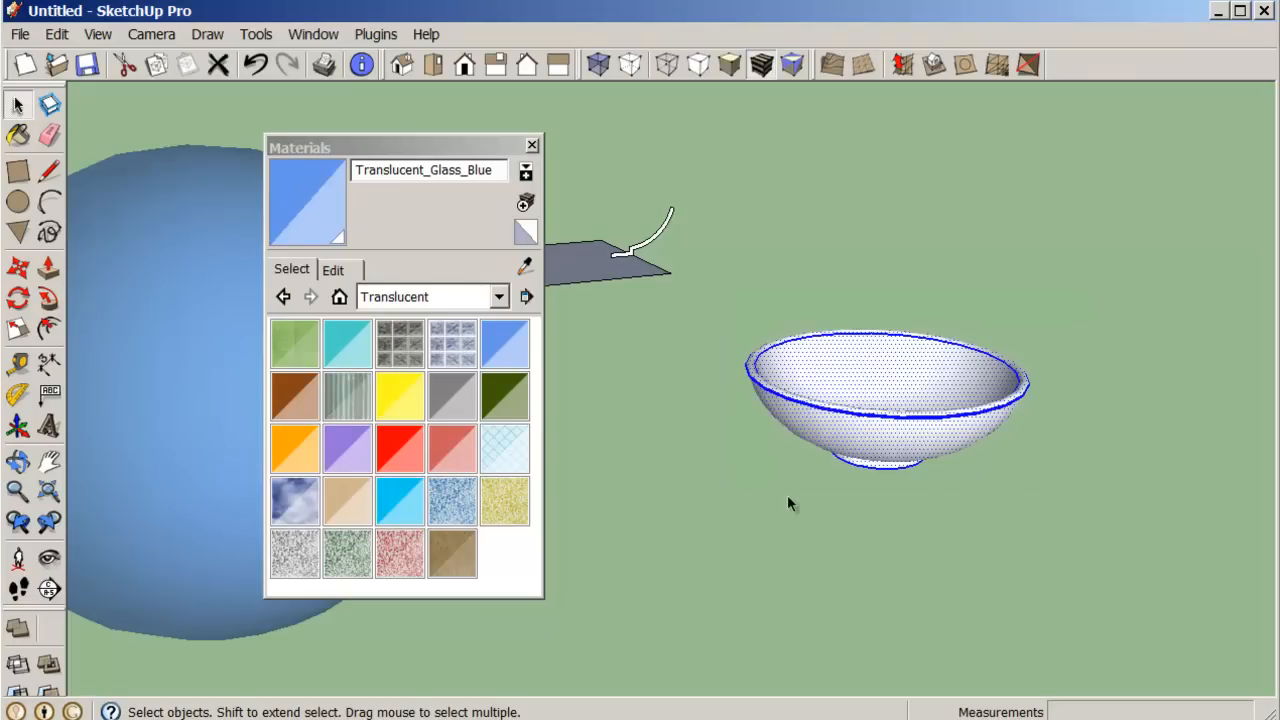
left_click(294, 448)
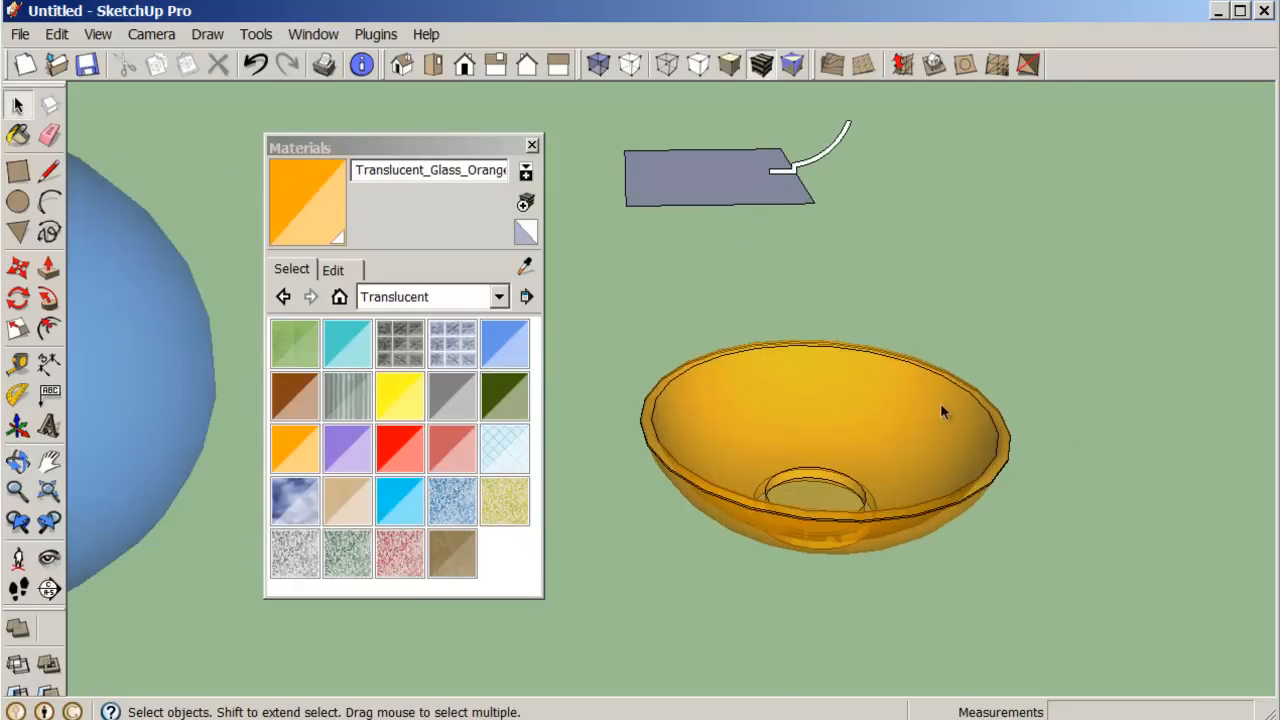
Step: Soften the bowl's edges with Soften coplanar ticked and the angle near 57 degrees
left_click(940, 412)
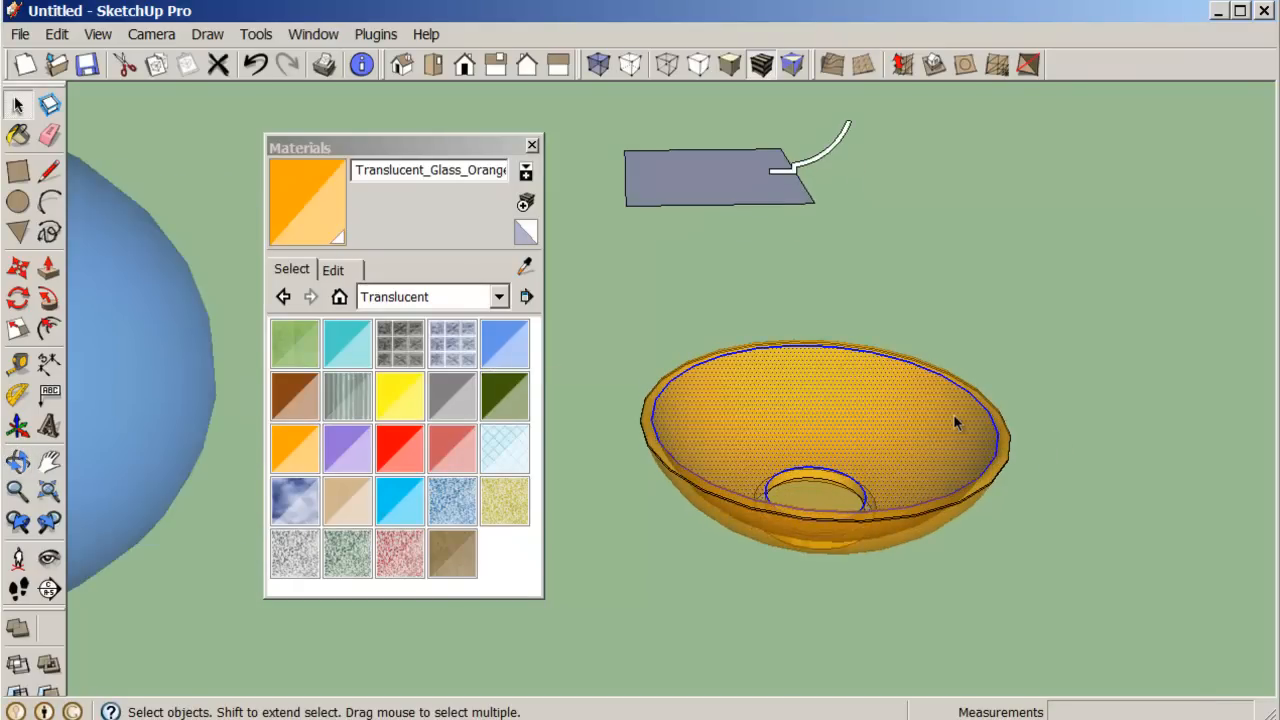
right_click(955, 422)
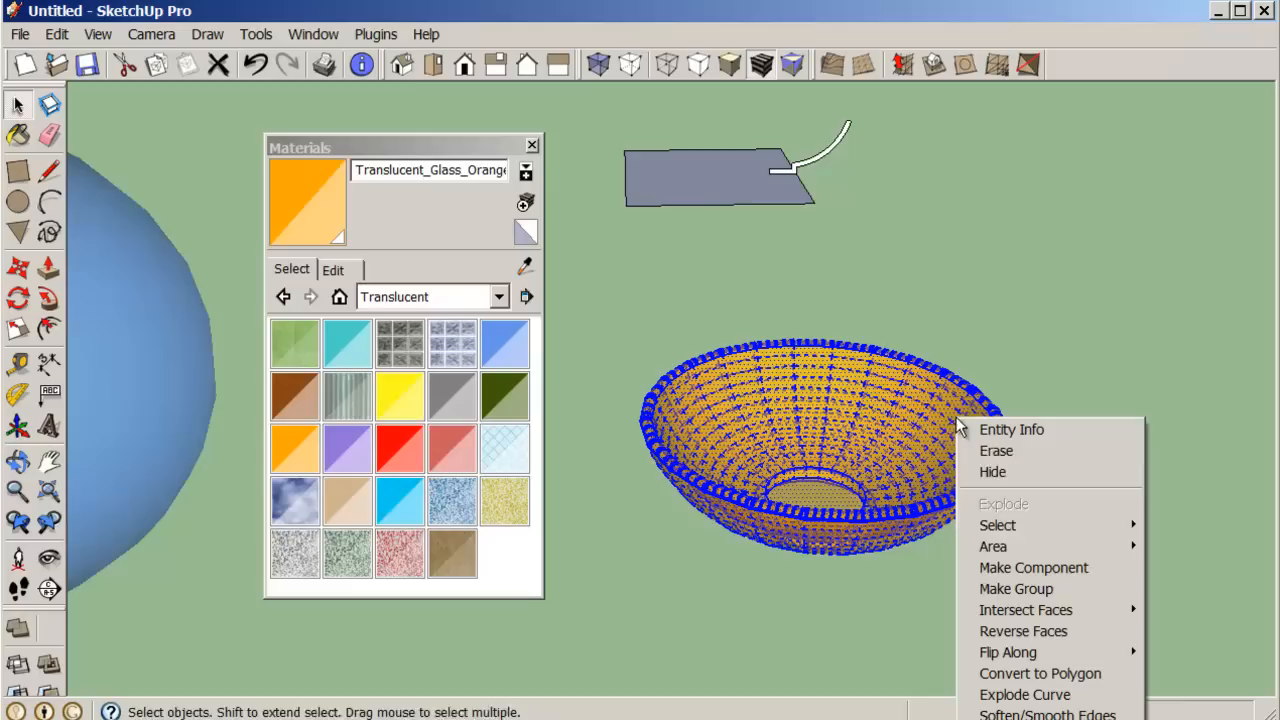
mouse_move(1046, 713)
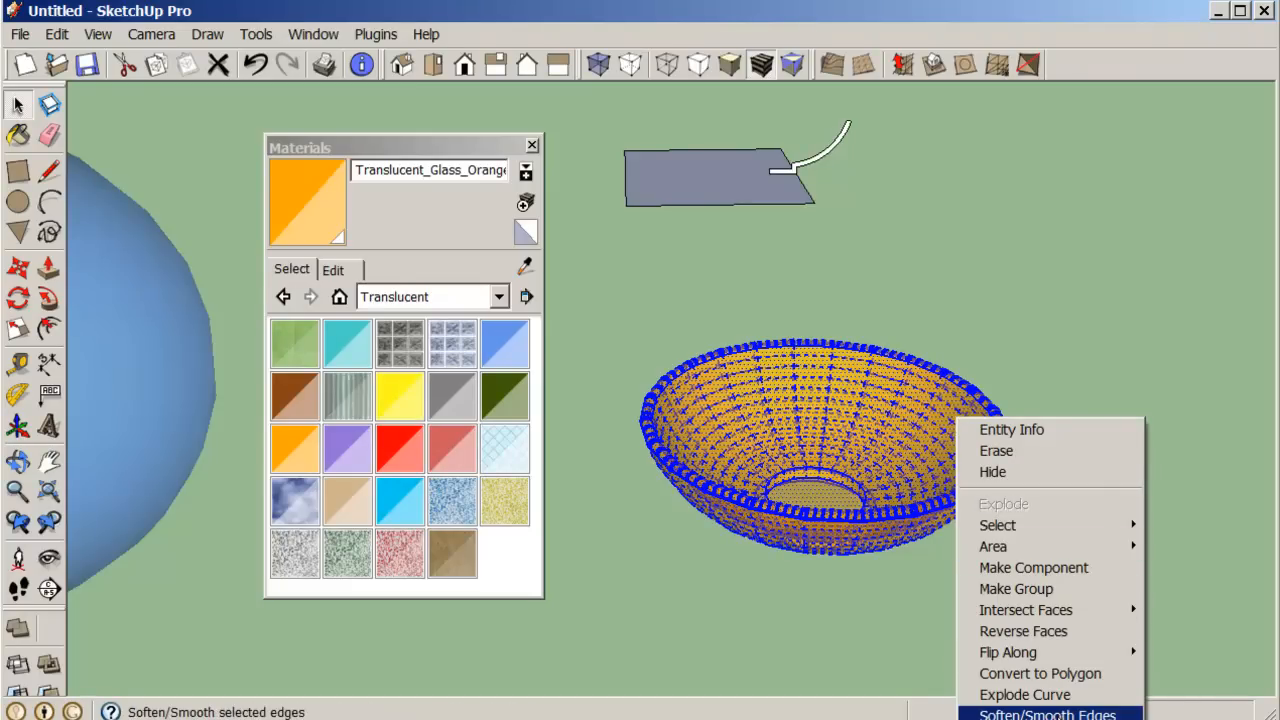
left_click(1046, 712)
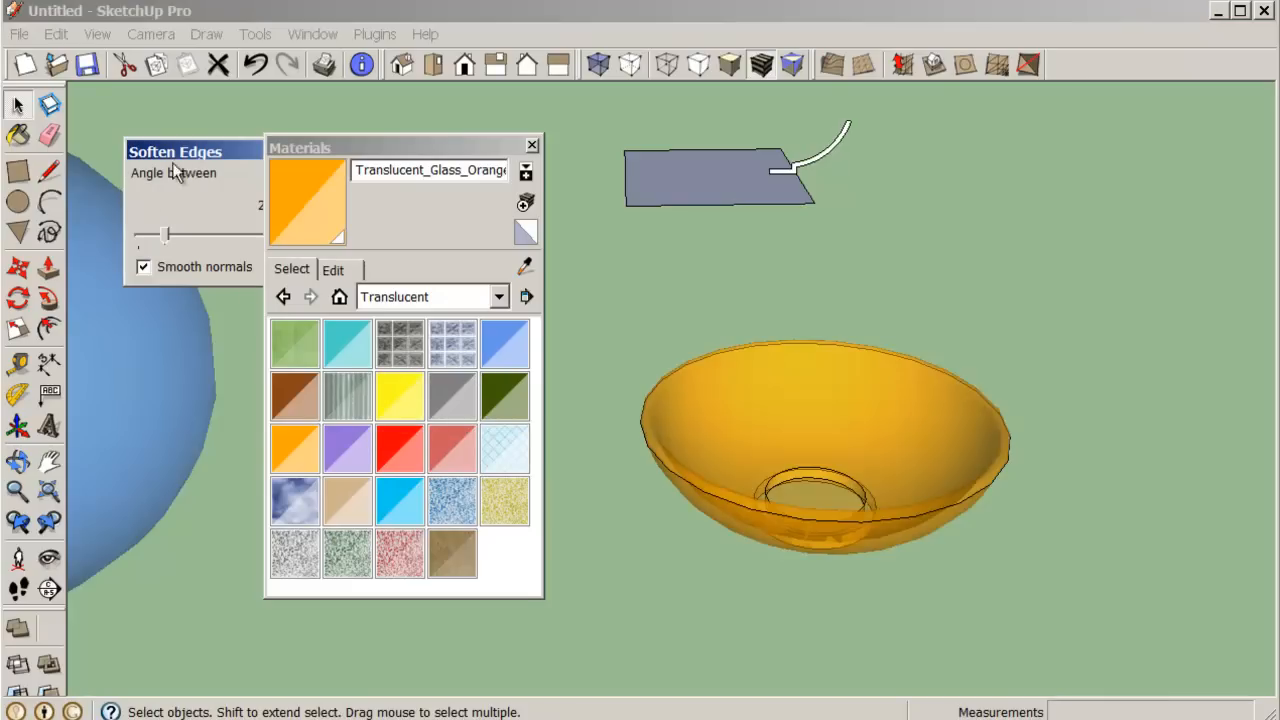
left_click(175, 151)
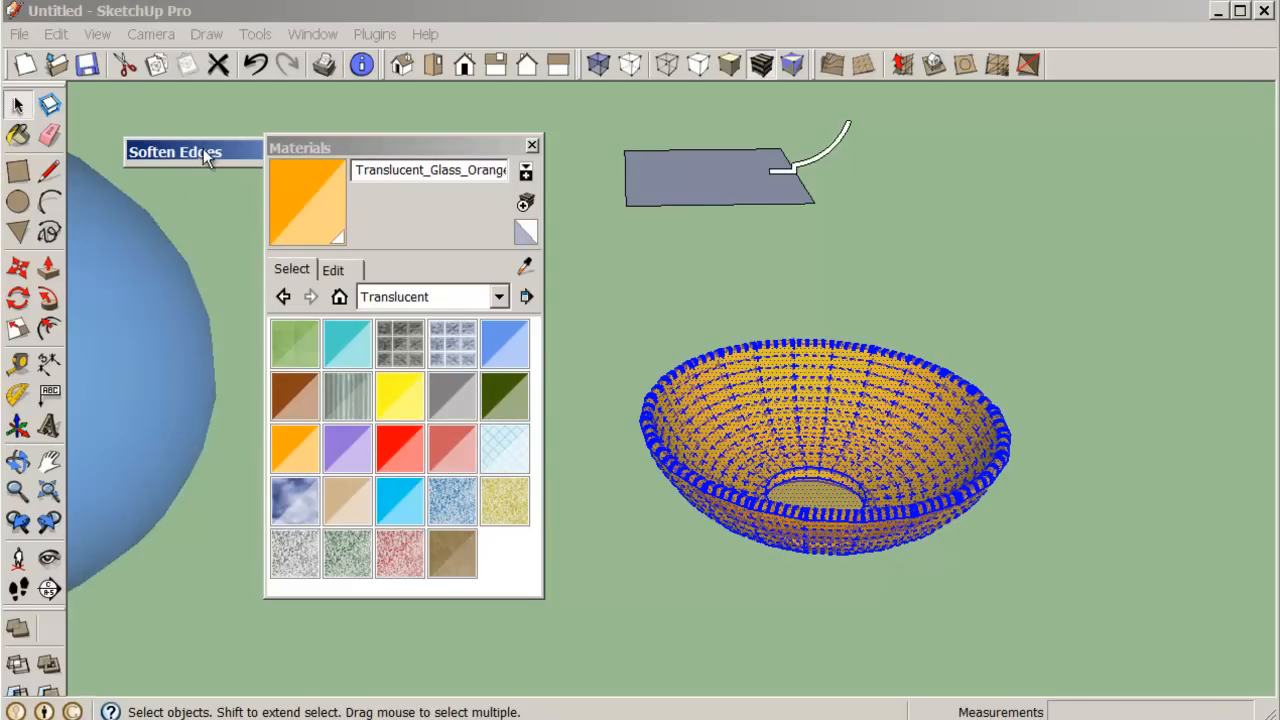
left_click(175, 151)
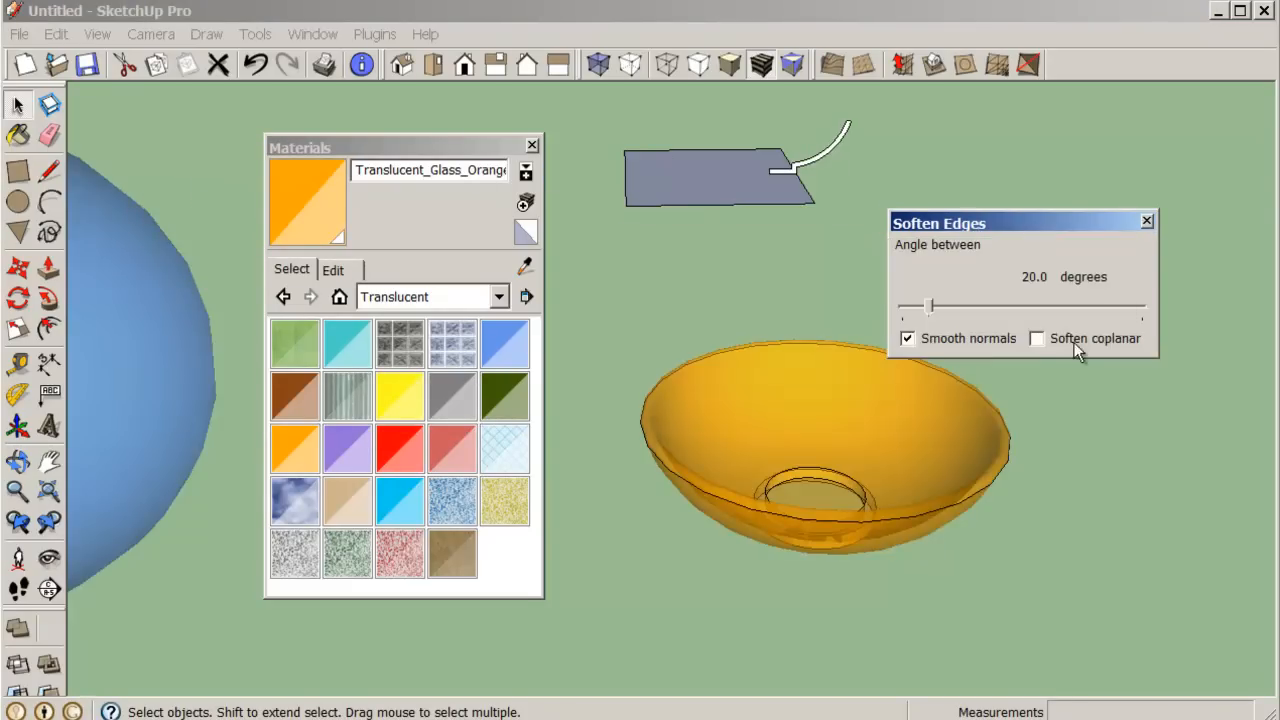
left_click(1036, 338)
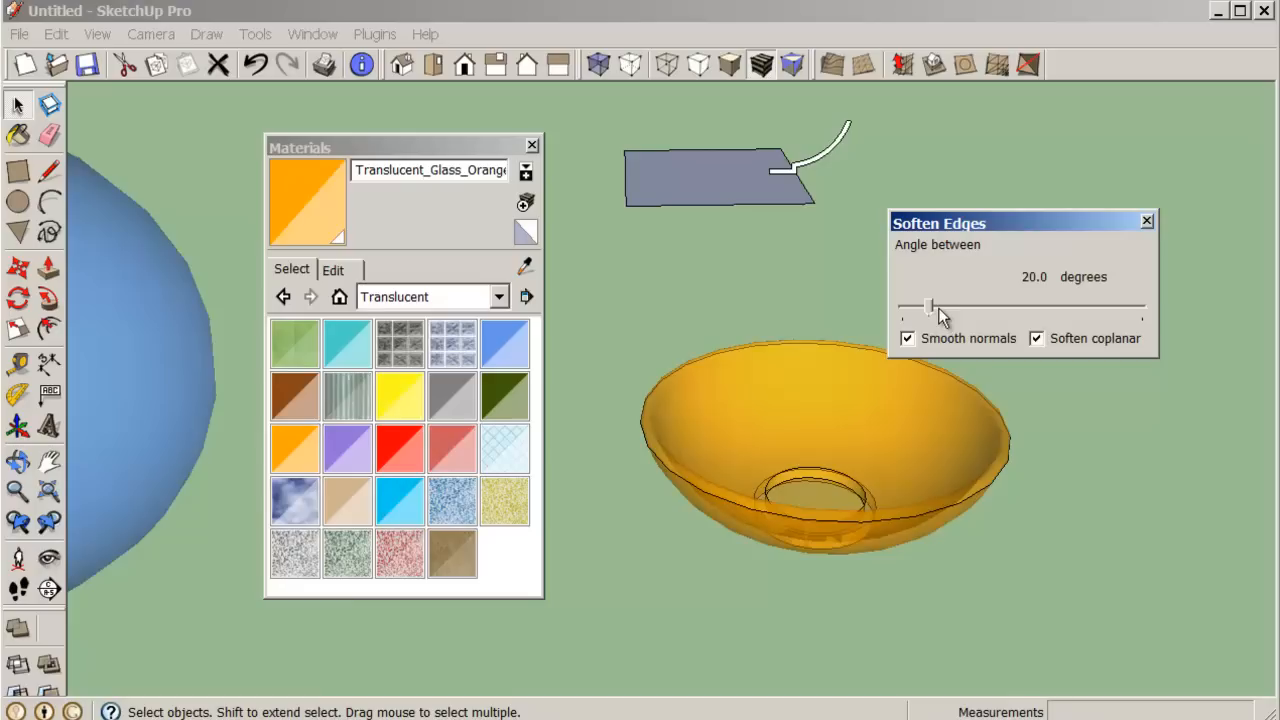
left_click_drag(930, 304, 978, 304)
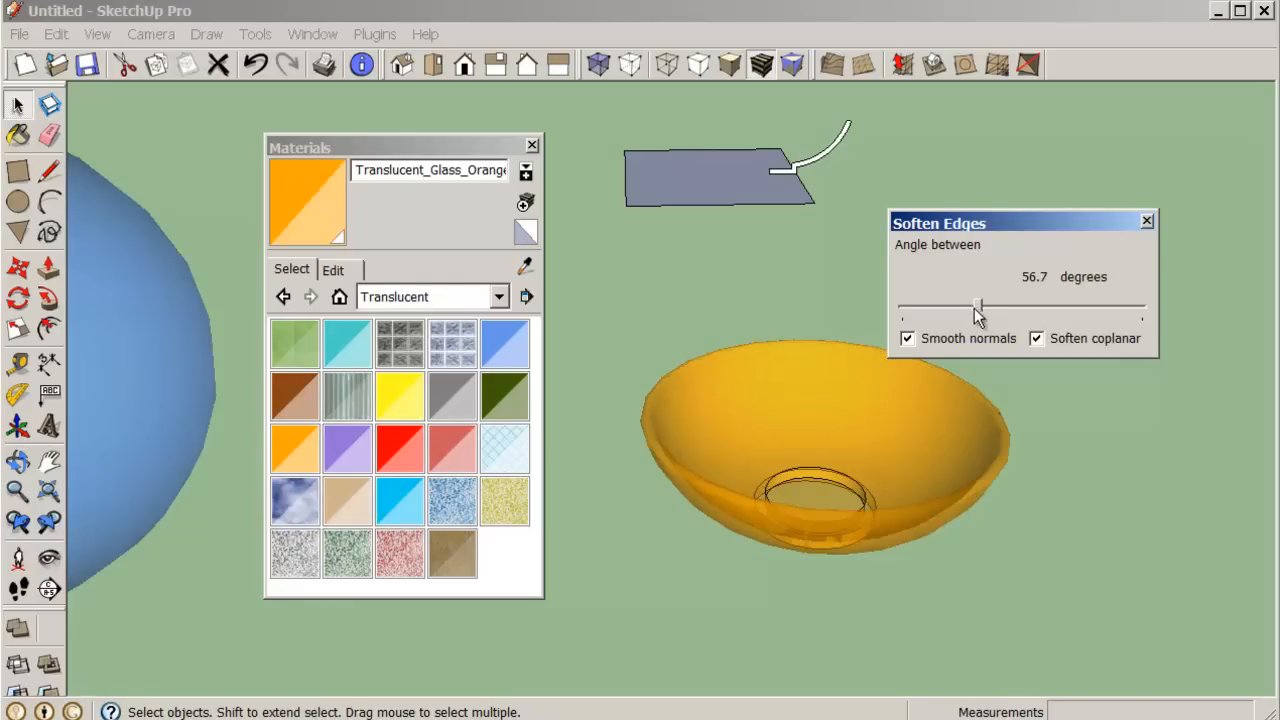
left_click_drag(977, 305, 1012, 305)
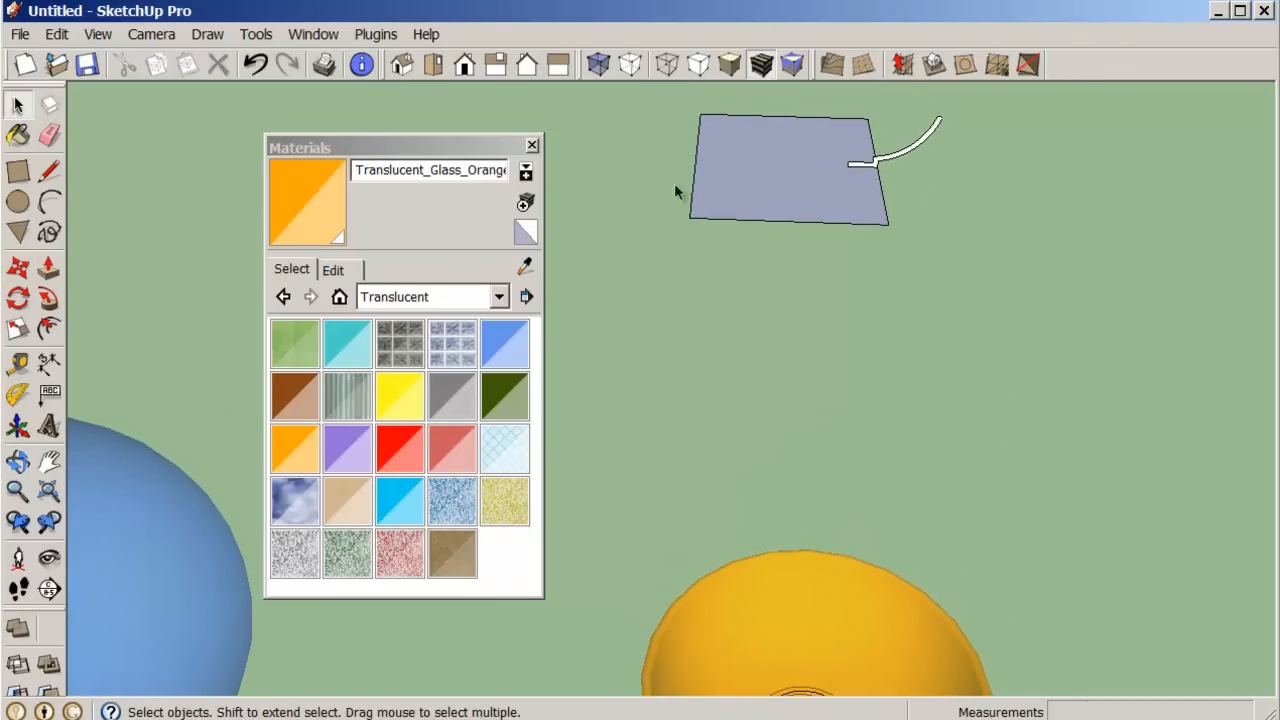
Step: Orbit to the lamp parts and Follow Me the base profile into a bulbous base
left_click(785, 168)
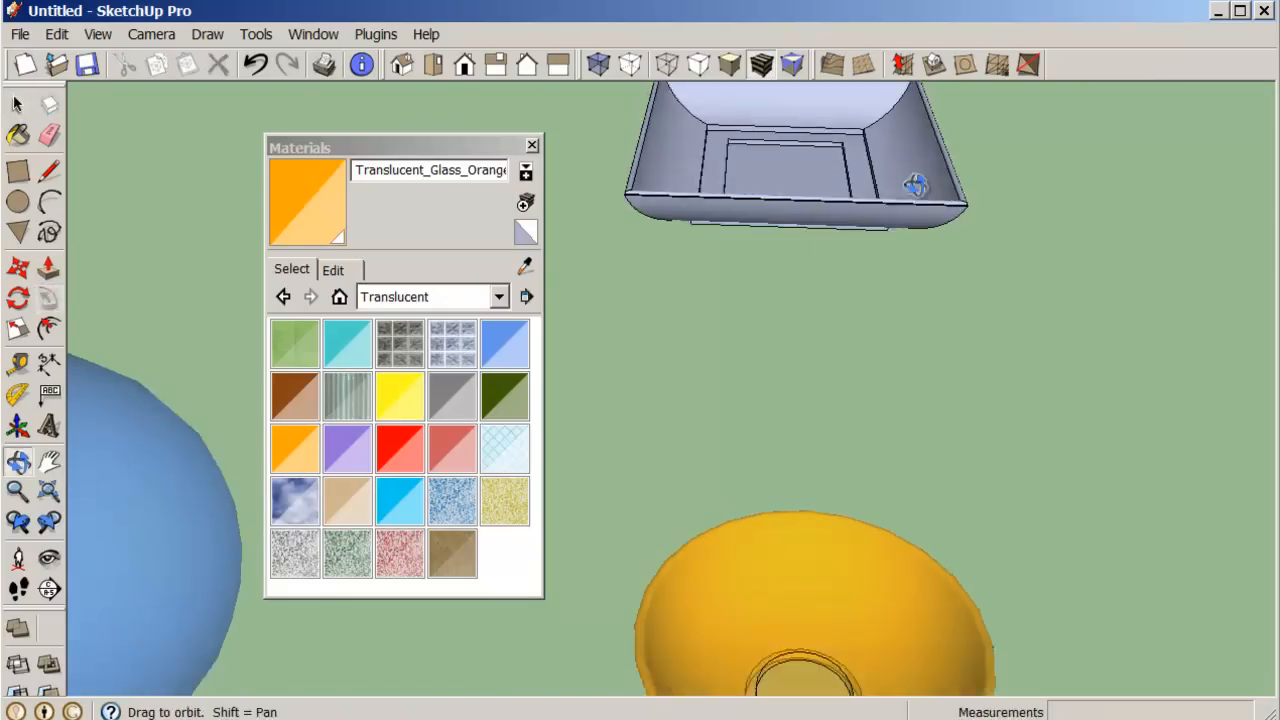
left_click_drag(900, 185, 1000, 215)
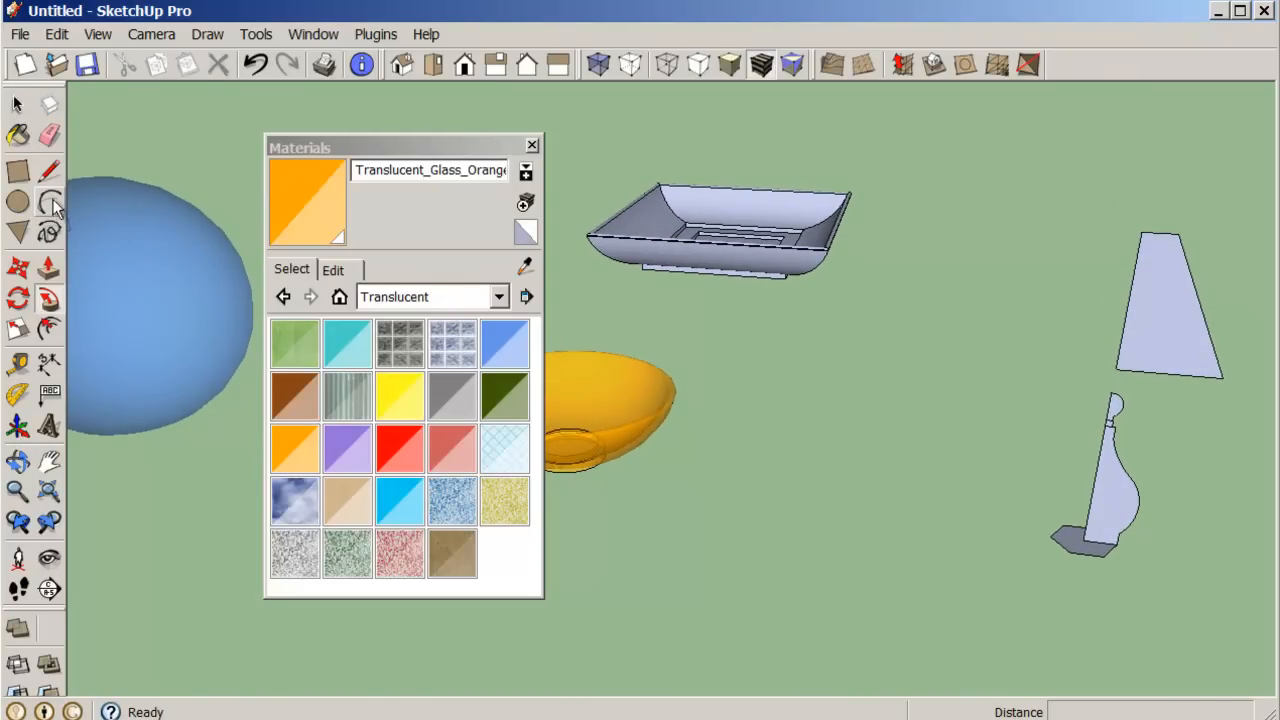
left_click(17, 104)
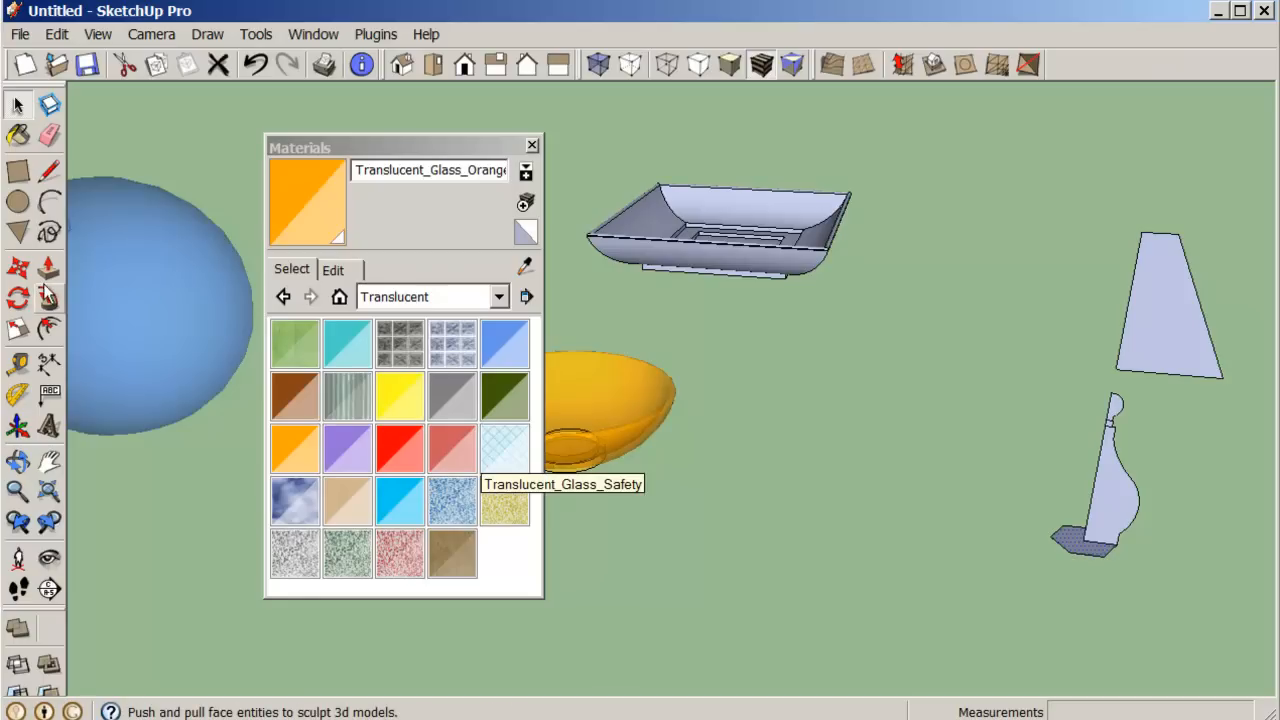
mouse_move(48, 300)
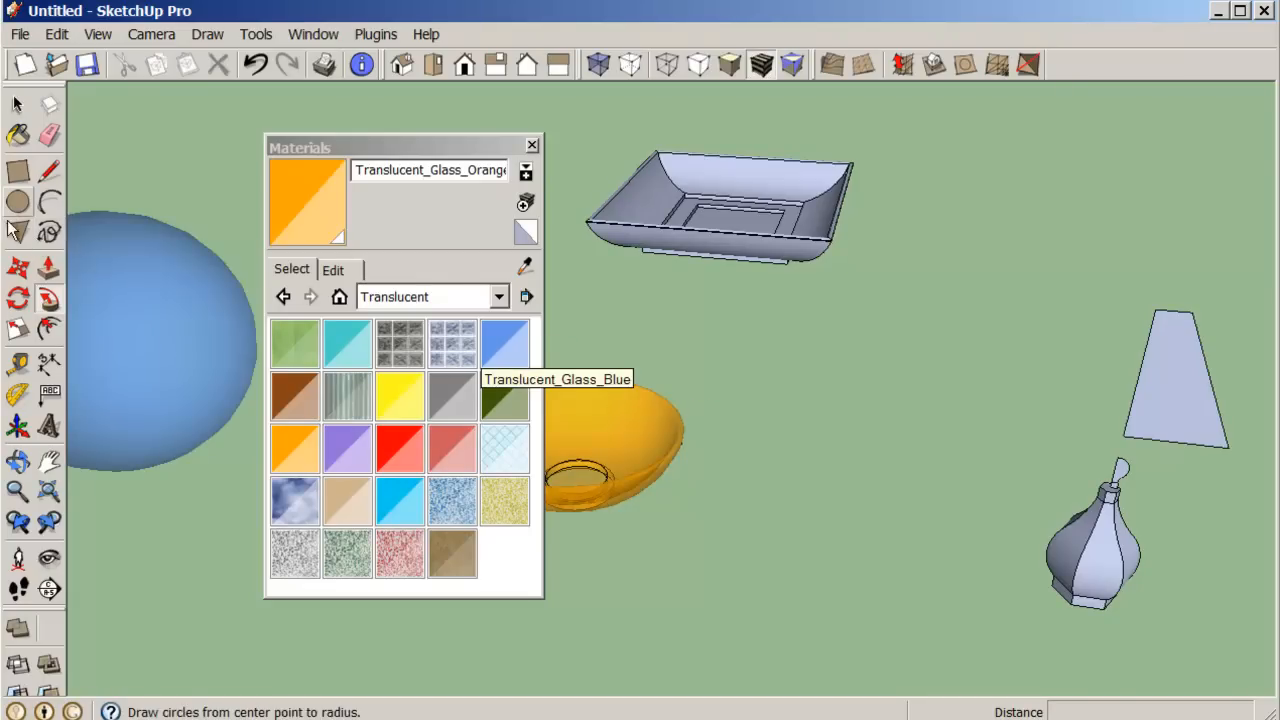
Step: Draw a small flat polygon below the lampshade profile
left_click(17, 233)
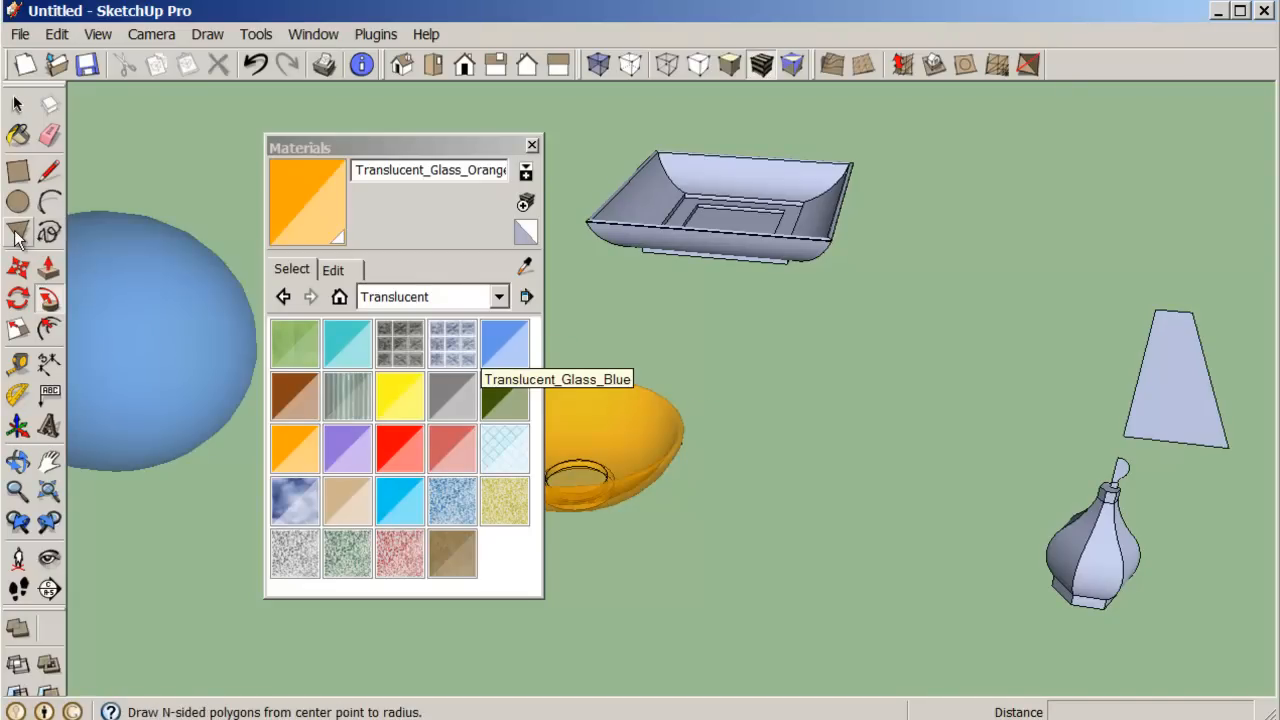
left_click(17, 233)
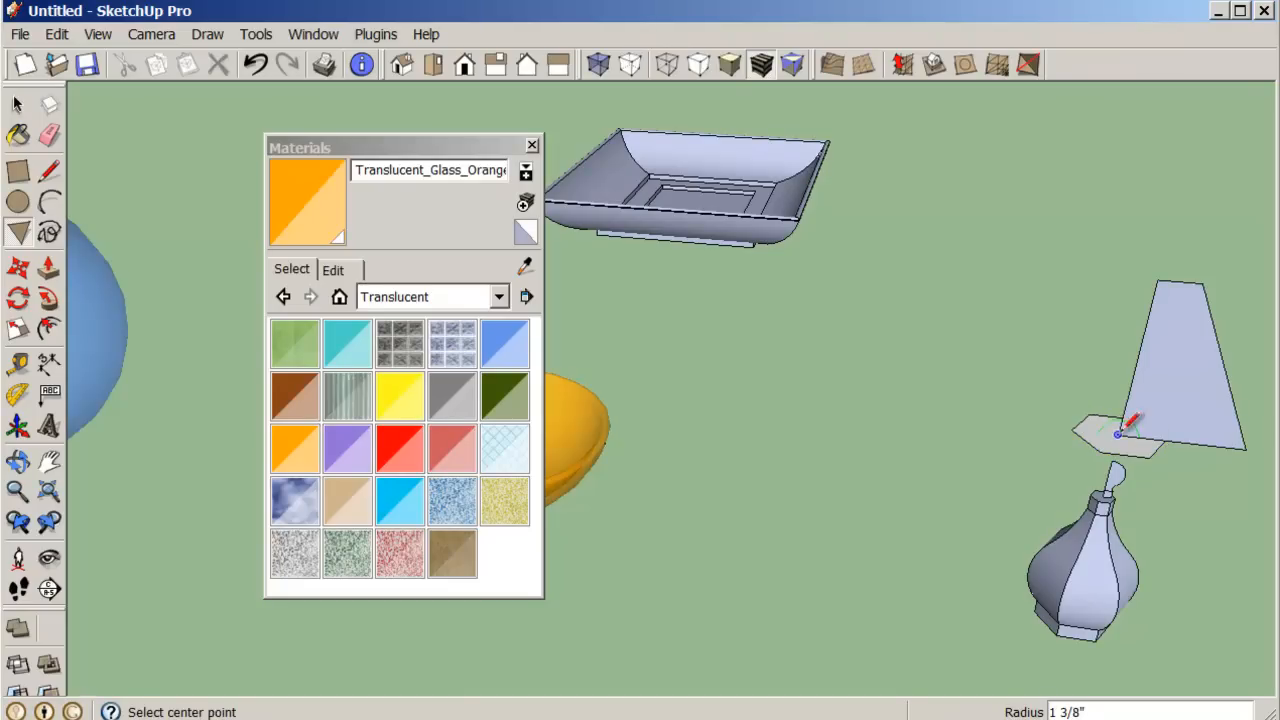
left_click(18, 171)
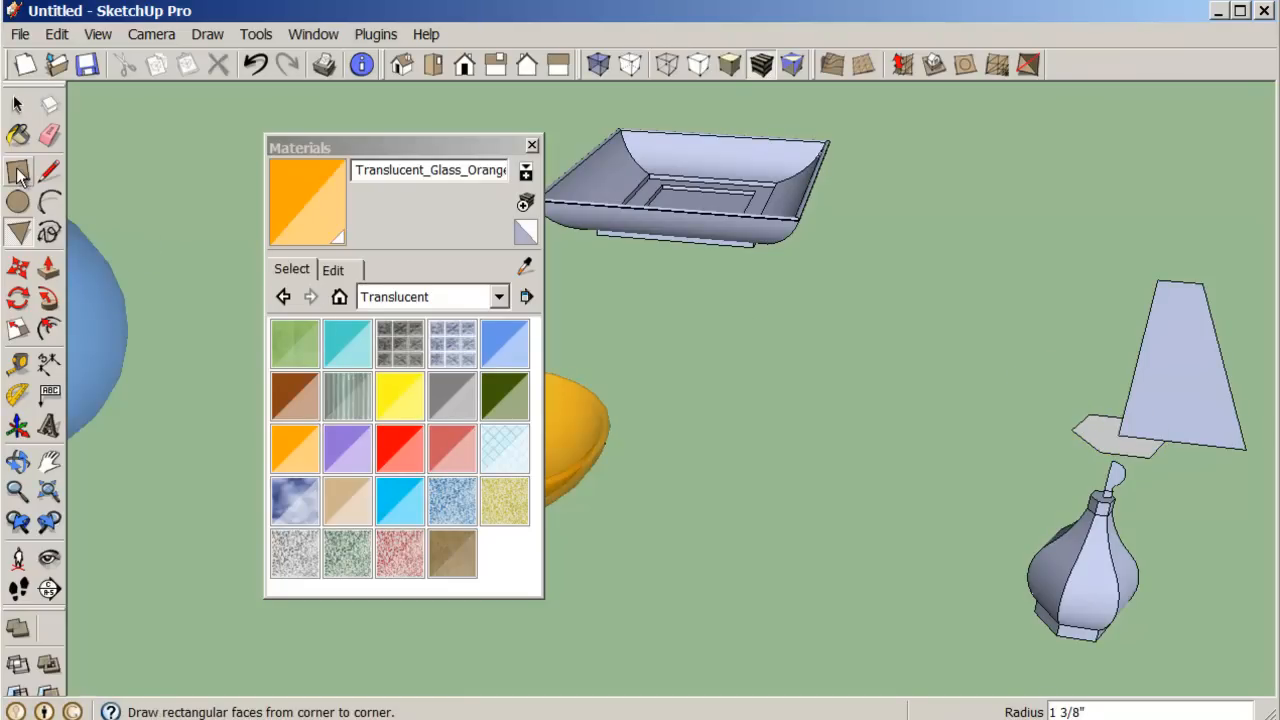
left_click(18, 267)
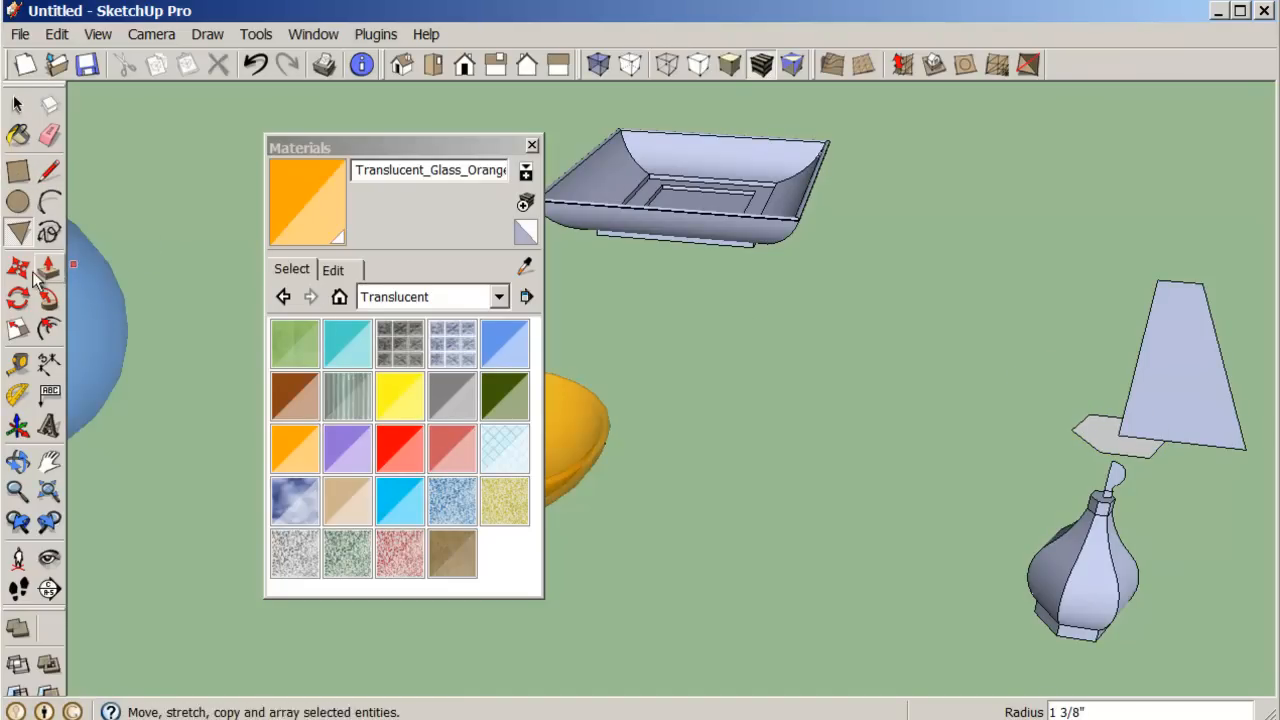